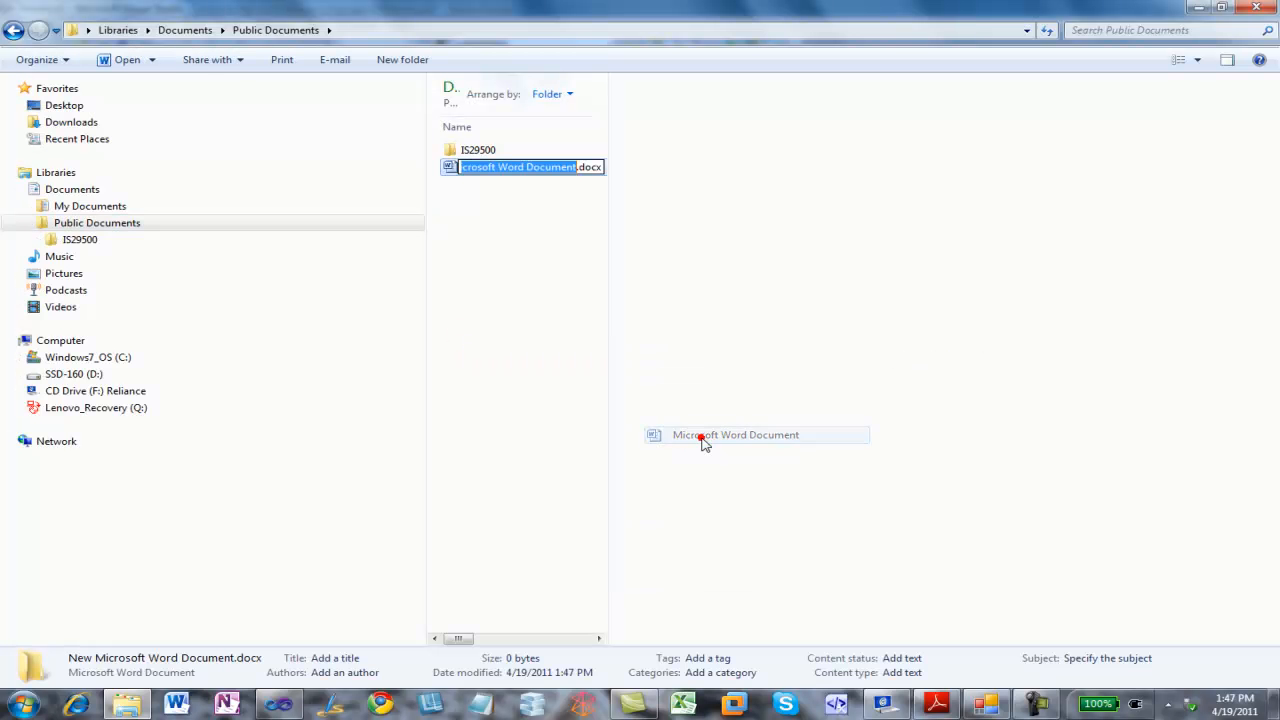
# - Name the new Word document Test.docx
pyautogui.write('Test.docx')
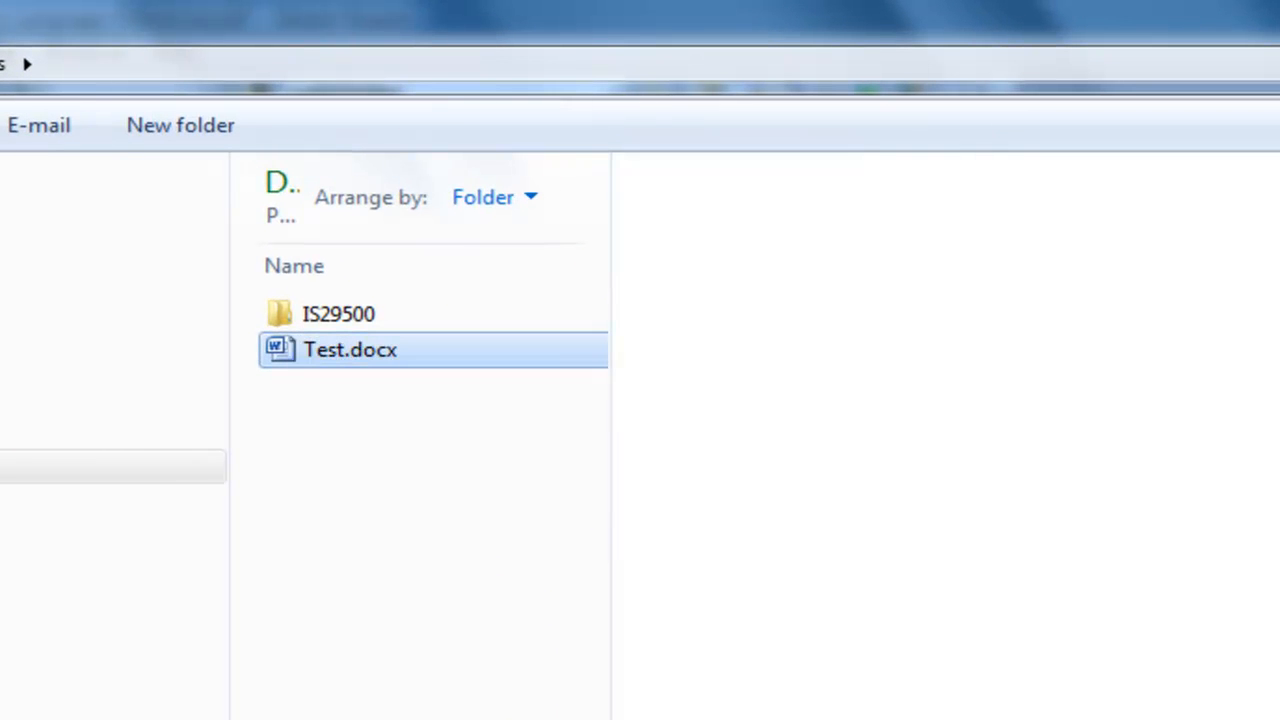
# - Open Test.docx and generate sample paragraphs with =rand() on page 1 and a new page 2
pyautogui.doubleClick(350, 348)
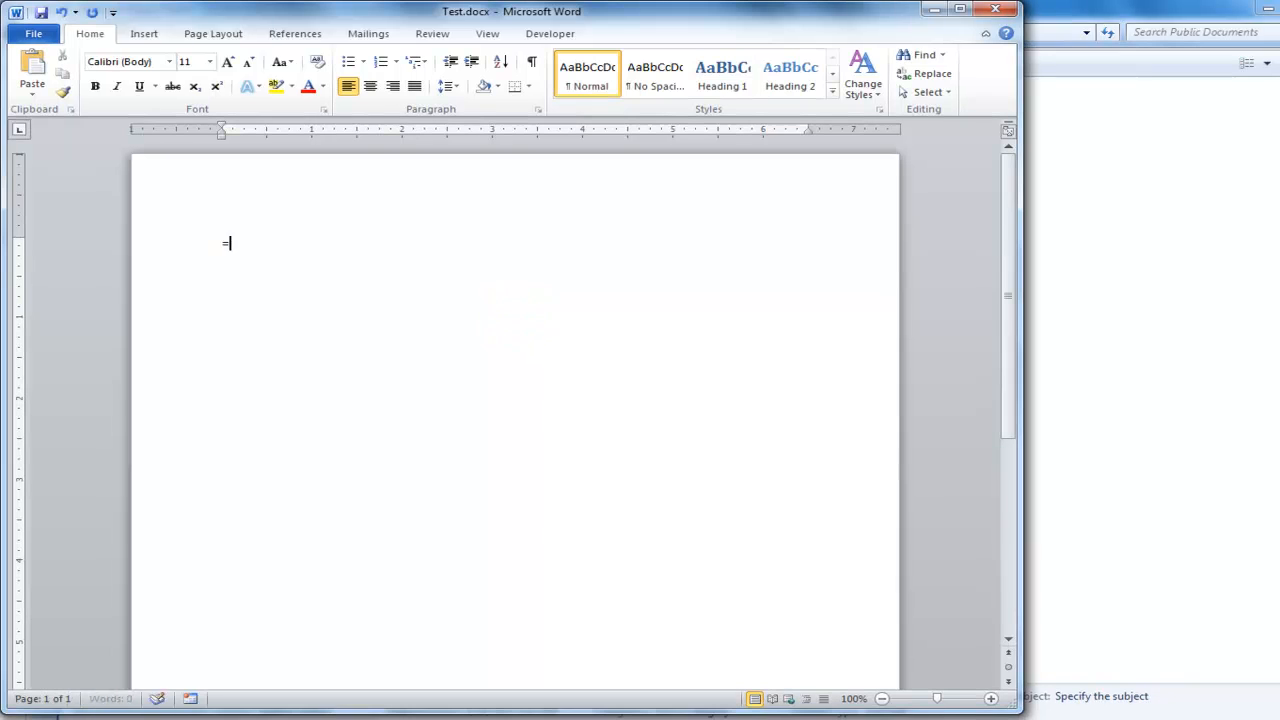
pyautogui.write('rand(')
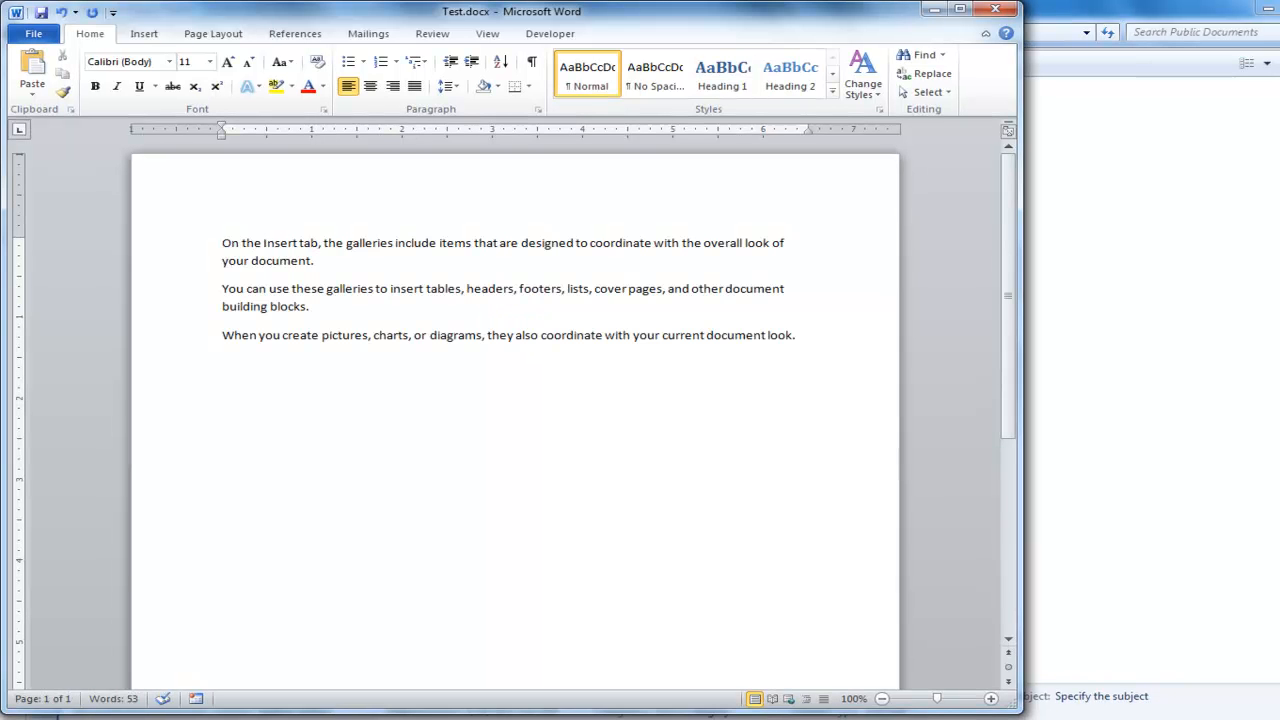
pyautogui.scroll(-3)
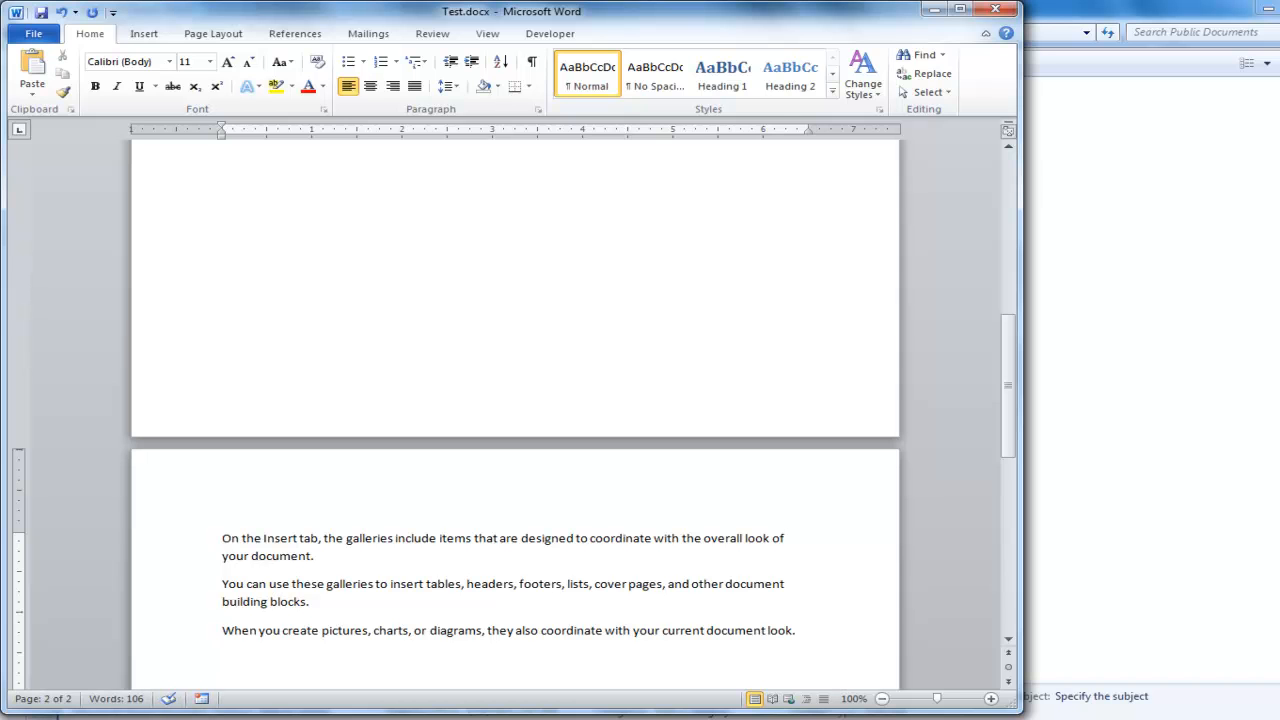
pyautogui.moveTo(212, 32)
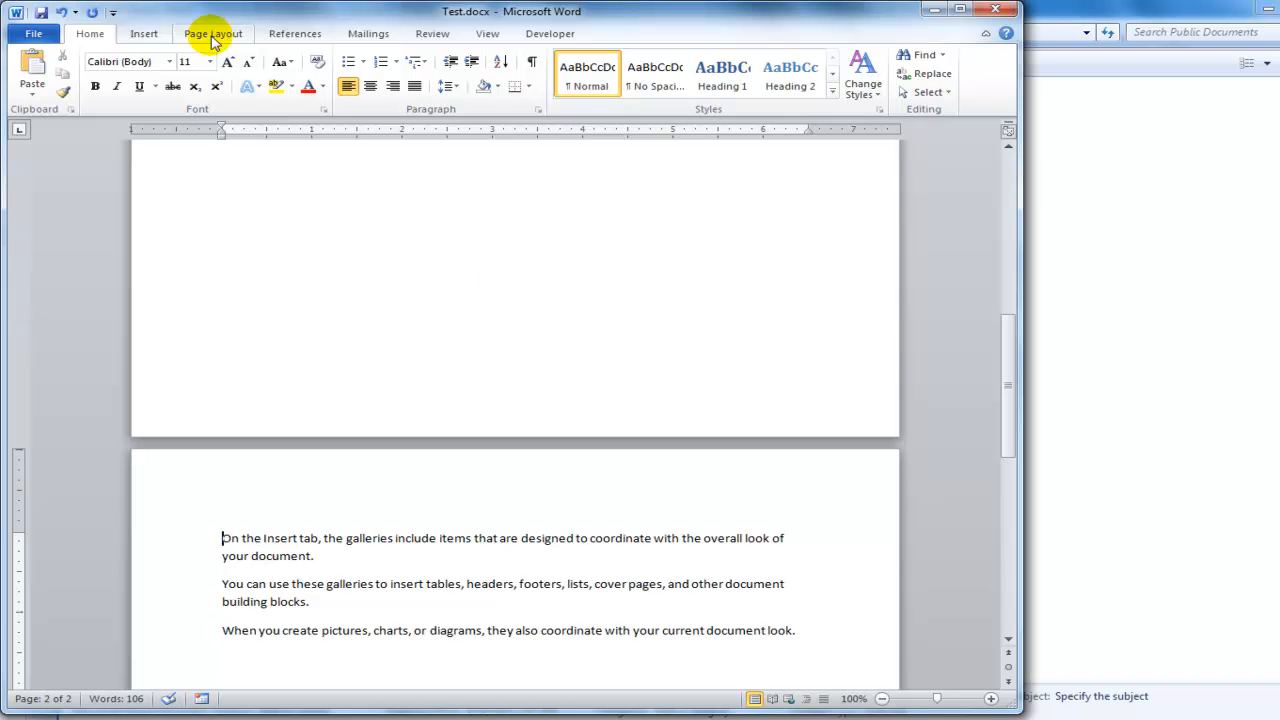
# - Bookmark the page 2 text as A and type 'For more information, see page' on page 1
pyautogui.click(464, 72)
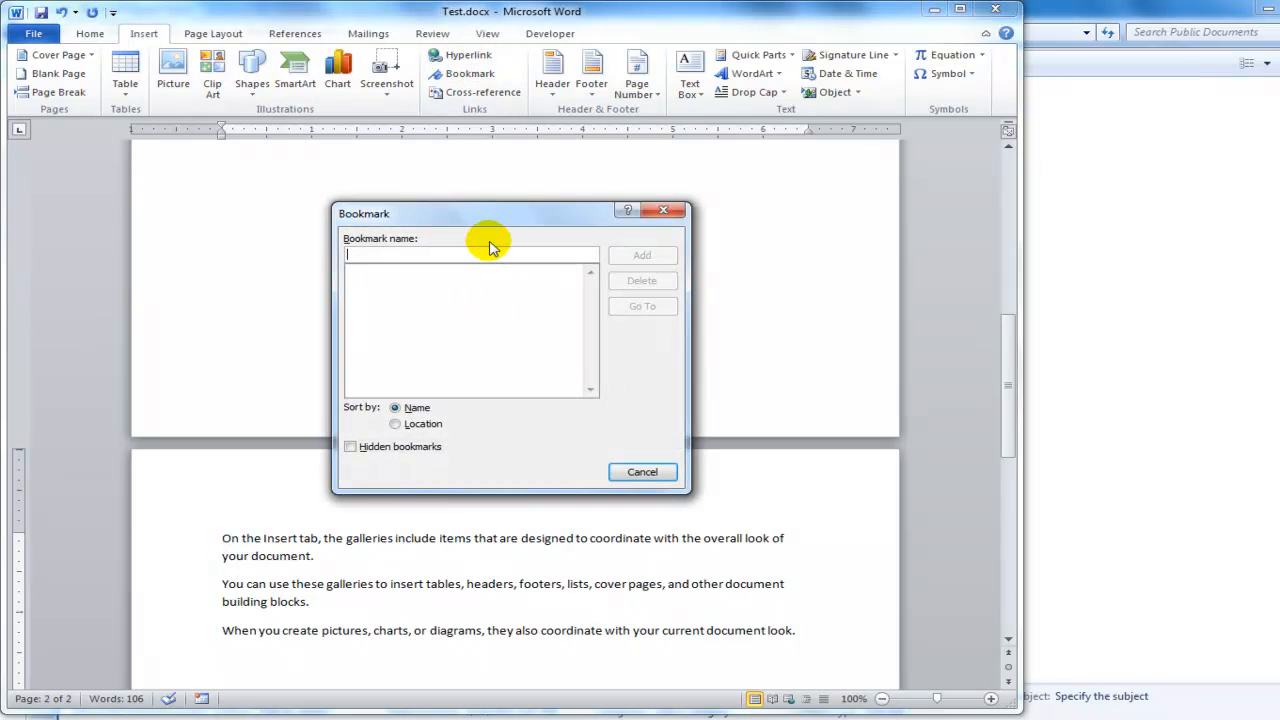
pyautogui.write('A')
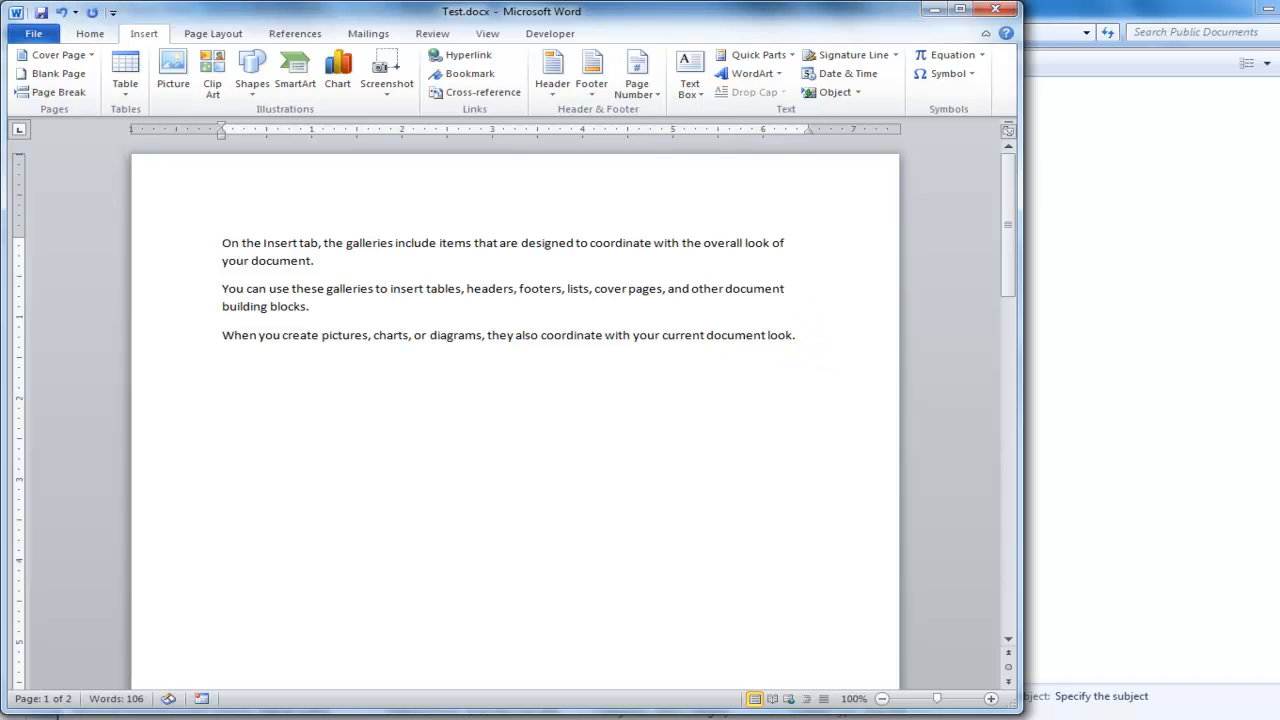
pyautogui.write('For more information, see')
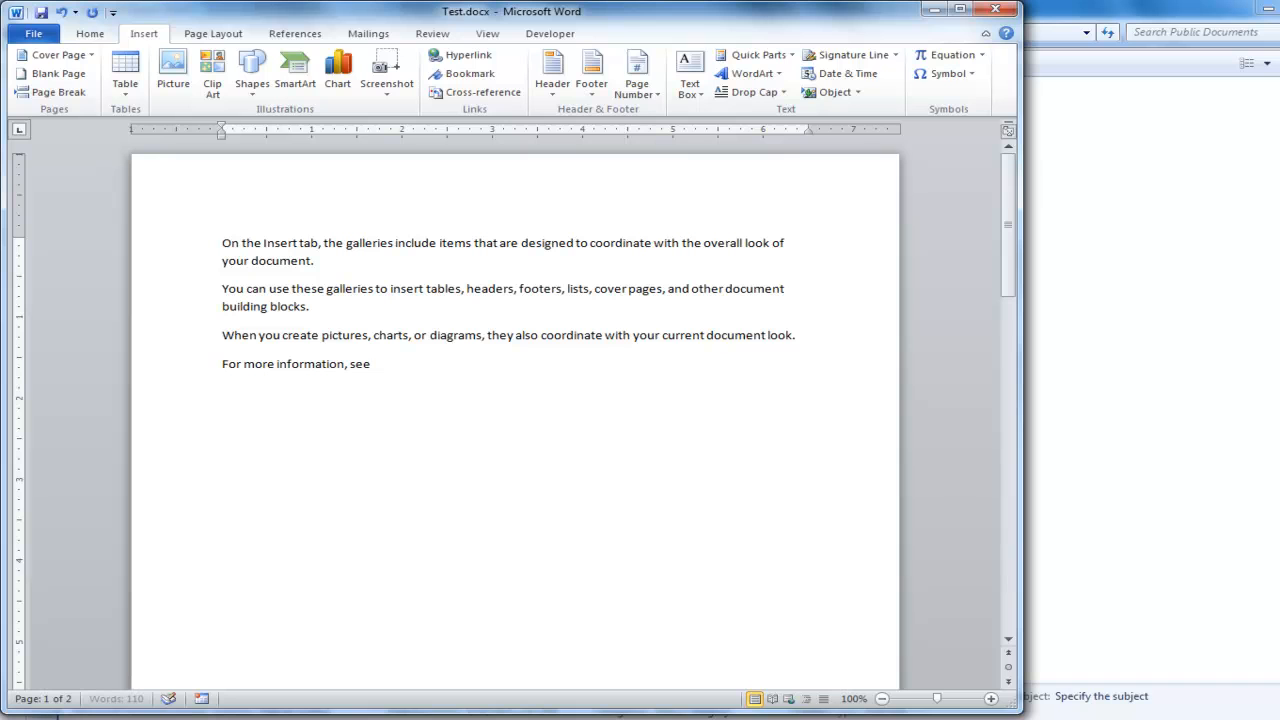
pyautogui.write('page')
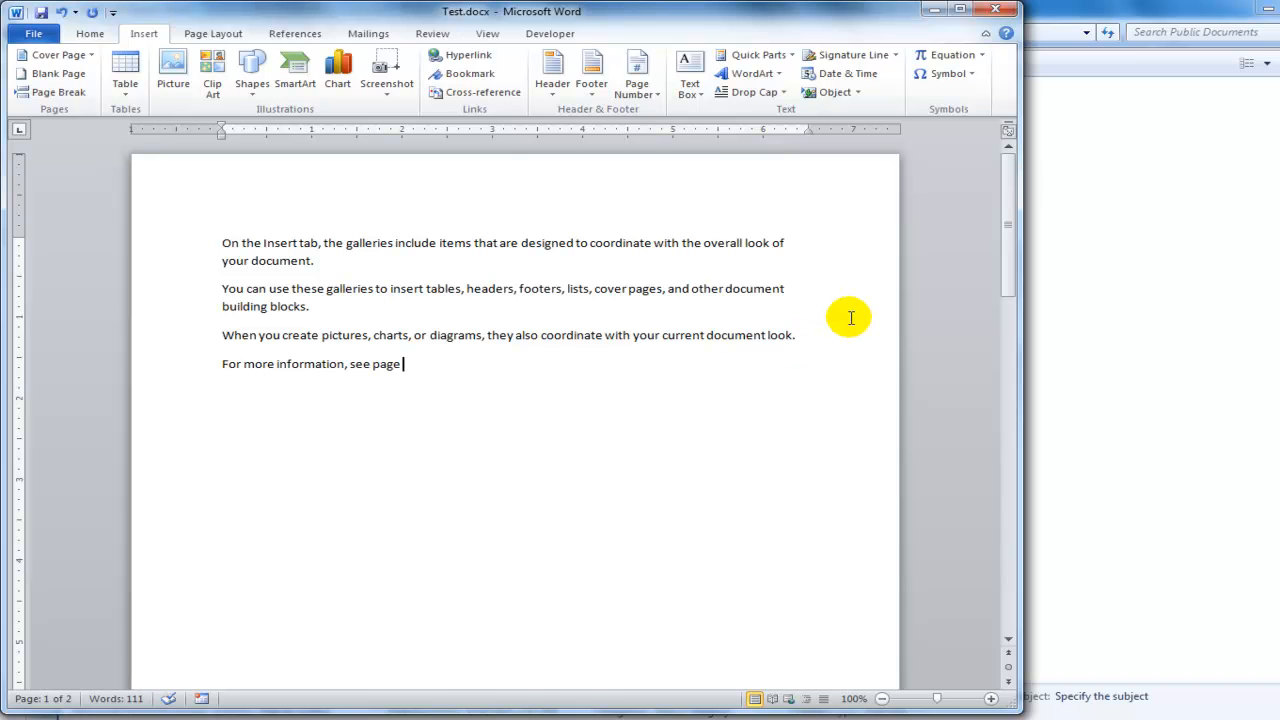
pyautogui.moveTo(832, 326)
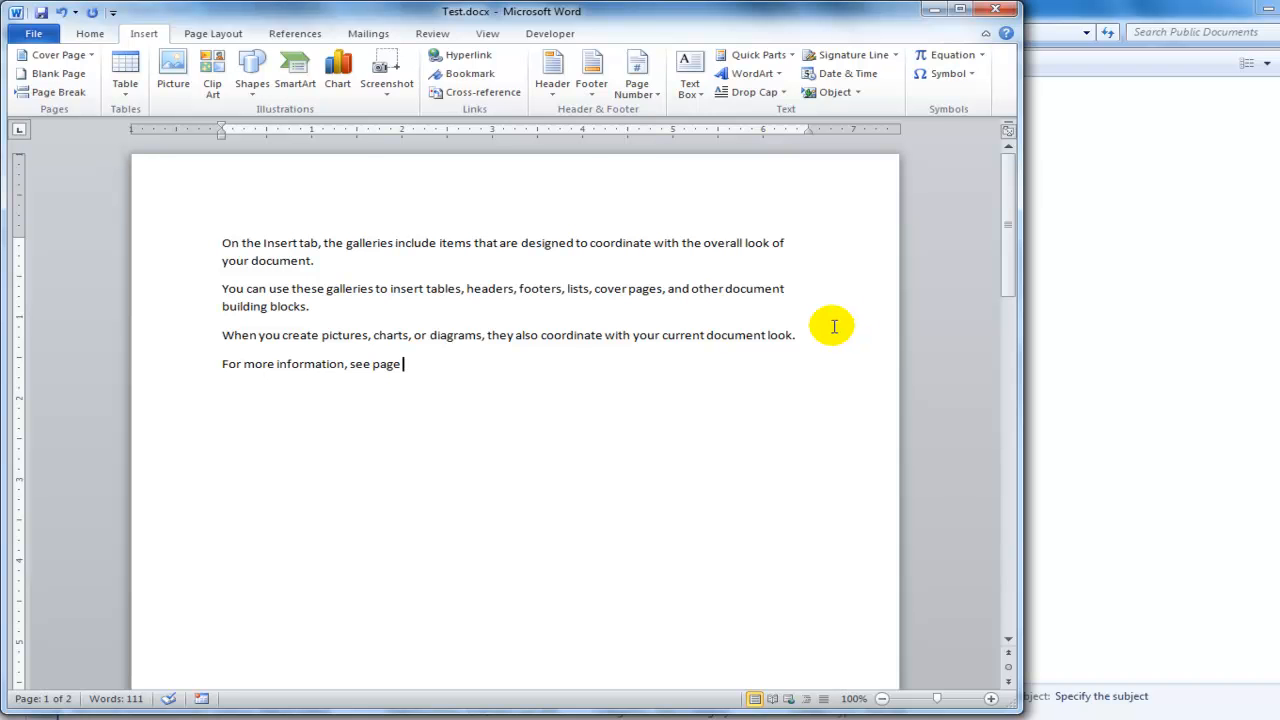
# - Insert a PageRef field to bookmark A so the sentence reads 'see page 2'
pyautogui.click(756, 54)
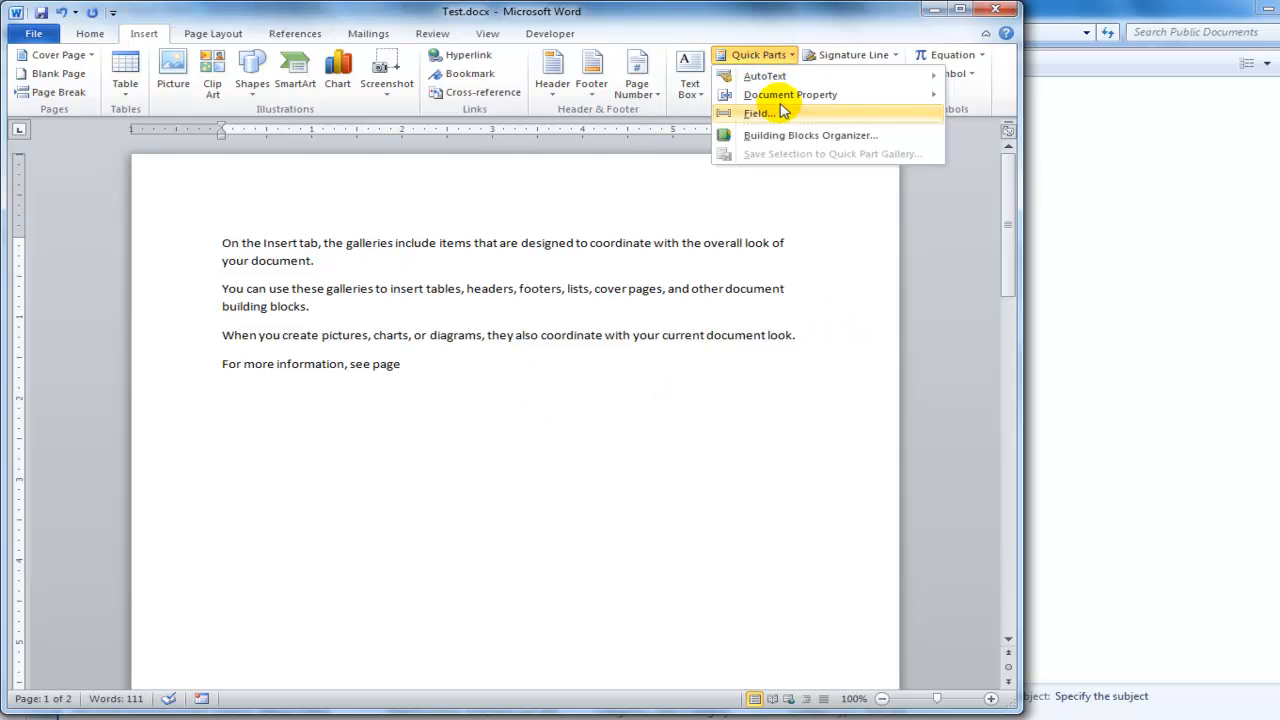
pyautogui.click(756, 112)
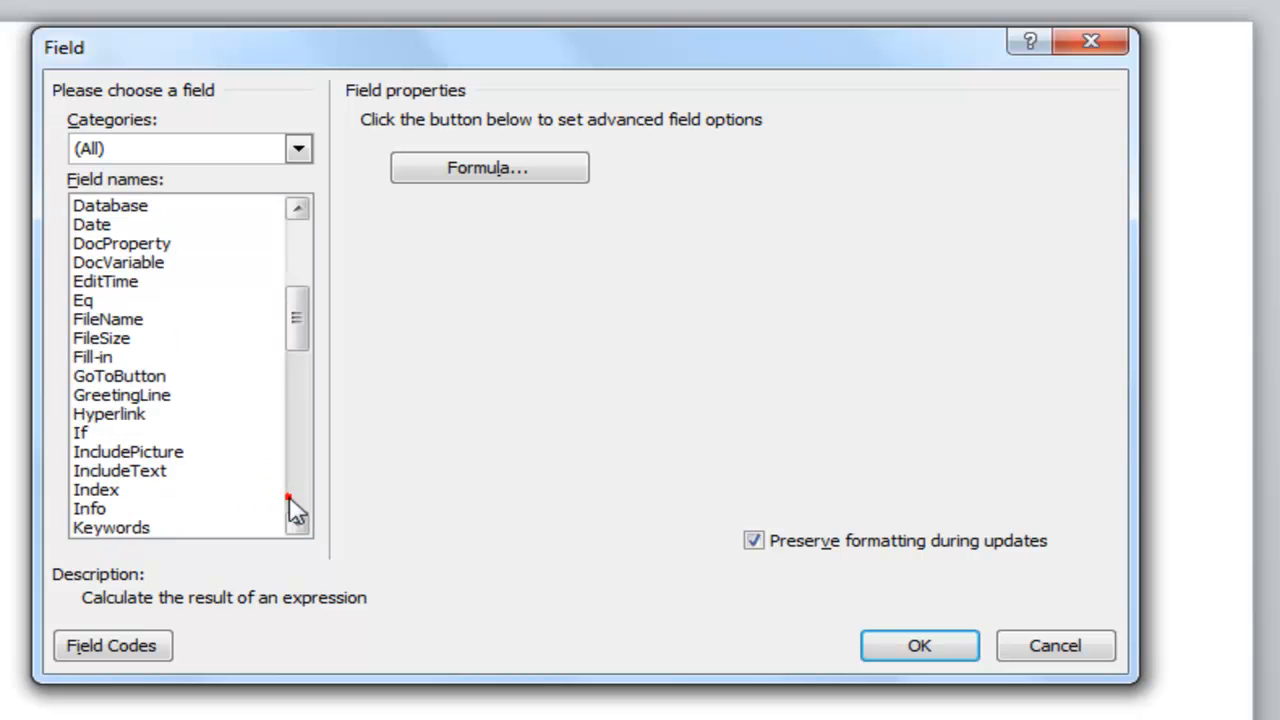
pyautogui.click(104, 488)
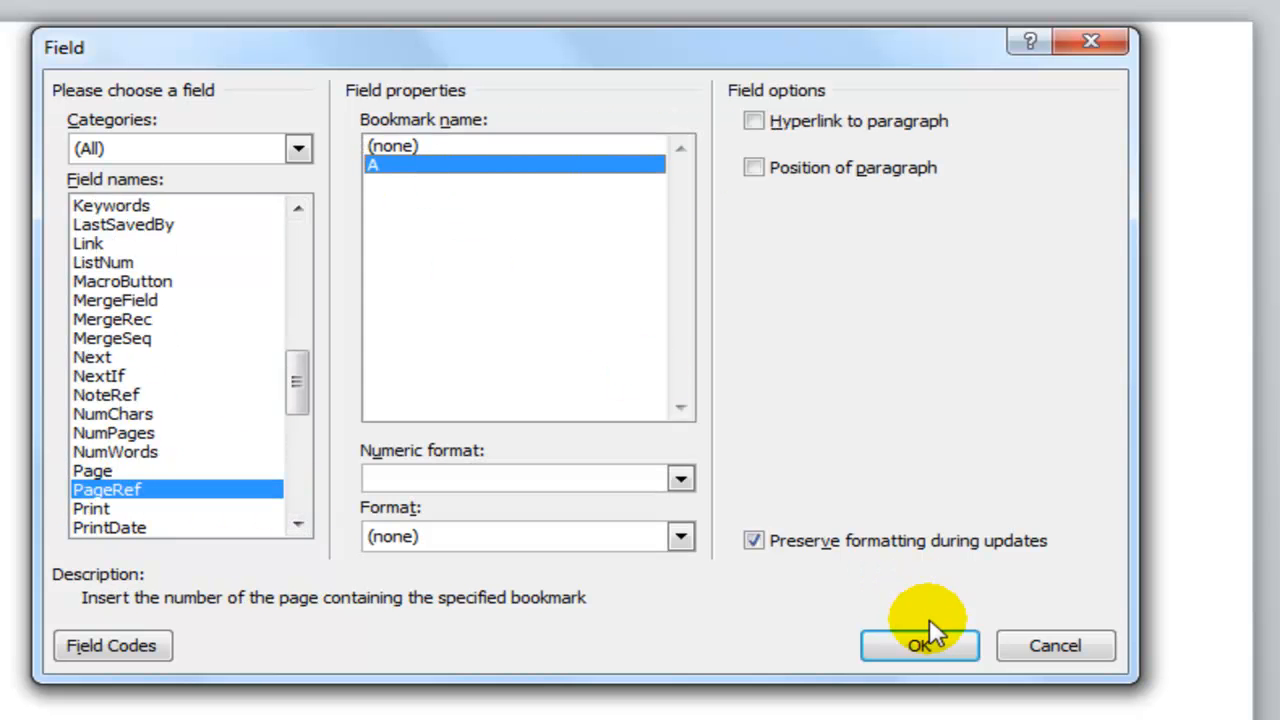
pyautogui.click(920, 644)
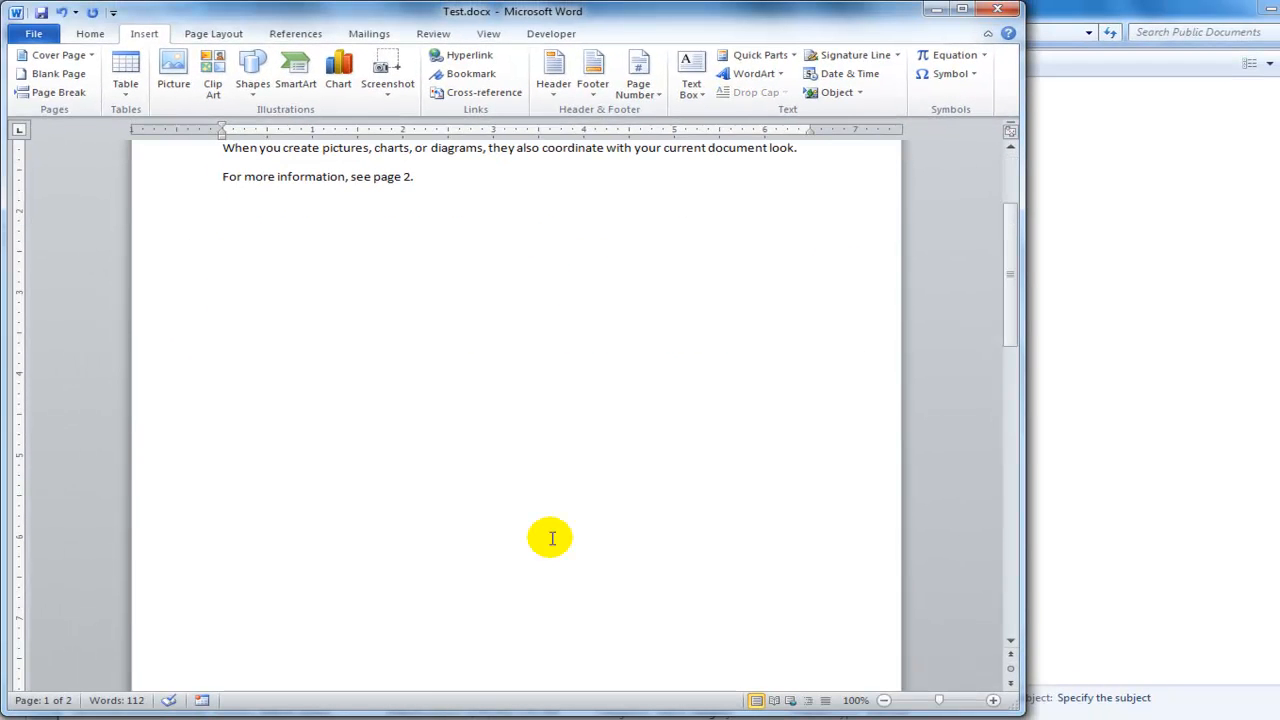
# - Generate more sample text with =rand() and update the page-reference field to read page 3
pyautogui.write('=rand(')
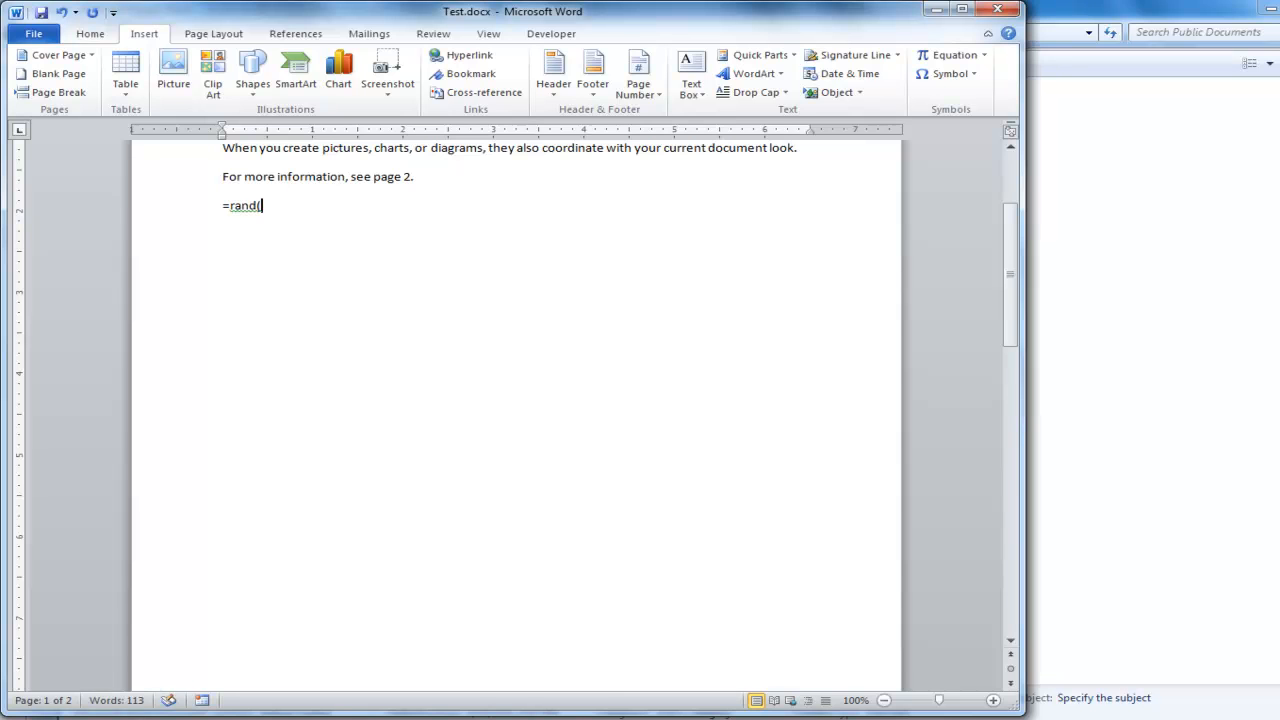
pyautogui.press('enter')
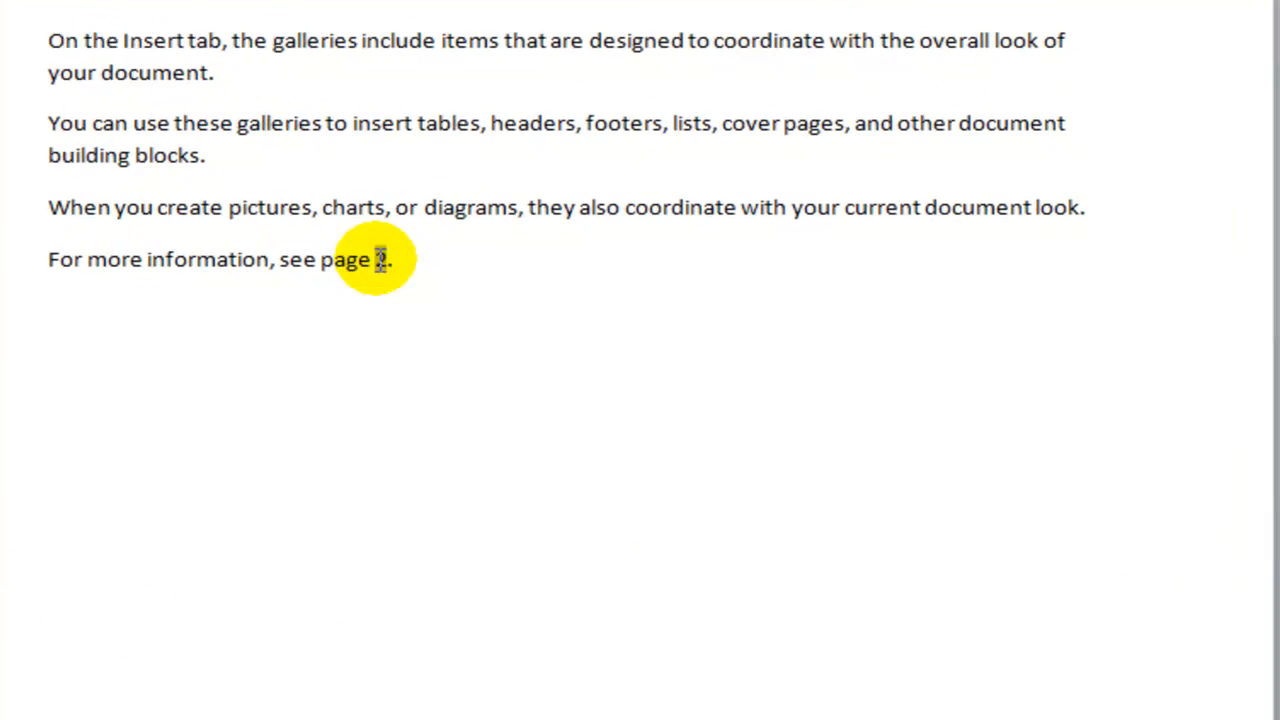
pyautogui.rightClick(378, 258)
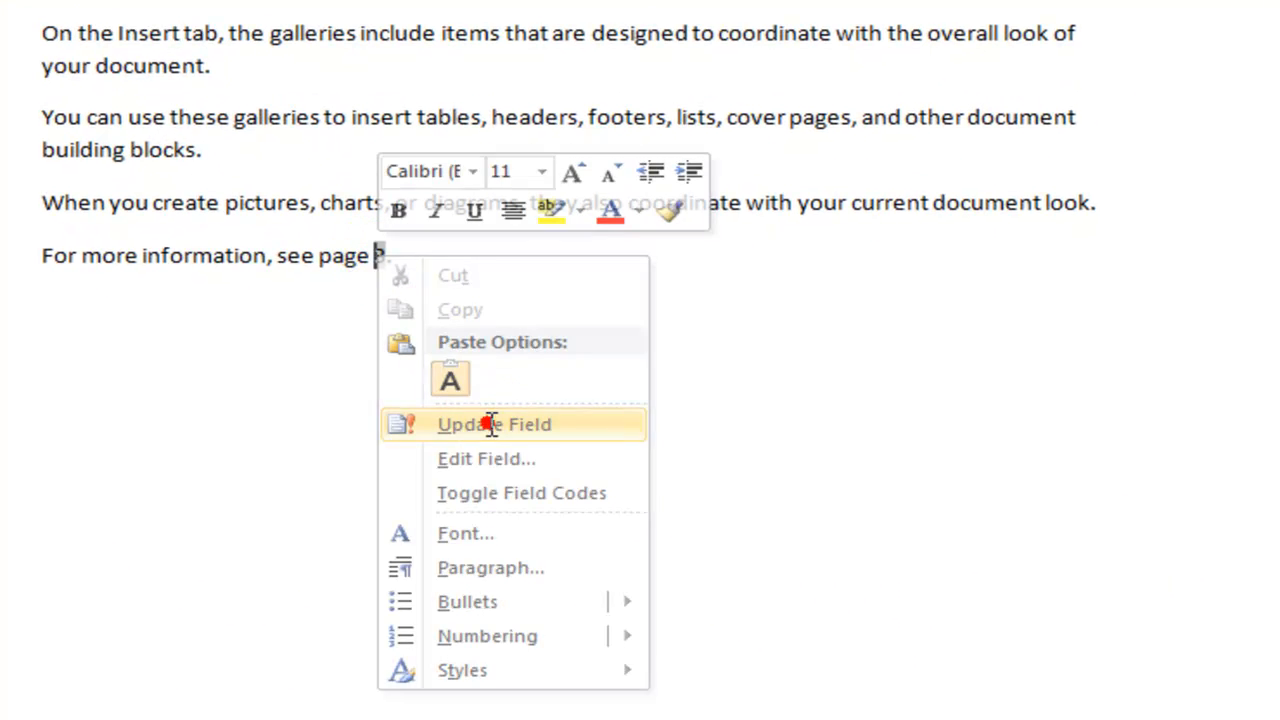
pyautogui.click(494, 424)
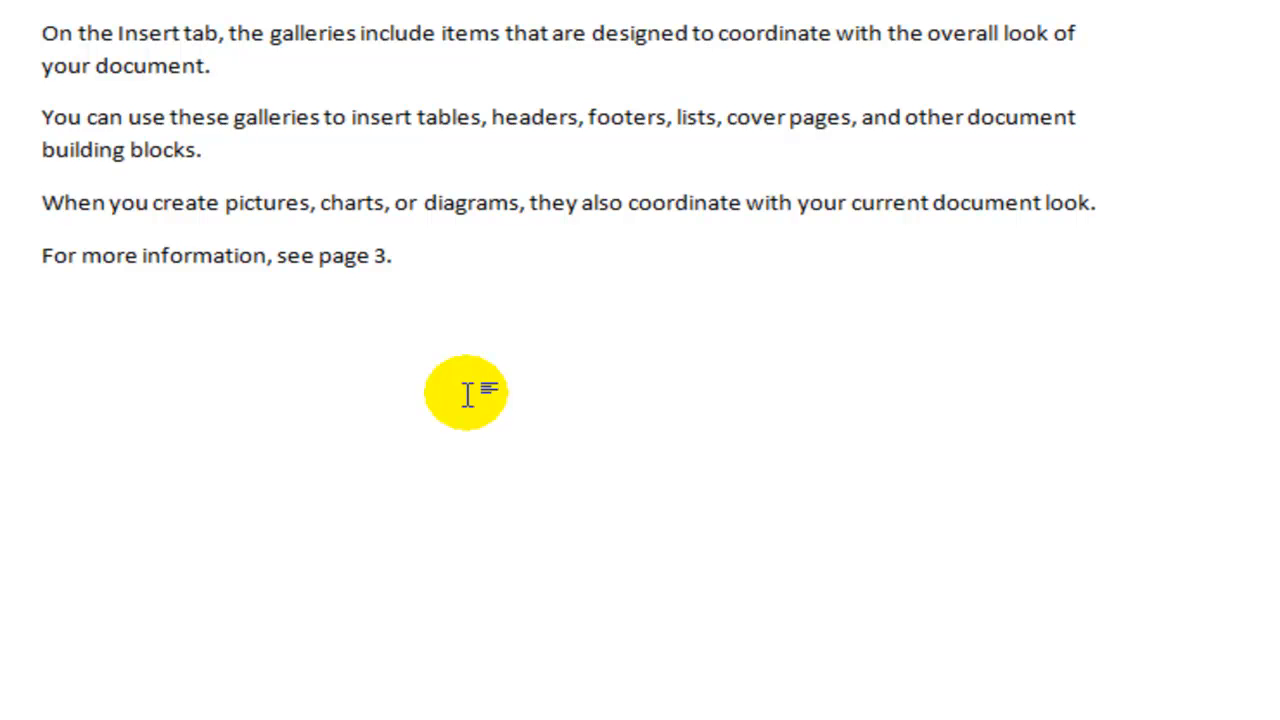
pyautogui.click(376, 310)
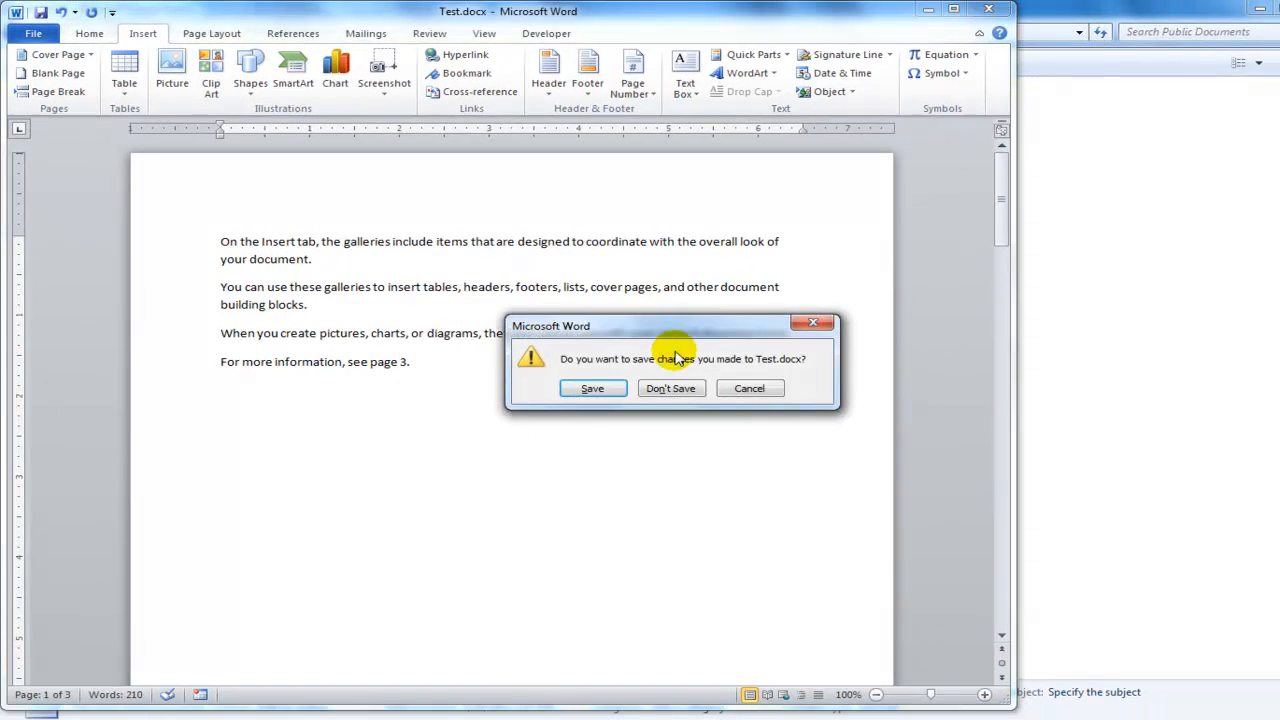
# - Save Test.docx on closing, then create Test2.docx in the folder and open it
pyautogui.click(670, 388)
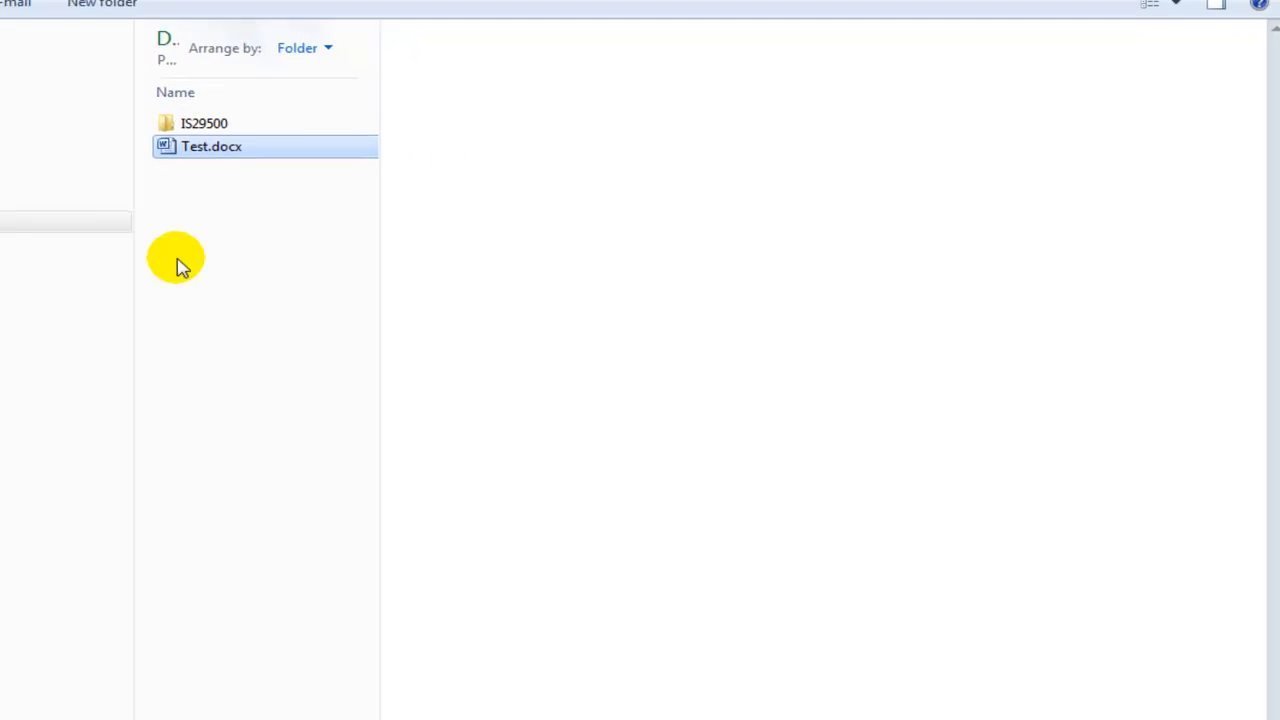
pyautogui.rightClick(176, 256)
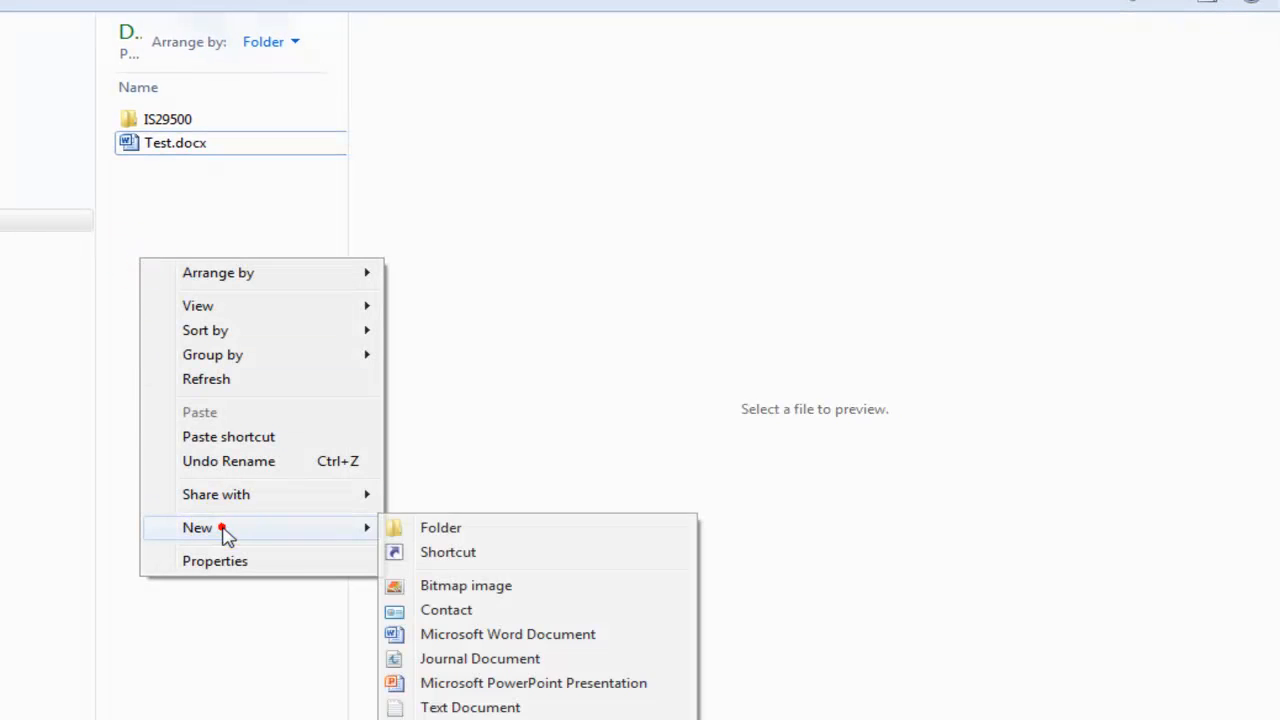
pyautogui.click(508, 632)
pyautogui.write('Test2.docx')
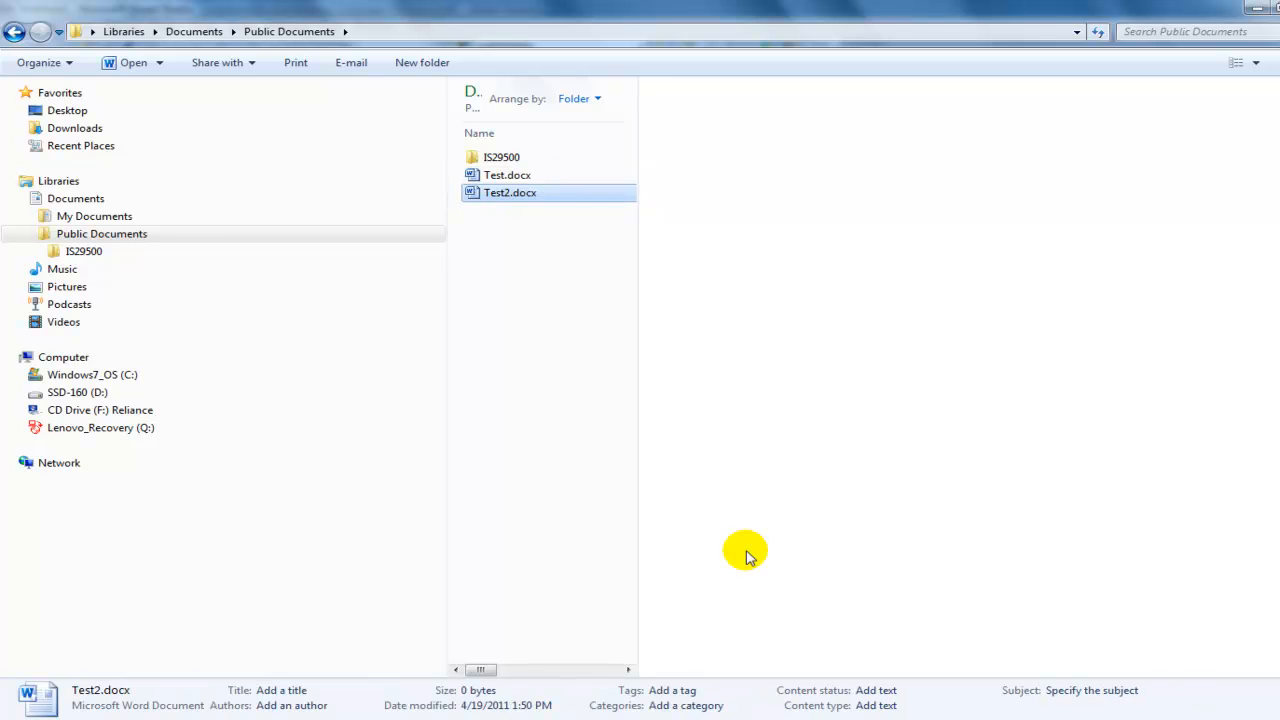
pyautogui.doubleClick(510, 192)
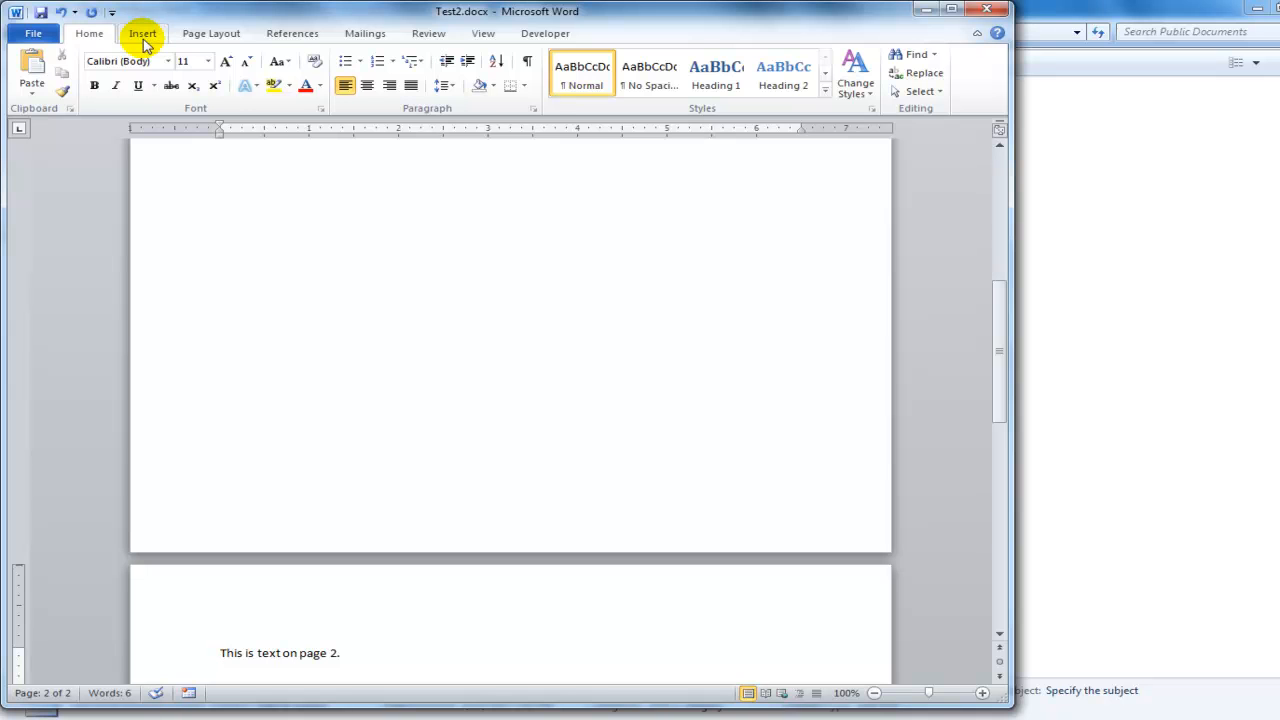
# - Bookmark the page 2 text as A and insert a PageRef field to it on page 1
pyautogui.click(464, 72)
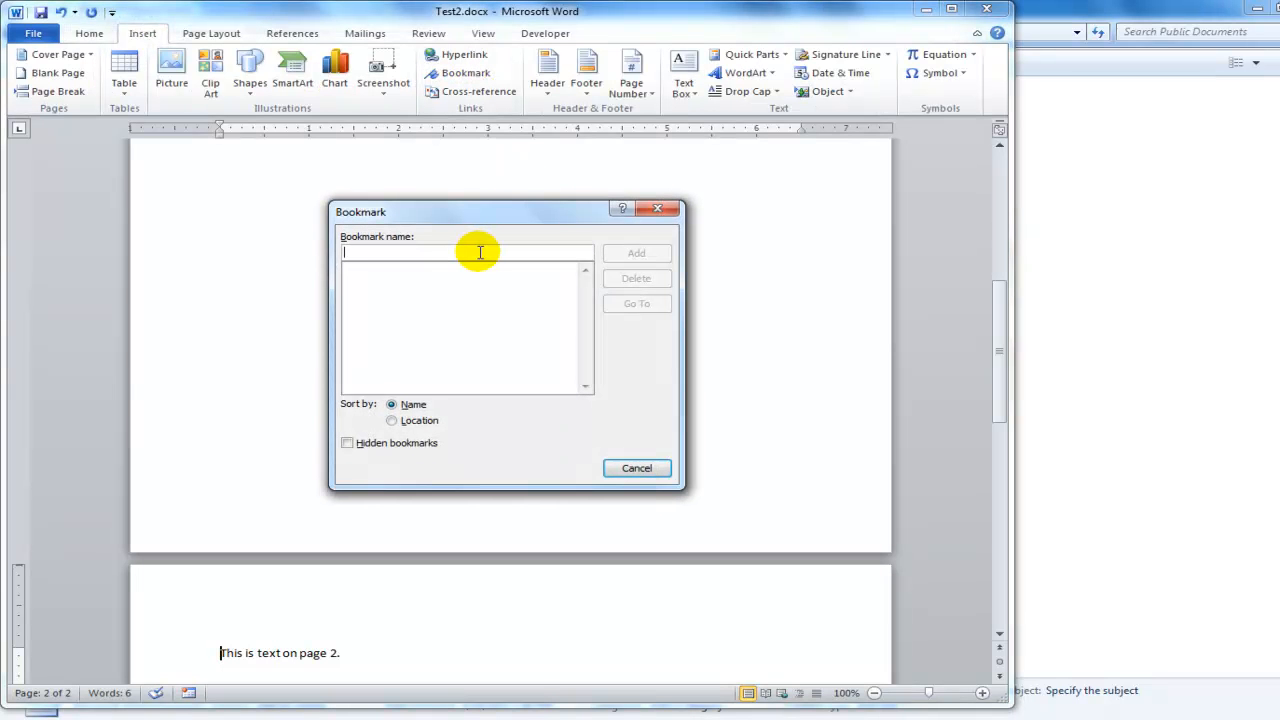
pyautogui.write('A')
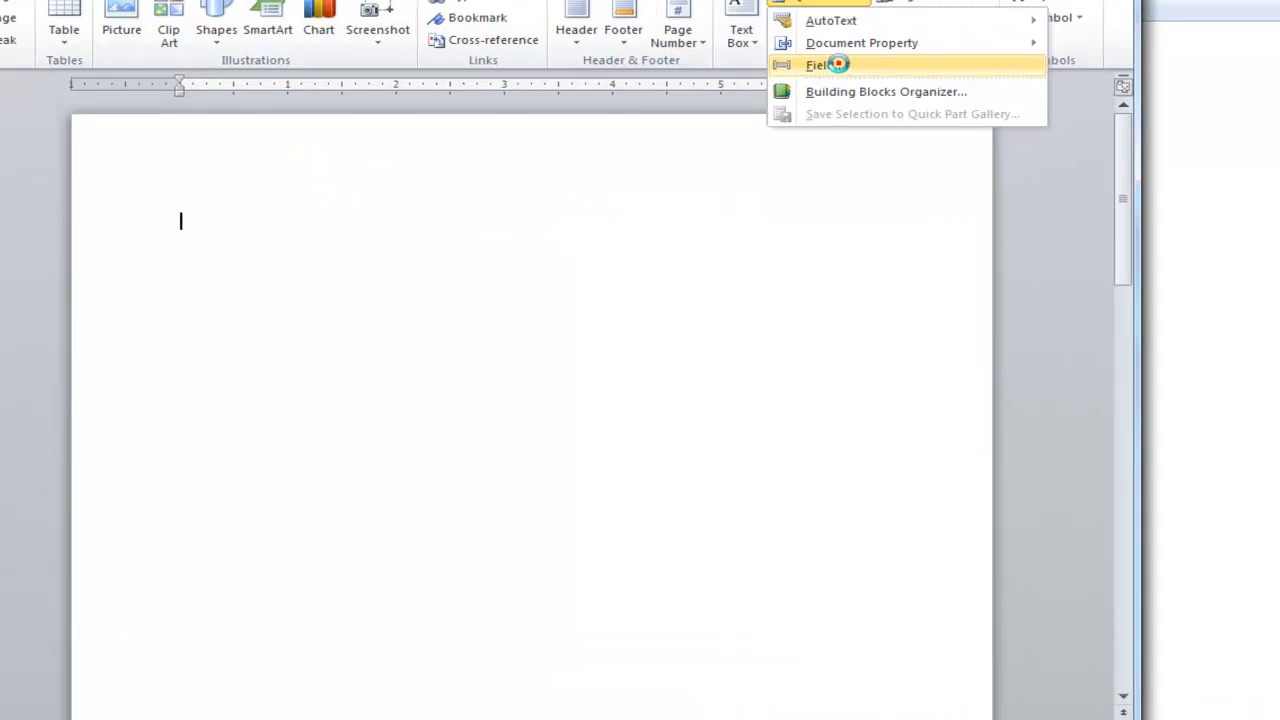
pyautogui.click(818, 64)
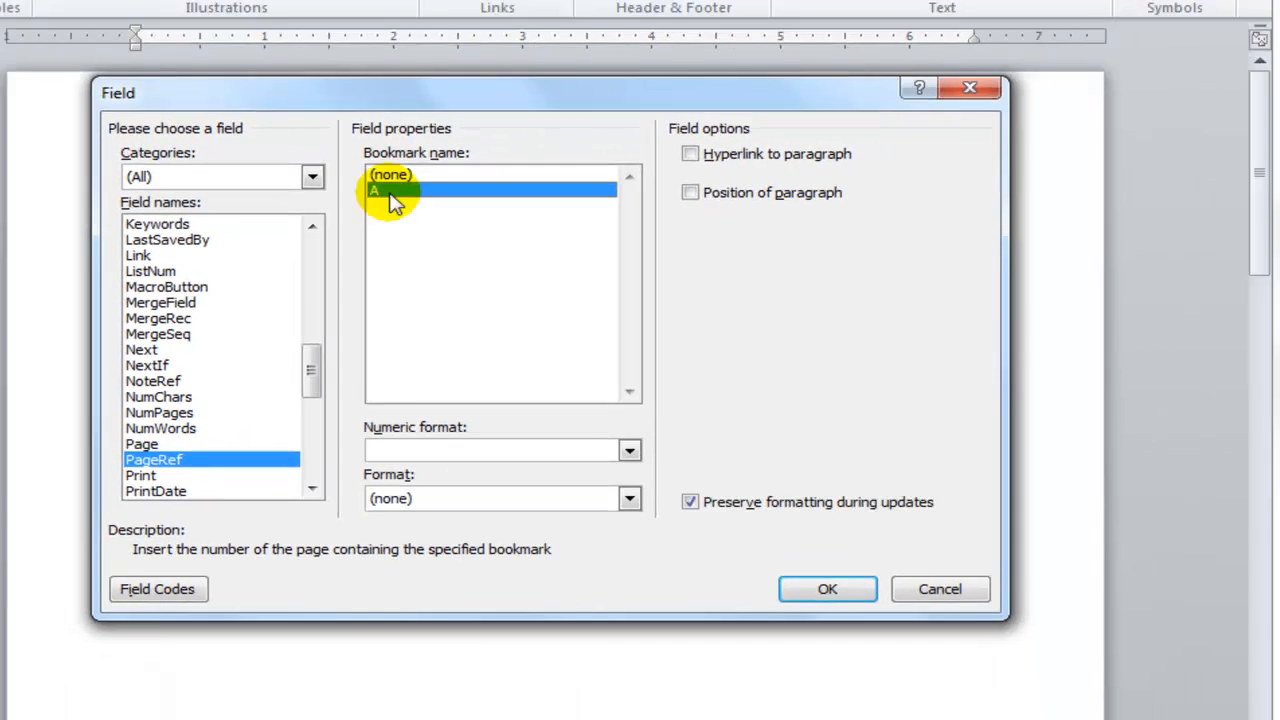
pyautogui.click(828, 588)
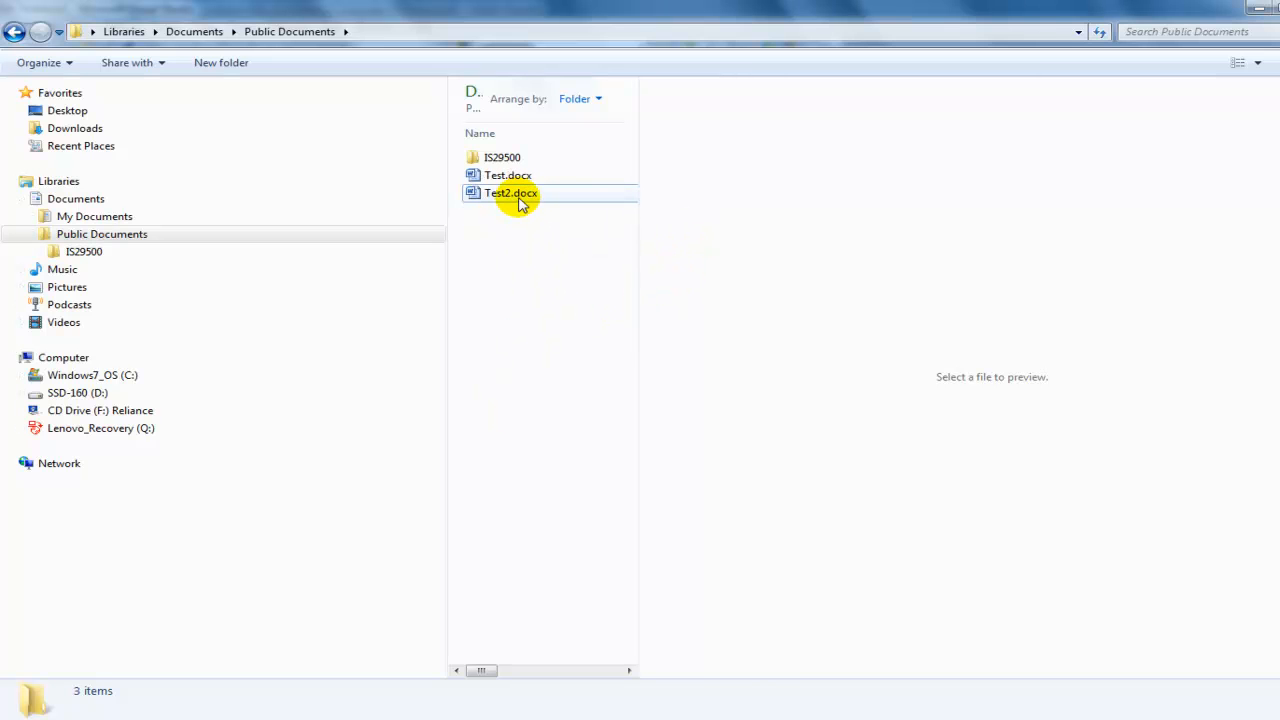
pyautogui.moveTo(524, 192)
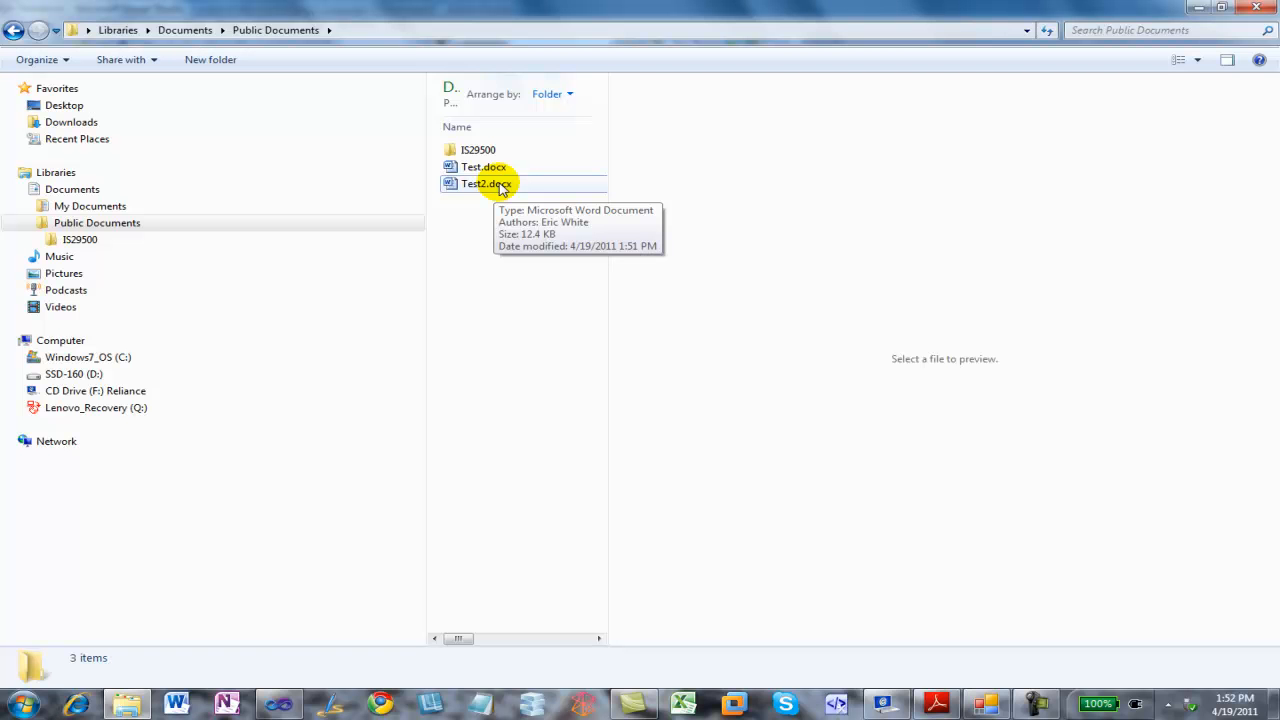
pyautogui.click(486, 184)
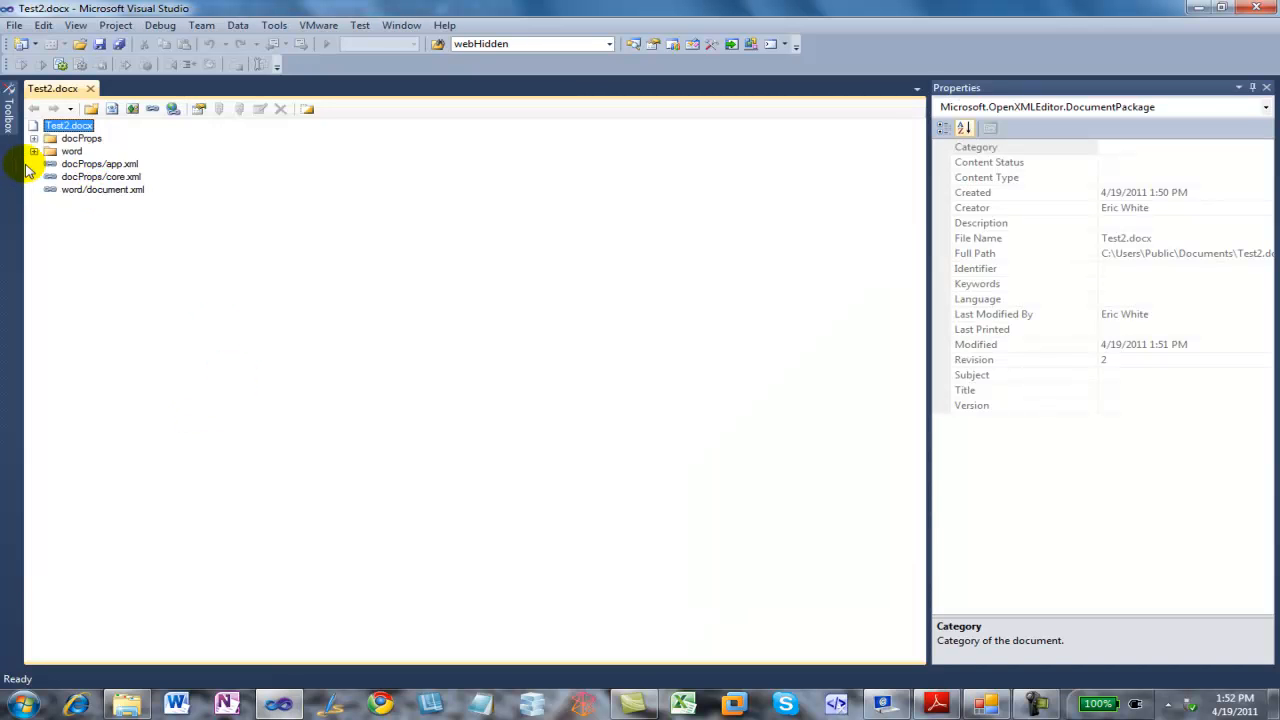
# - Open document.xml under the word folder and highlight its simple PAGEREF A field XML
pyautogui.click(34, 152)
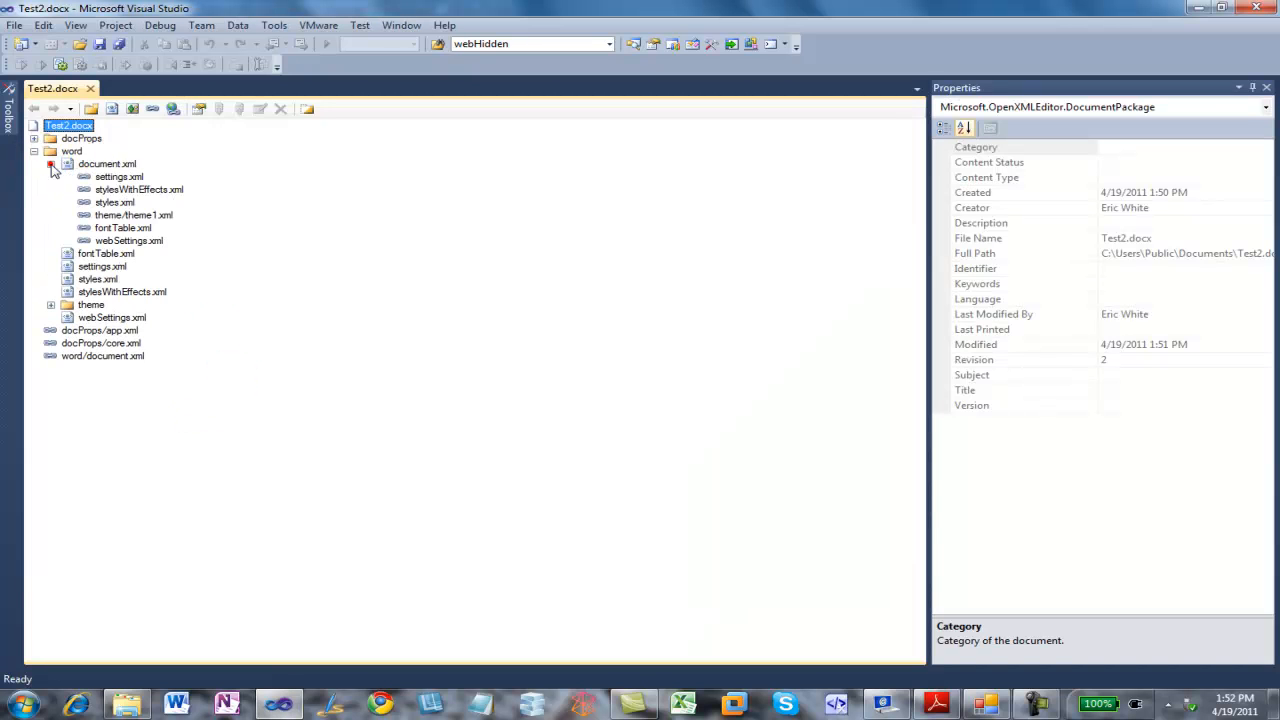
pyautogui.rightClick(108, 164)
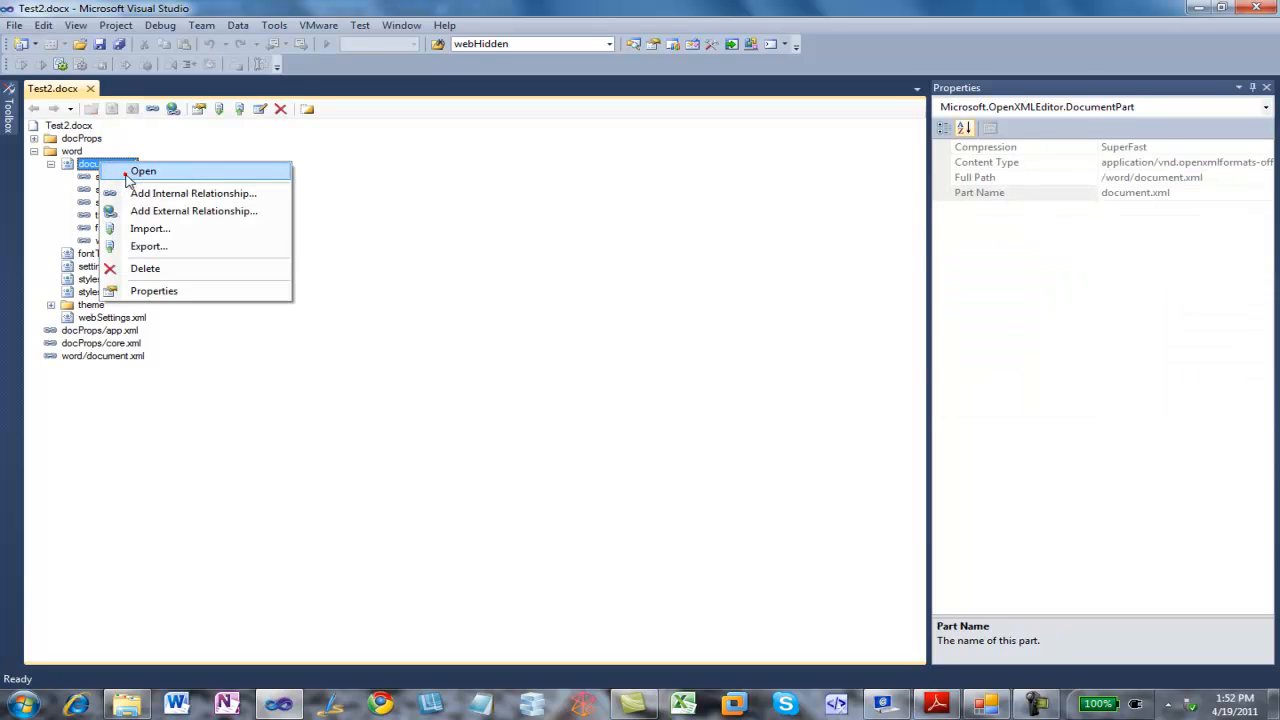
pyautogui.click(144, 170)
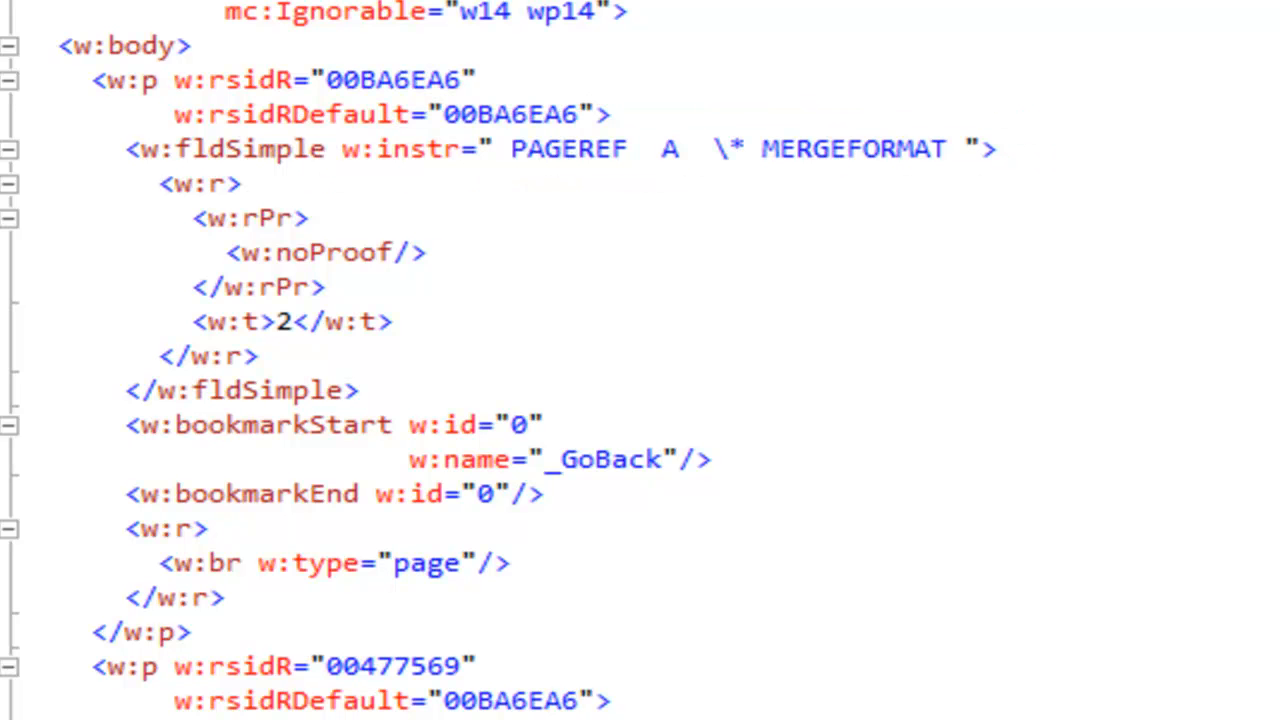
pyautogui.moveTo(150, 170); pyautogui.dragTo(440, 396)
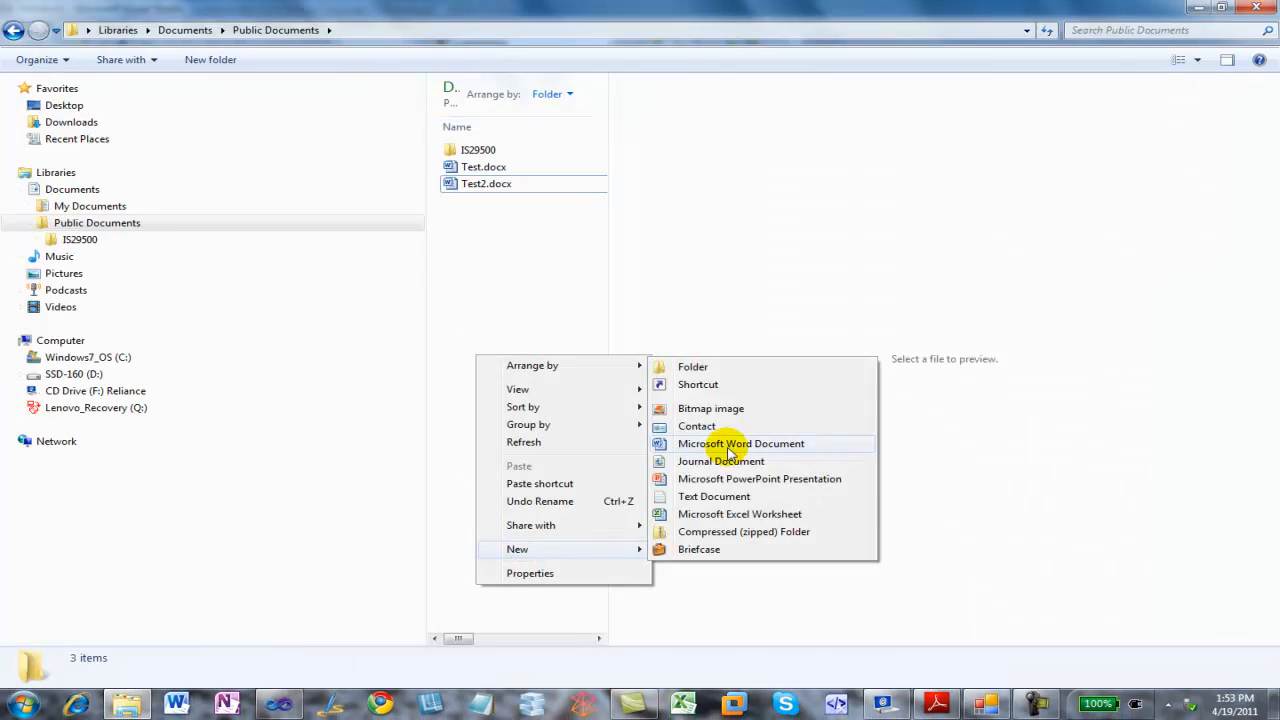
# - Create a new Word document named Test3.docx in Public Documents and open it
pyautogui.click(740, 444)
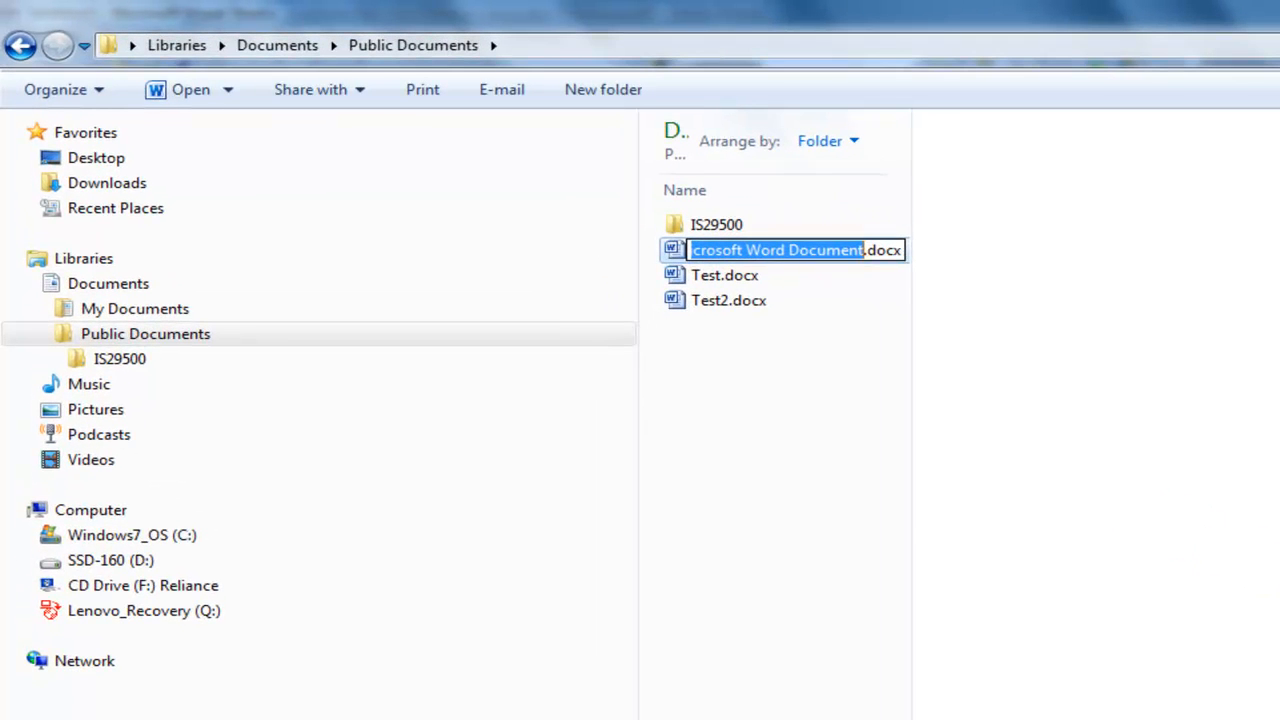
pyautogui.click(728, 300)
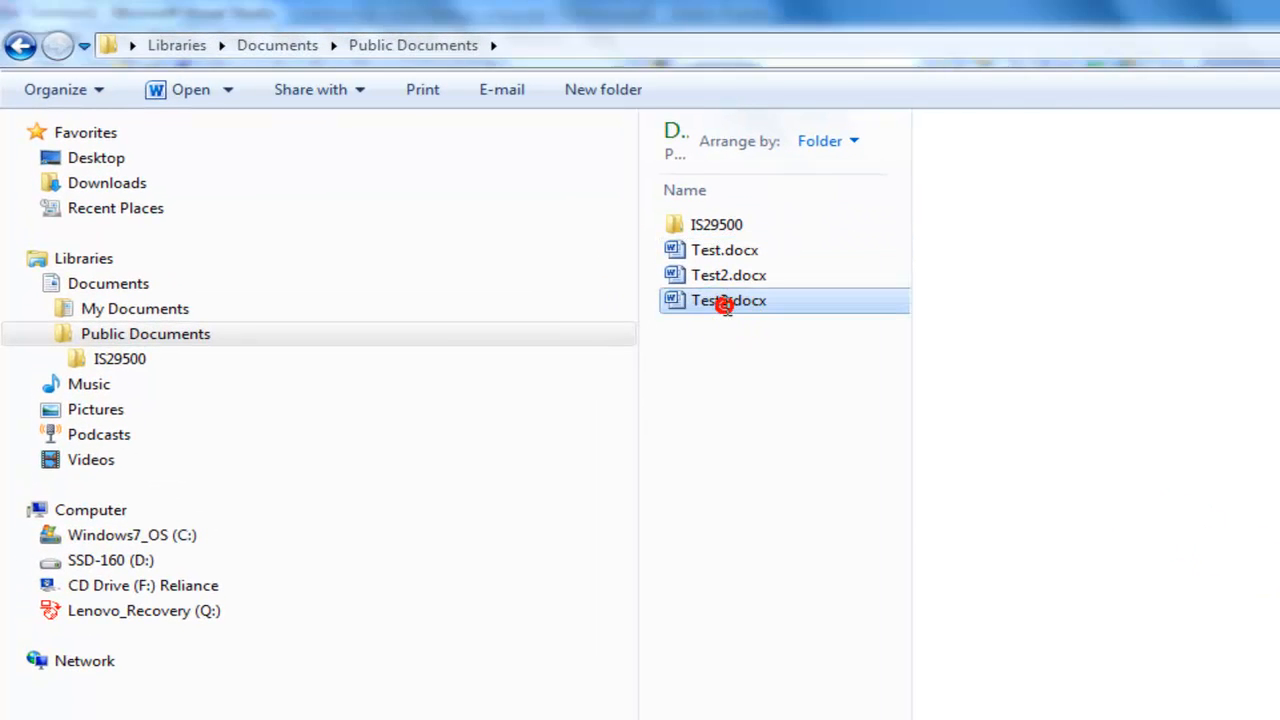
pyautogui.doubleClick(728, 300)
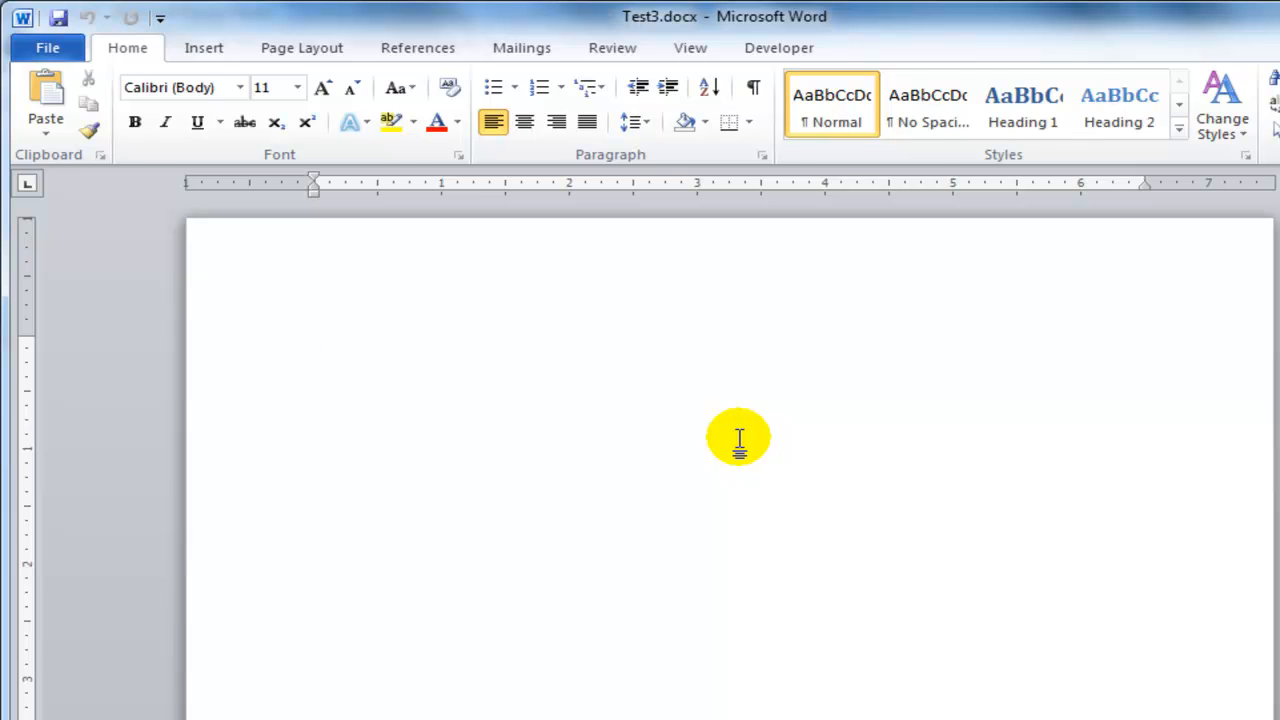
# - Insert today's date as 'Tuesday, April 19, 2011' via Date & Time
pyautogui.click(204, 48)
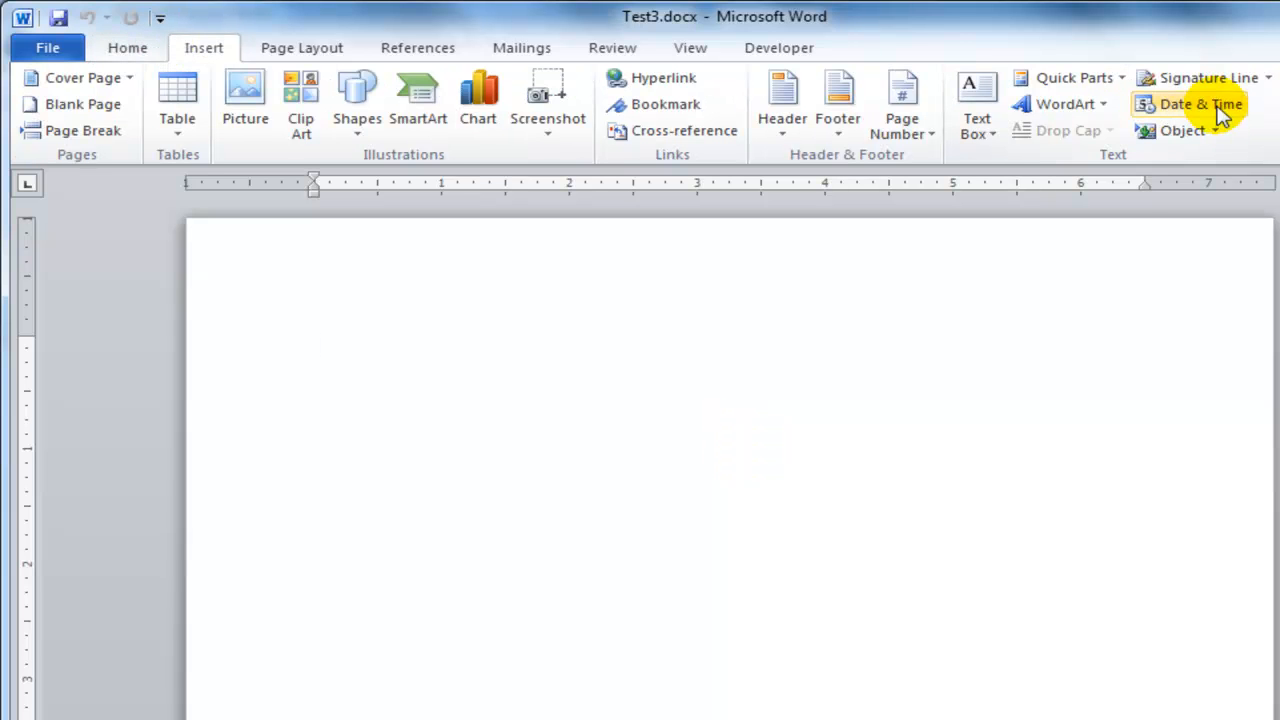
pyautogui.moveTo(1200, 104)
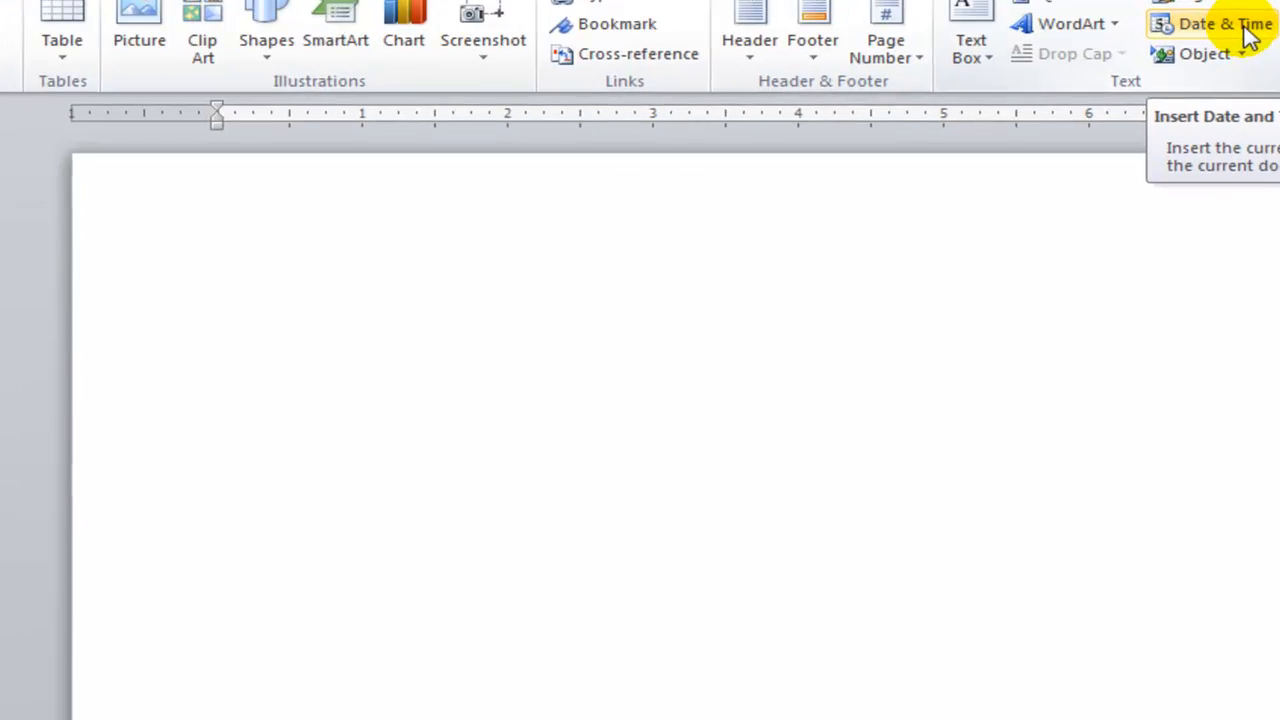
pyautogui.click(1224, 24)
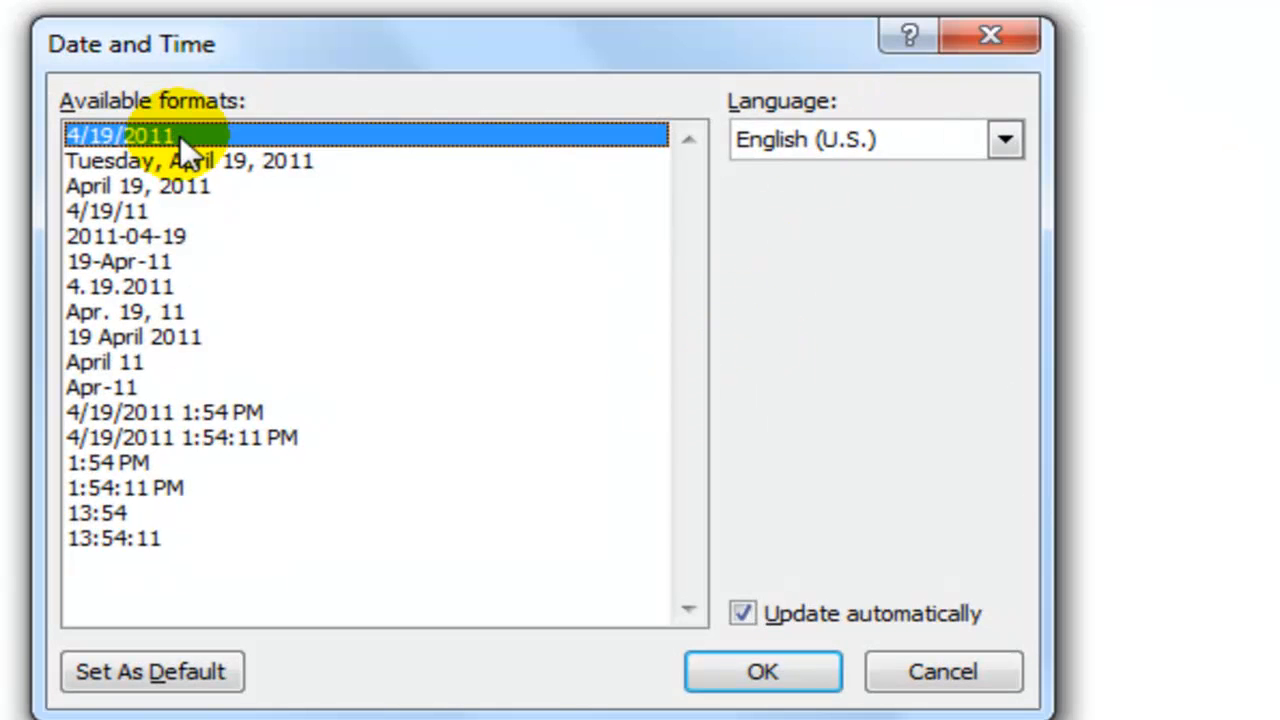
pyautogui.click(762, 672)
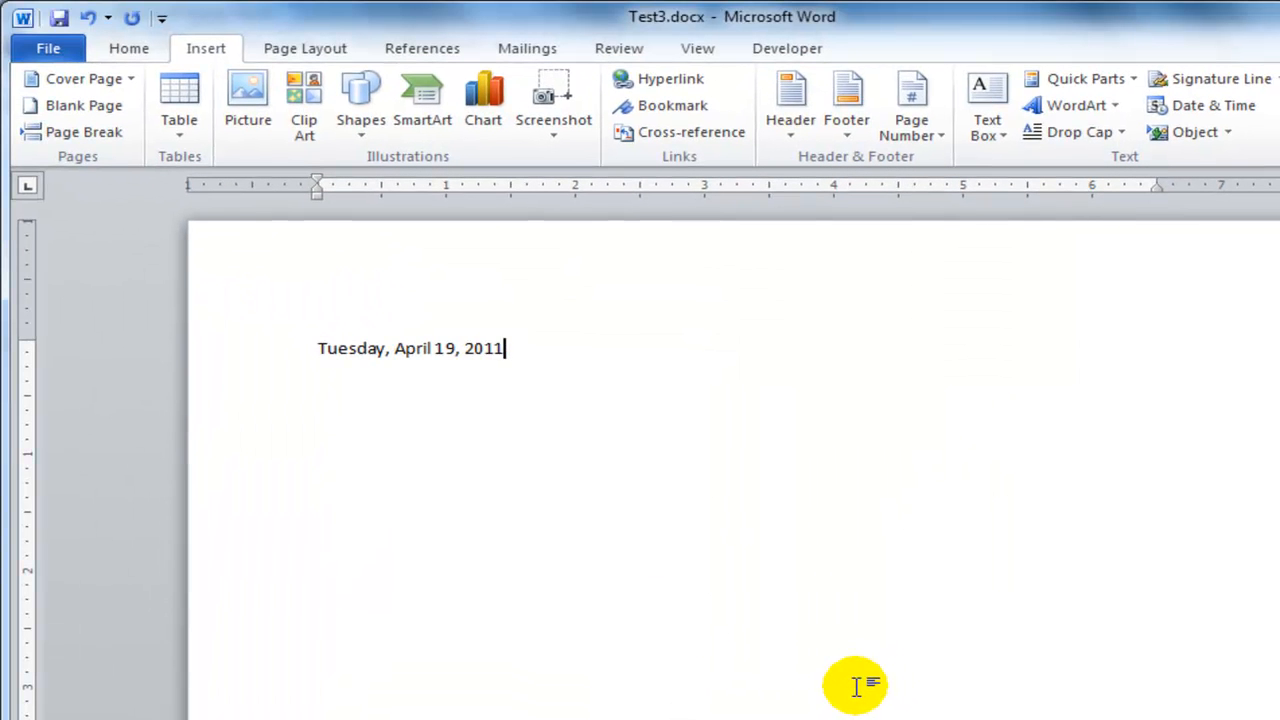
# - Insert a Date field formatted as April 19, 2011 on a new line and update the DATE field to 4/19/2011
pyautogui.press('enter')
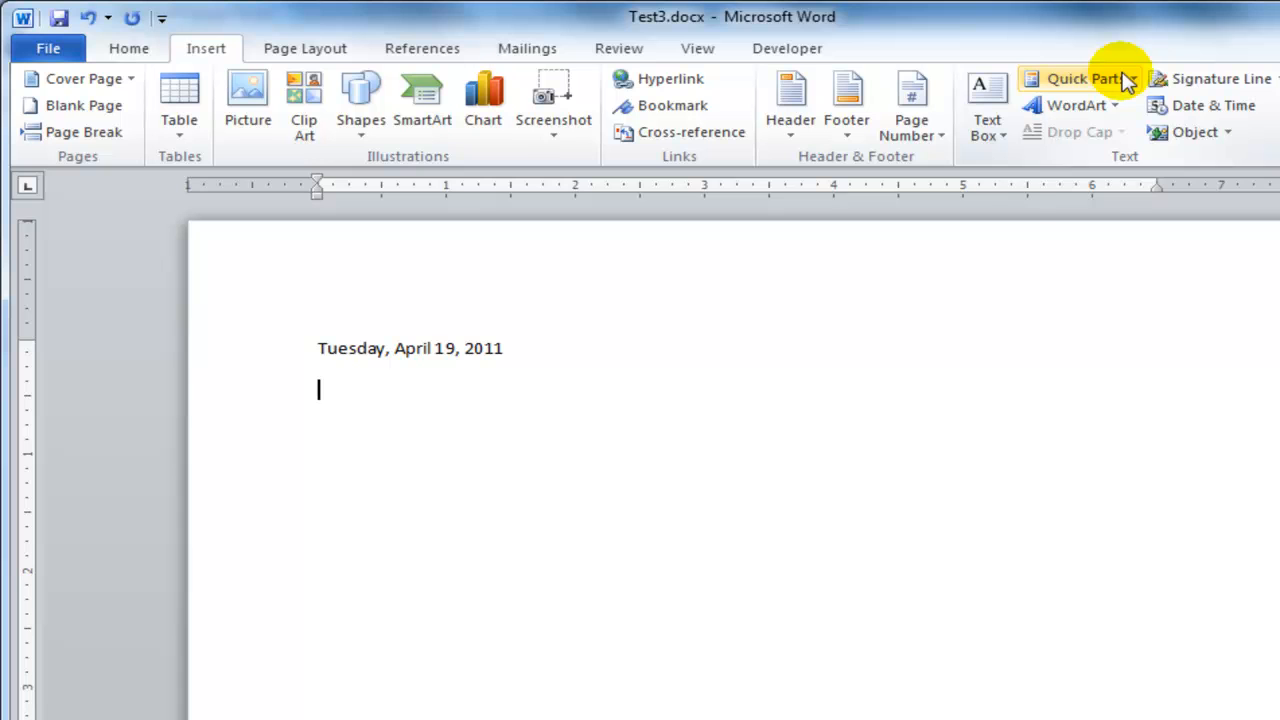
pyautogui.moveTo(1084, 78)
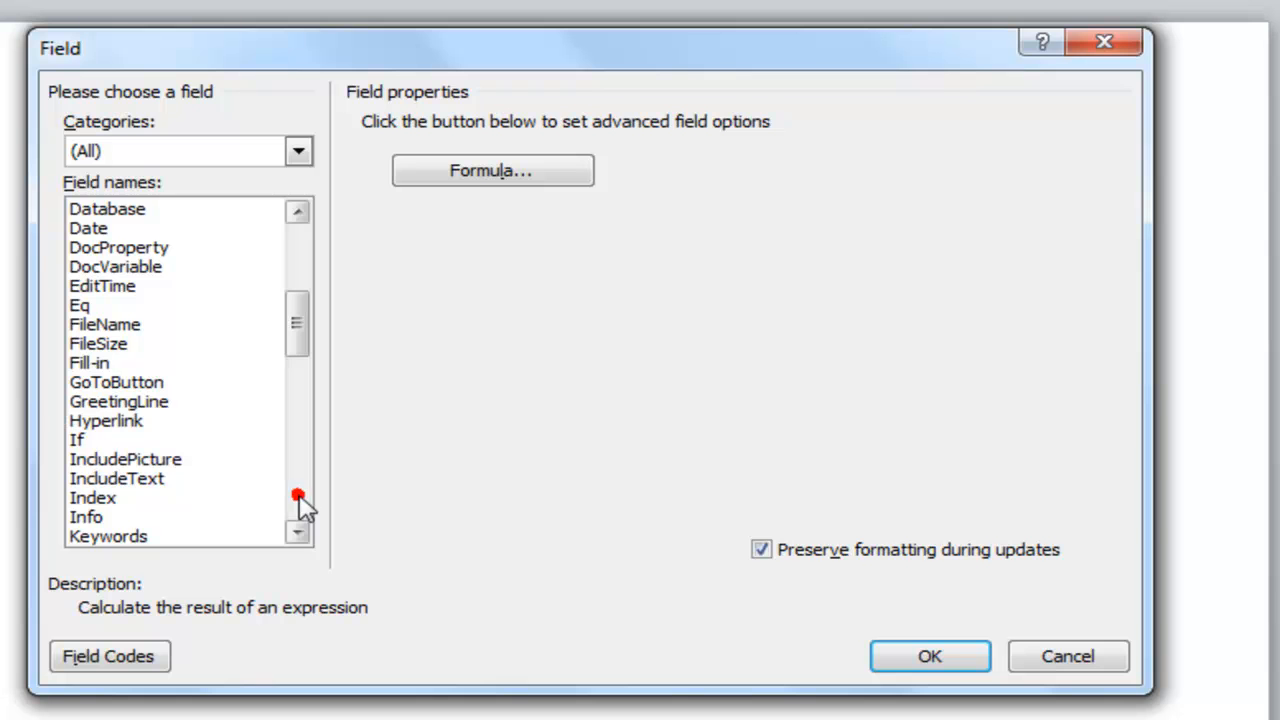
pyautogui.click(88, 228)
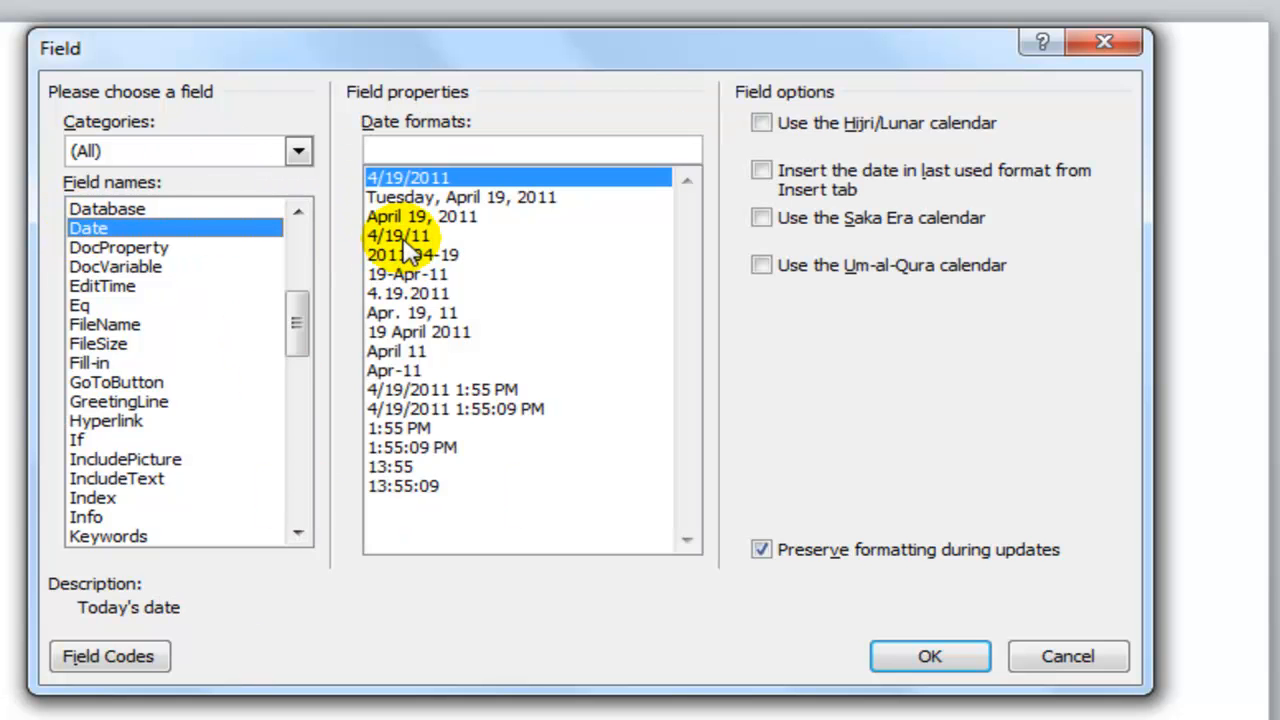
pyautogui.click(430, 216)
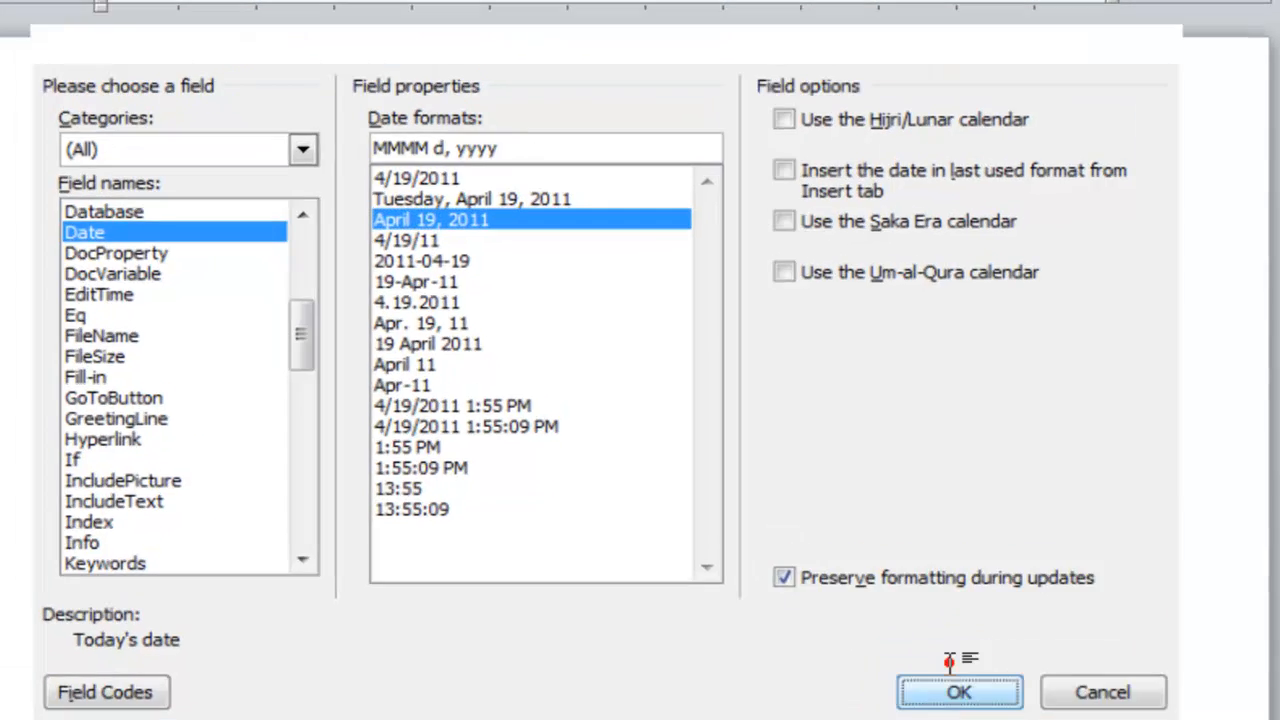
pyautogui.click(958, 692)
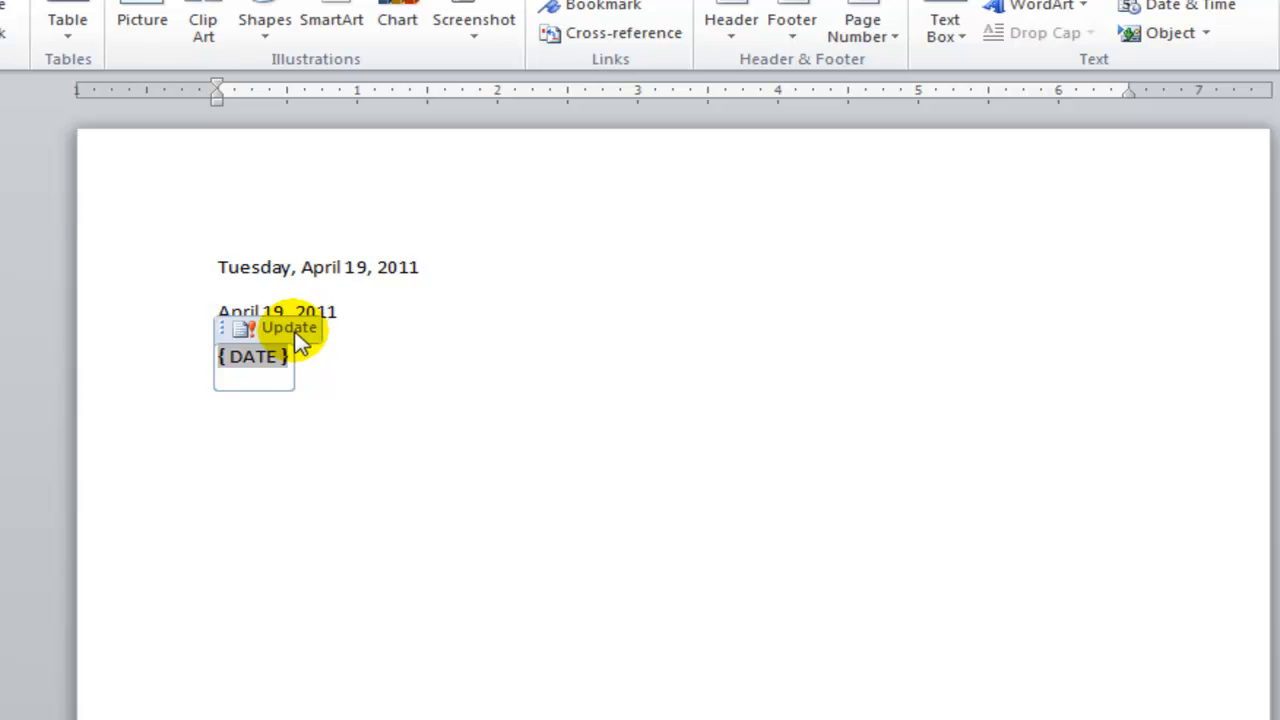
pyautogui.click(288, 328)
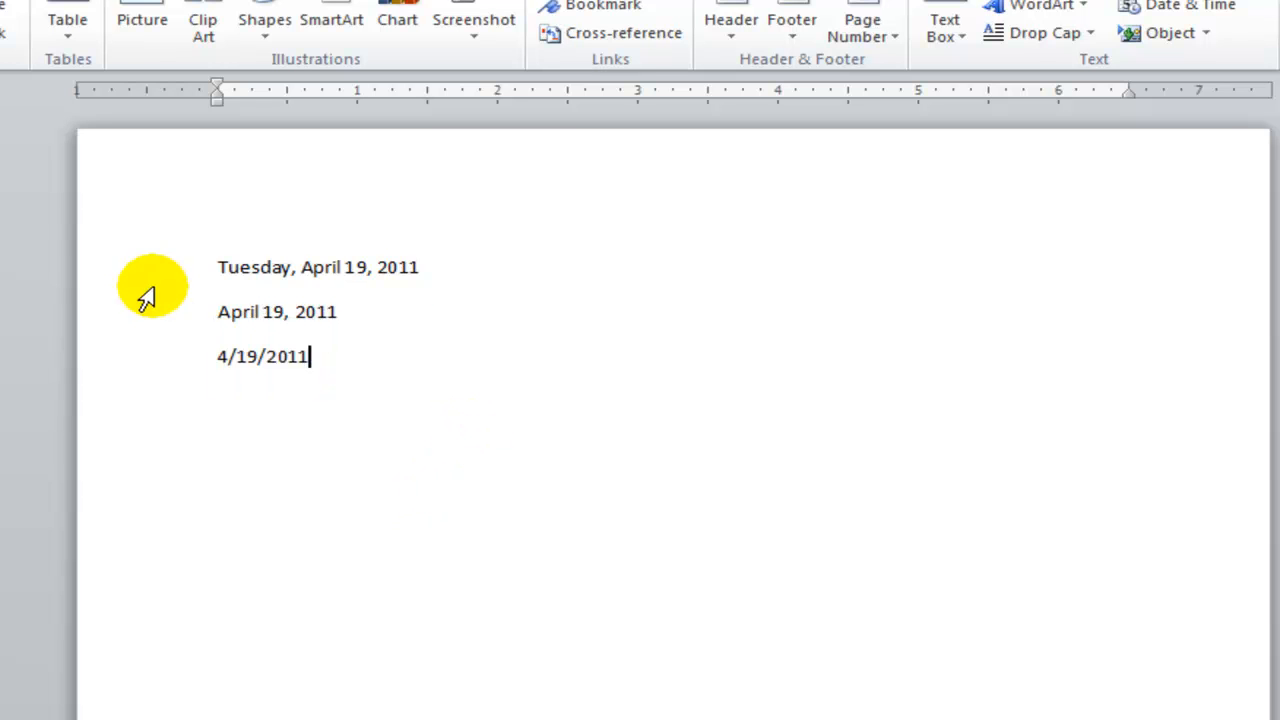
pyautogui.moveTo(216, 268); pyautogui.dragTo(310, 356)
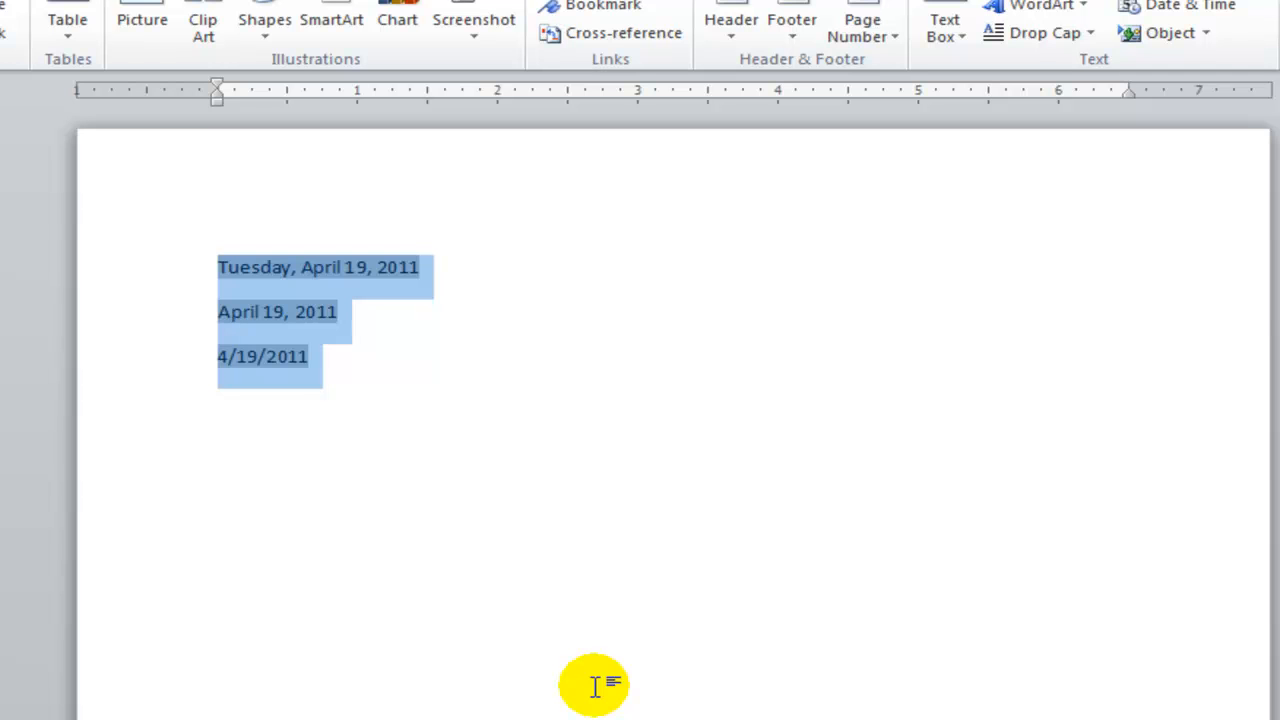
pyautogui.press('alt+F9')
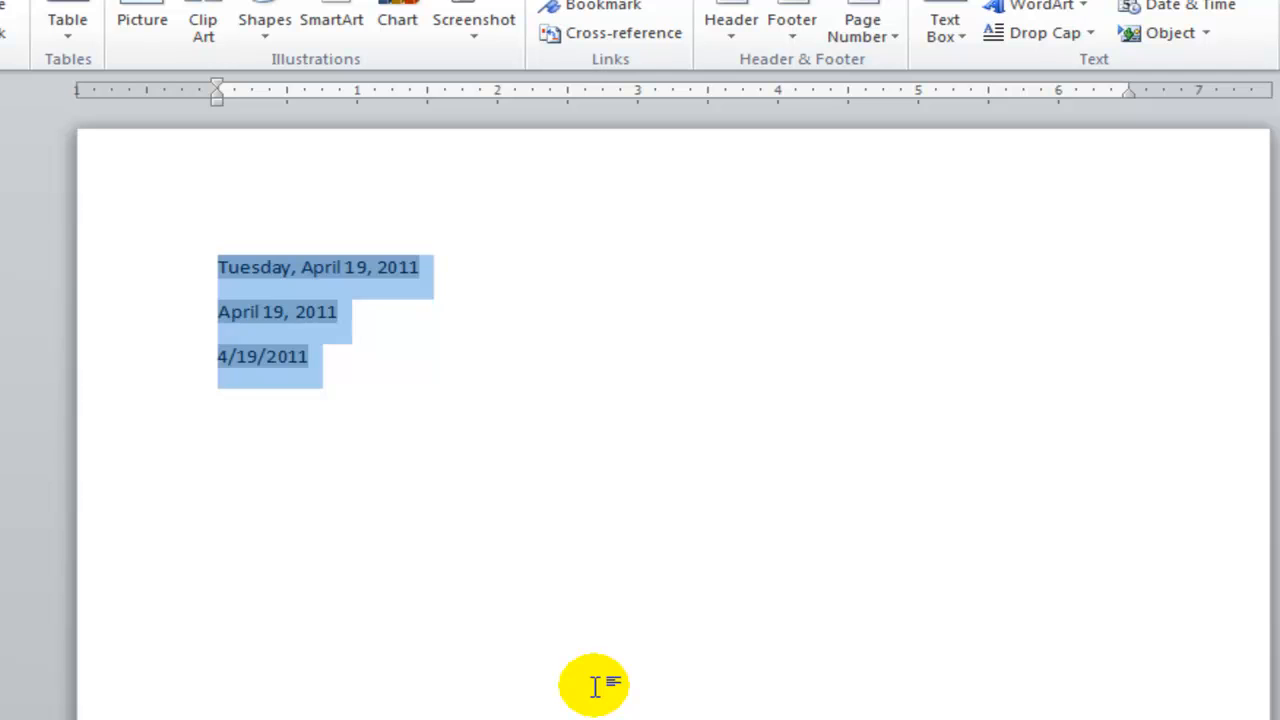
pyautogui.click(312, 356)
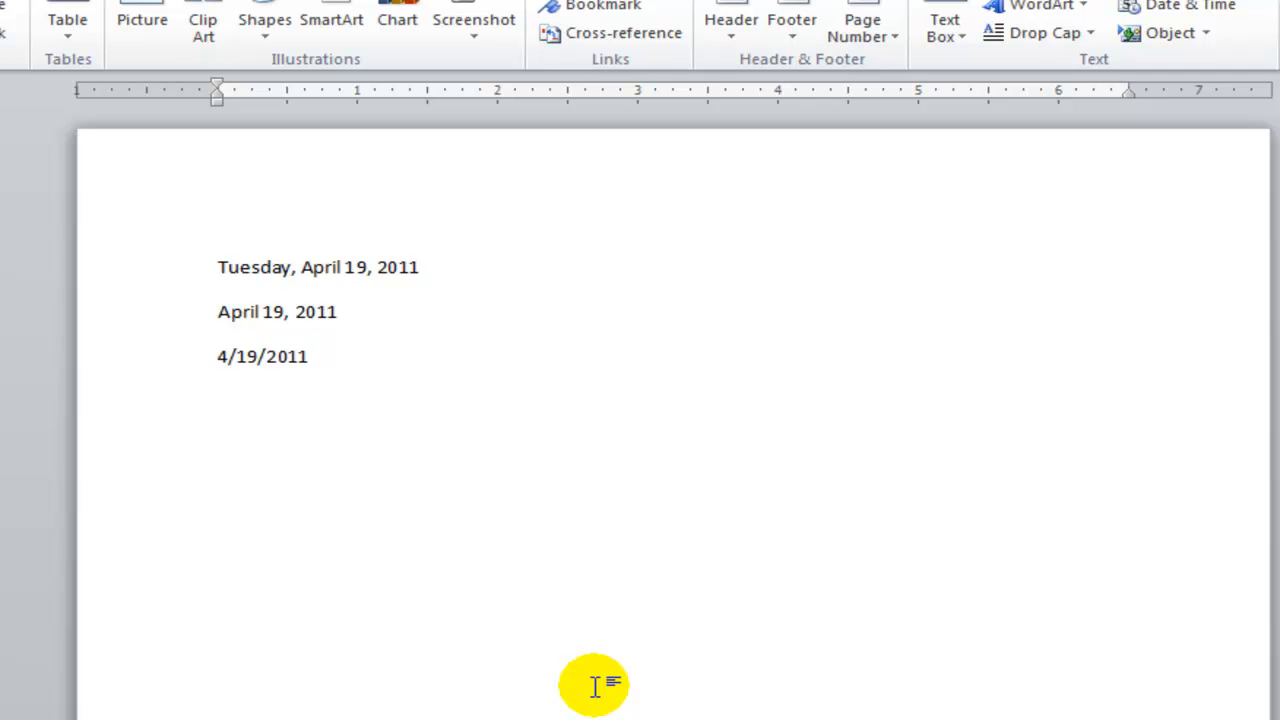
pyautogui.click(262, 356)
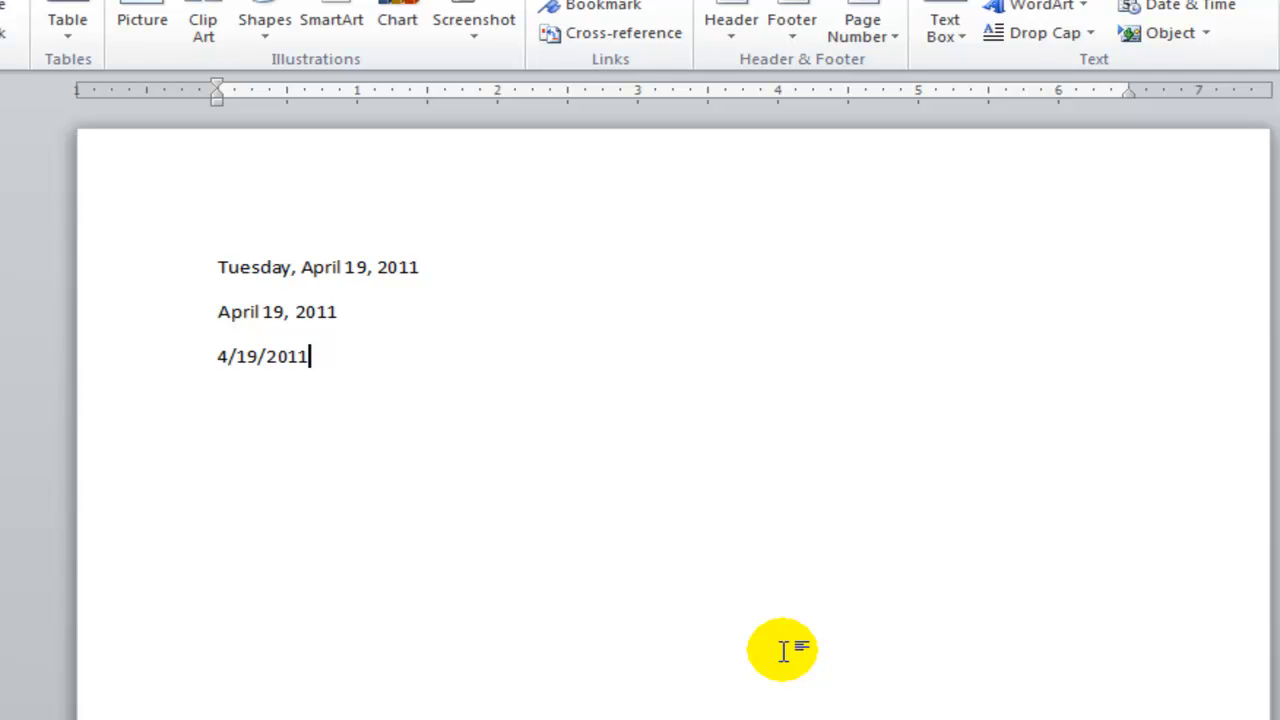
pyautogui.moveTo(216, 268); pyautogui.dragTo(312, 356)
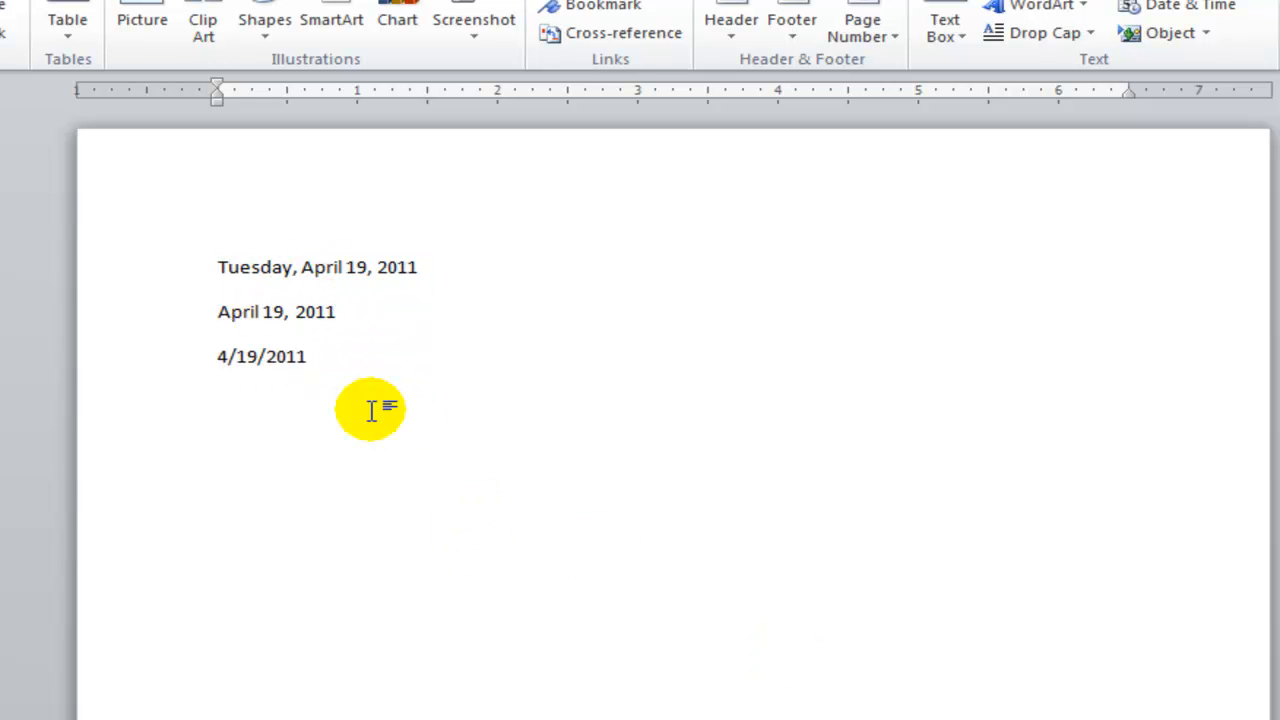
pyautogui.click(308, 356)
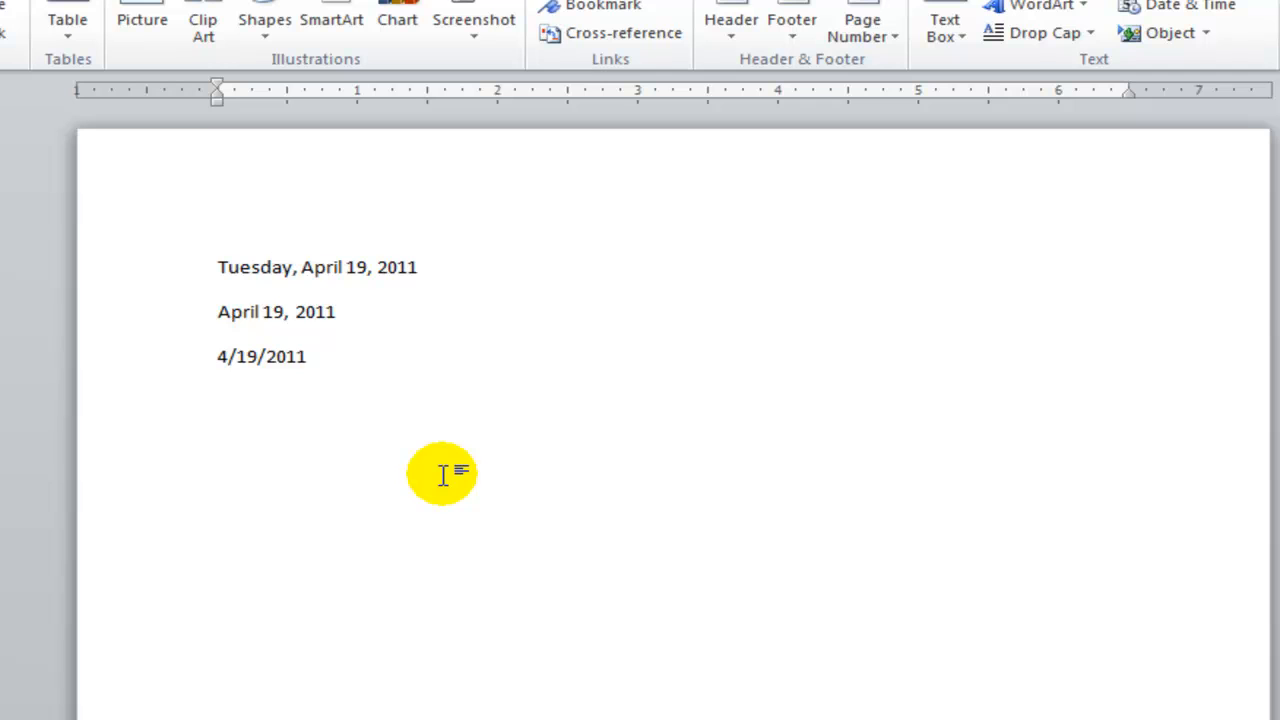
pyautogui.click(308, 356)
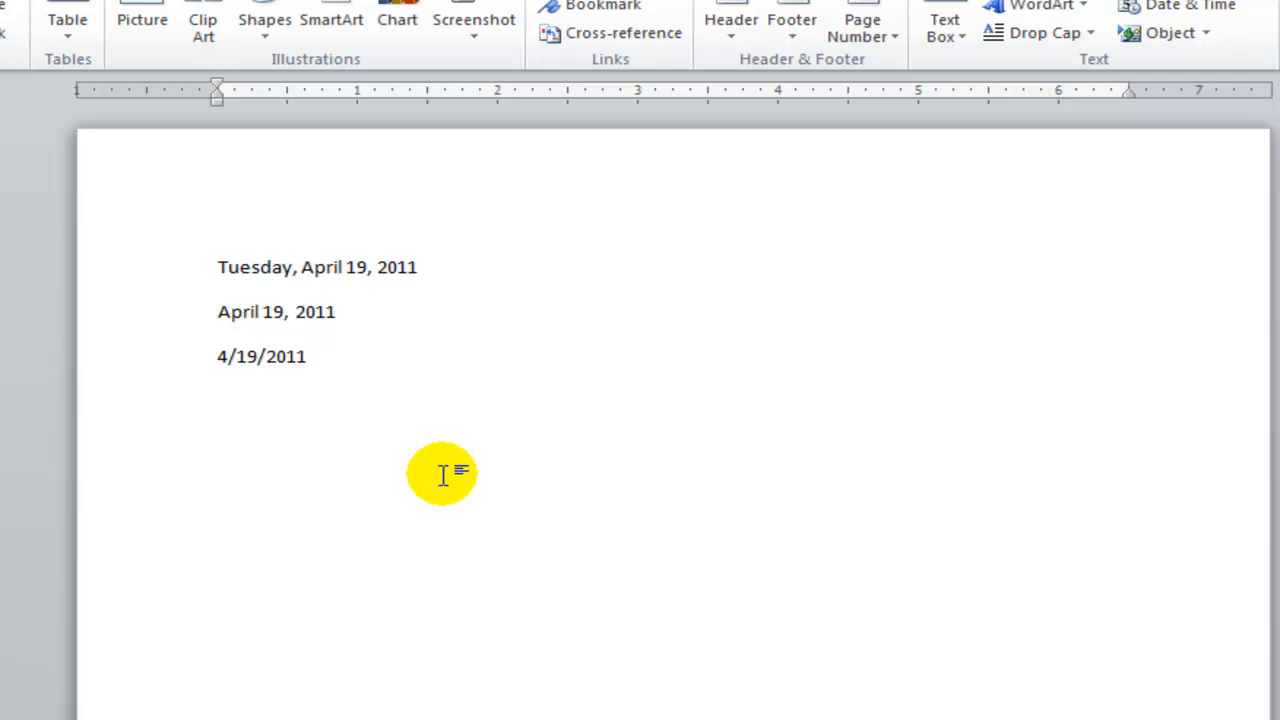
pyautogui.click(308, 356)
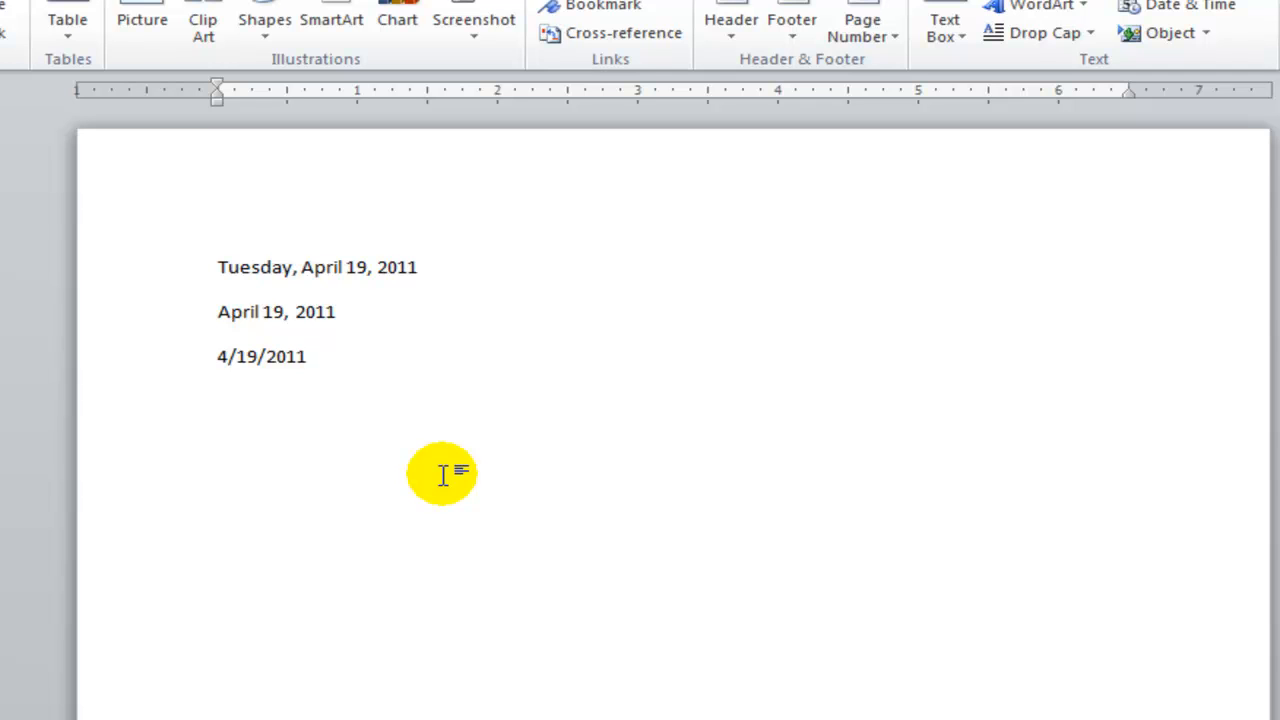
pyautogui.click(308, 356)
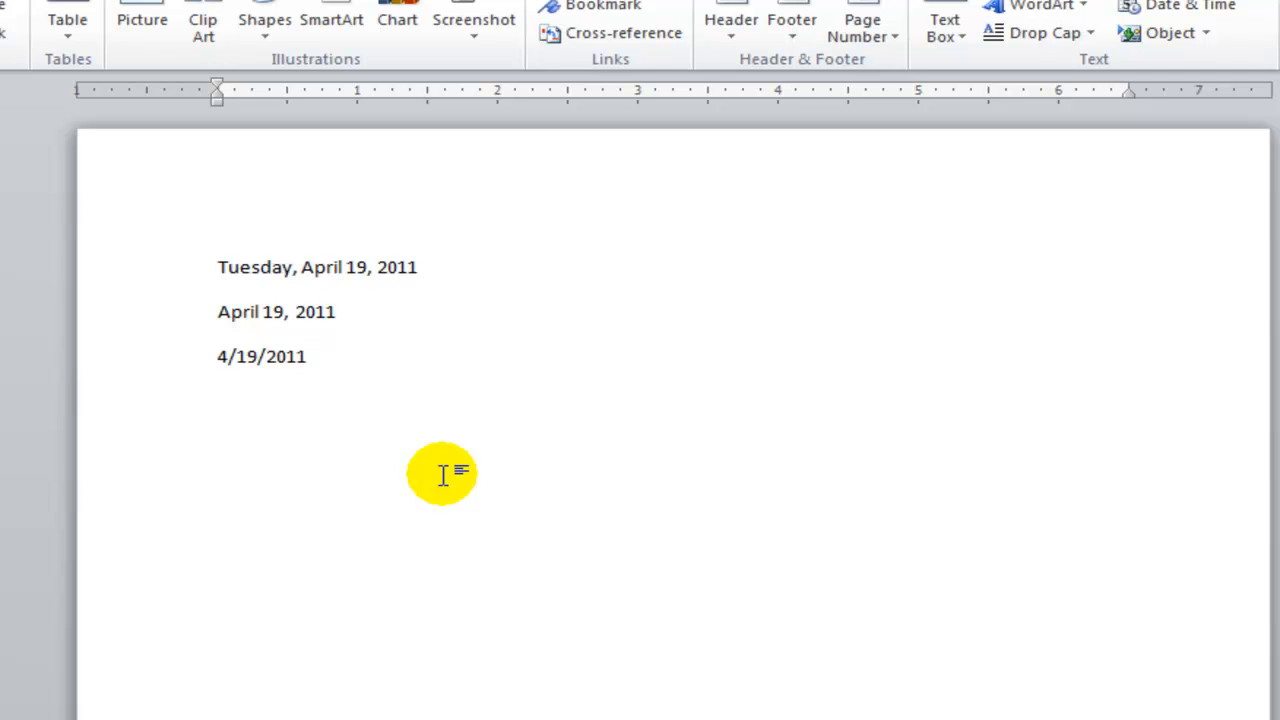
pyautogui.click(308, 356)
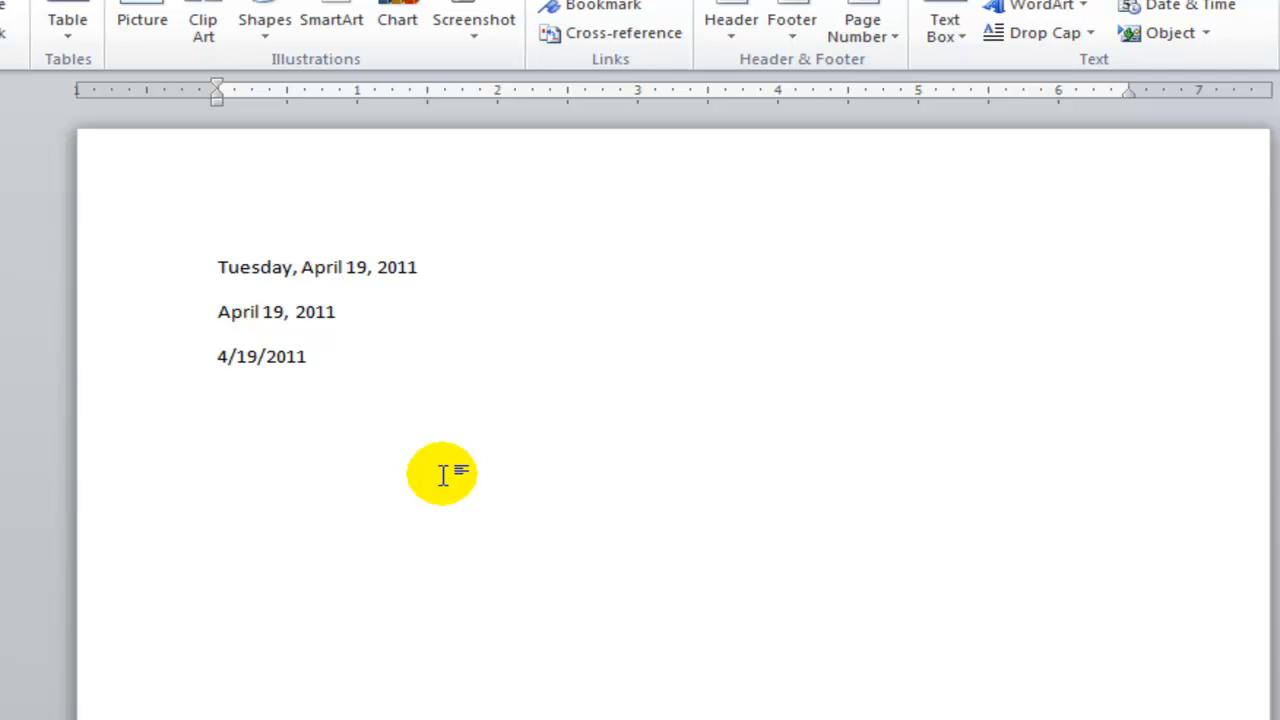
pyautogui.click(308, 356)
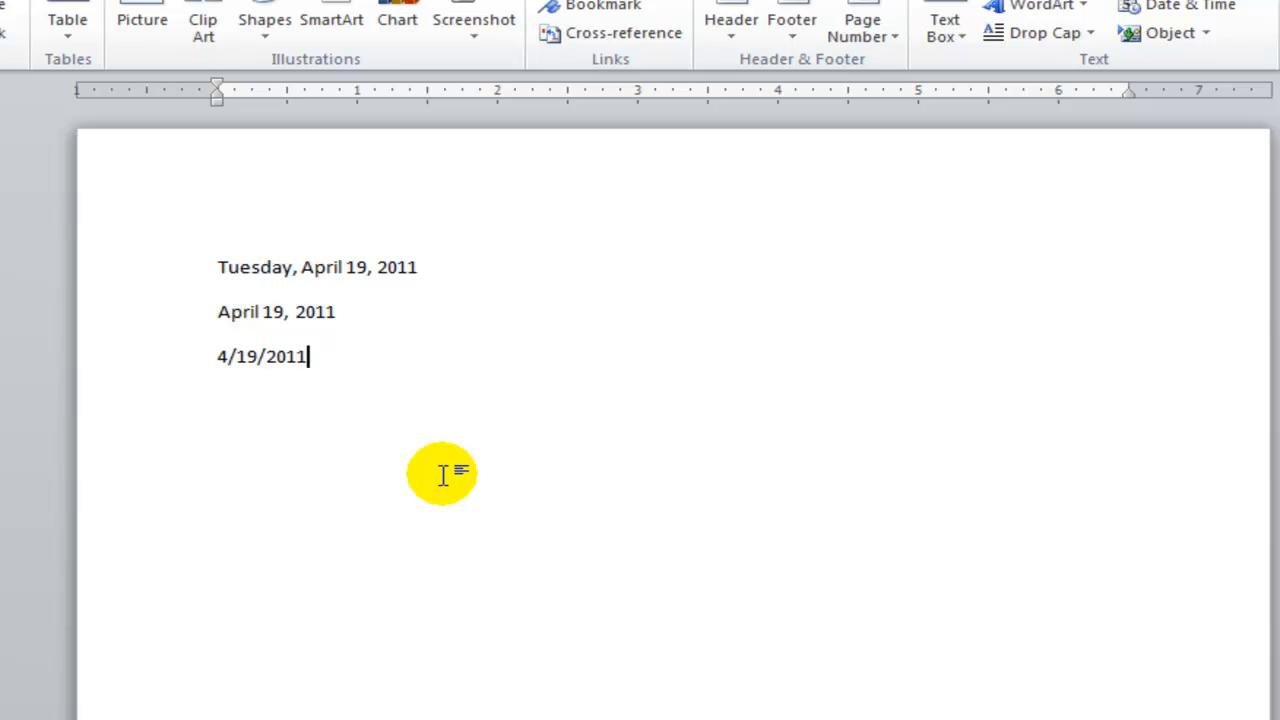
pyautogui.moveTo(464, 424)
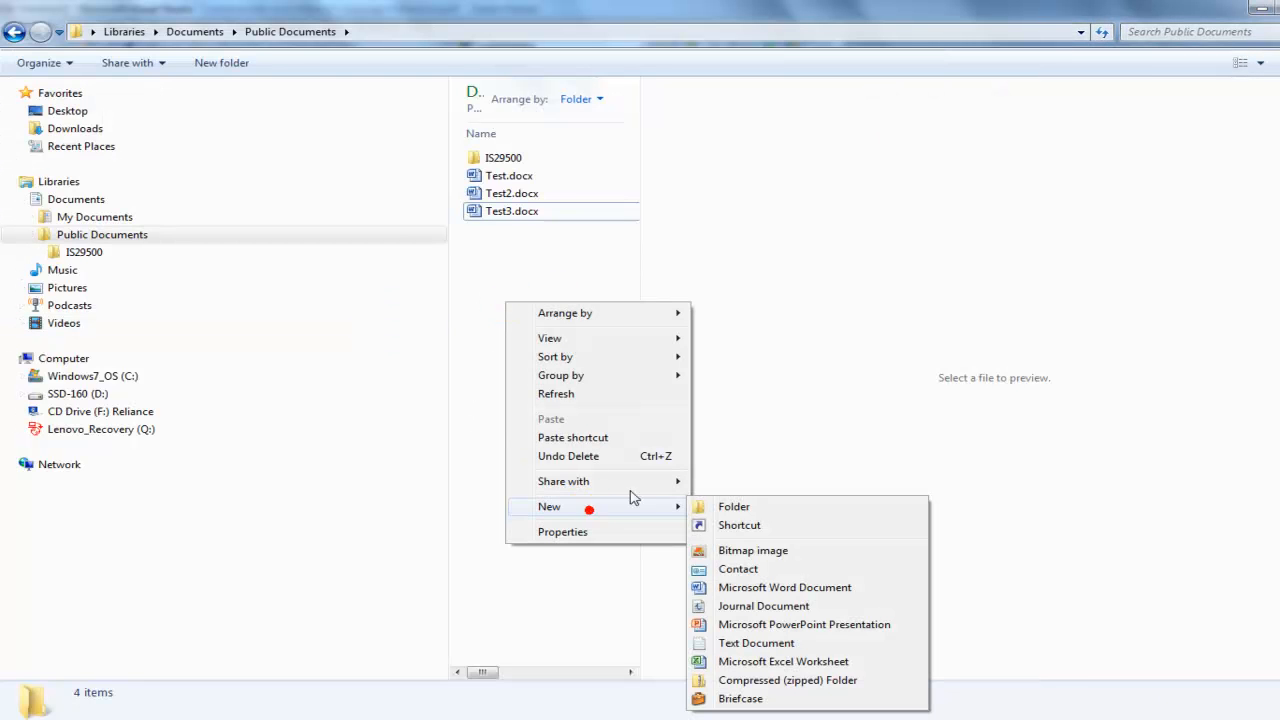
# - Create a new Word document named Test4.docx in Public Documents
pyautogui.click(784, 588)
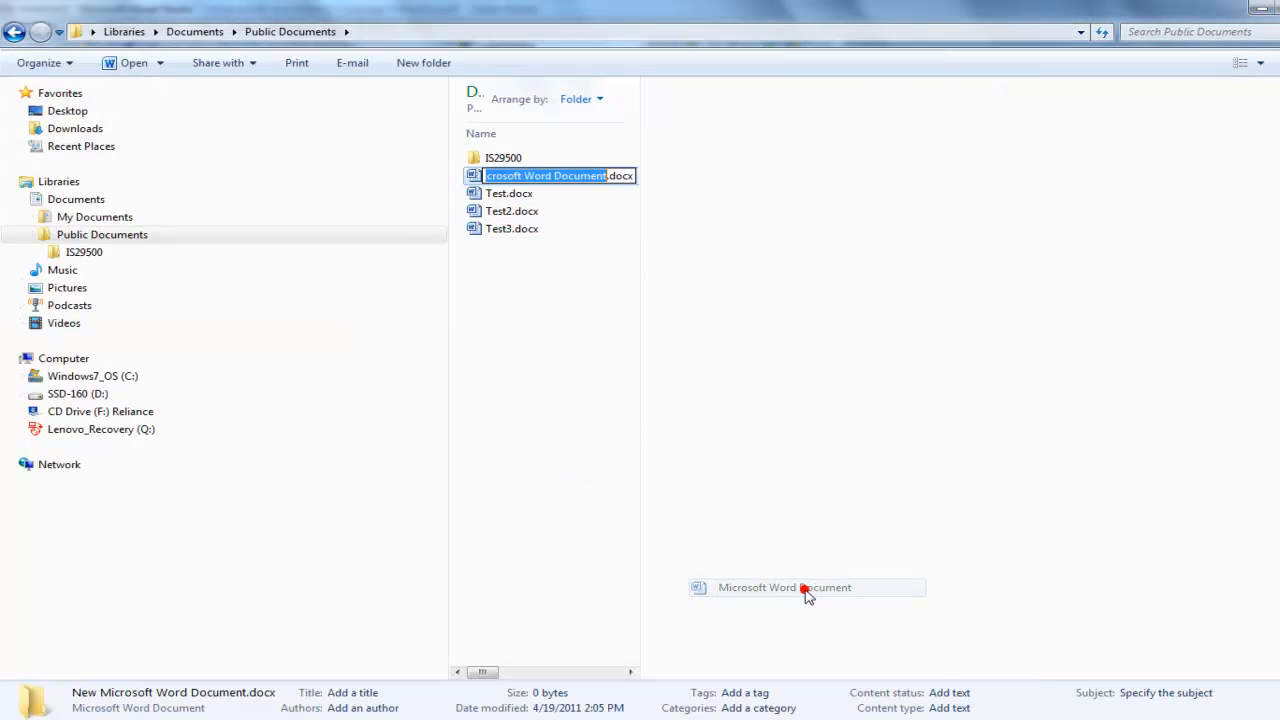
pyautogui.write('Test4.docx')
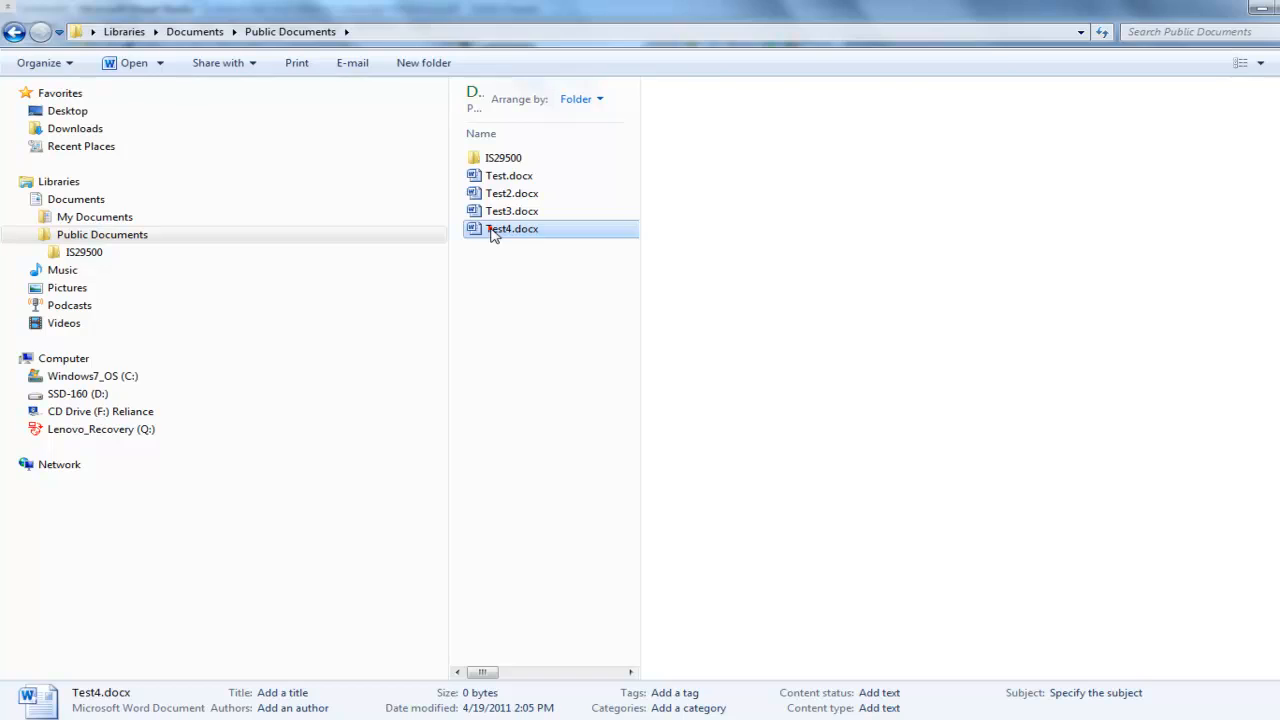
# - Insert a Date field reading 4/19/2011 into Test4.docx and close Word
pyautogui.doubleClick(512, 228)
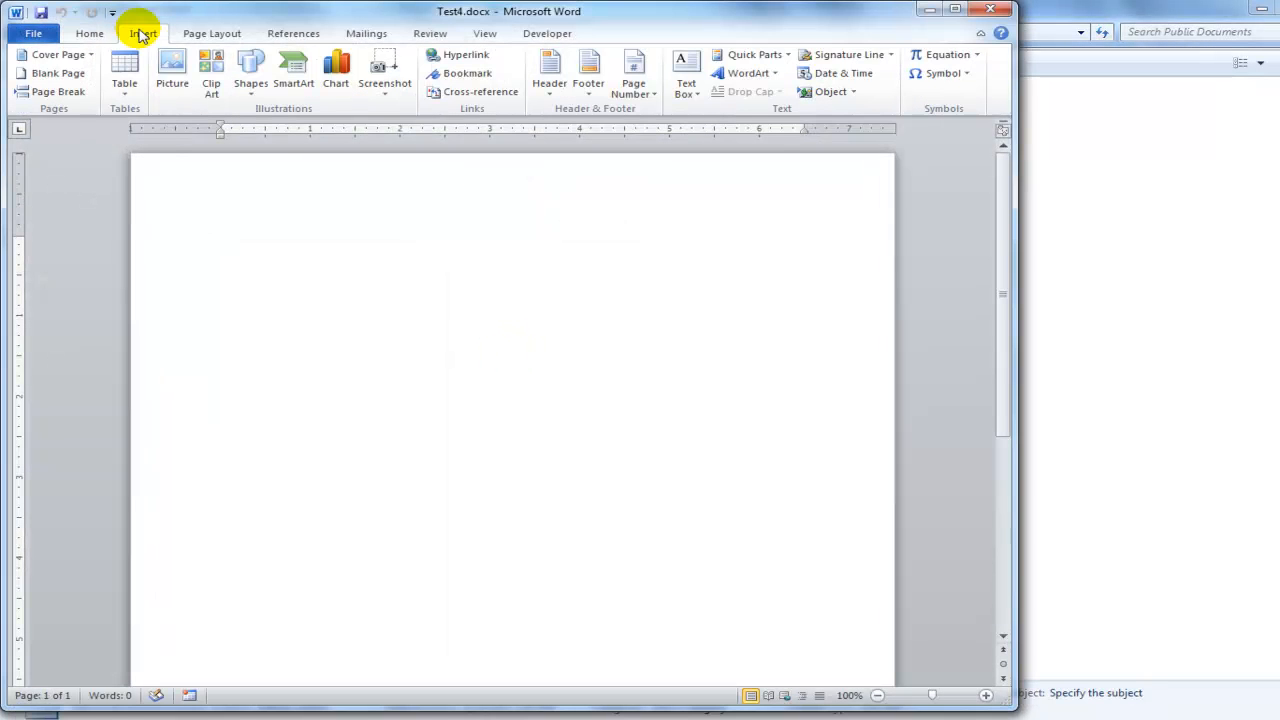
pyautogui.click(752, 54)
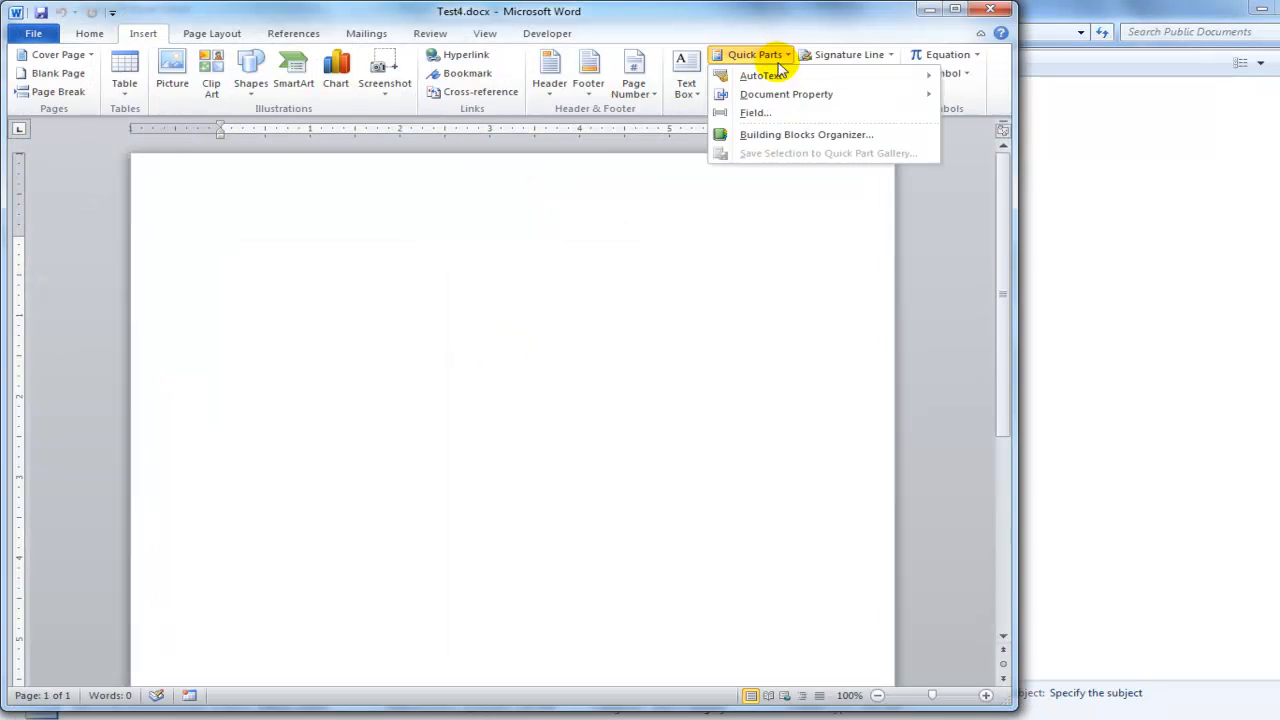
pyautogui.click(756, 112)
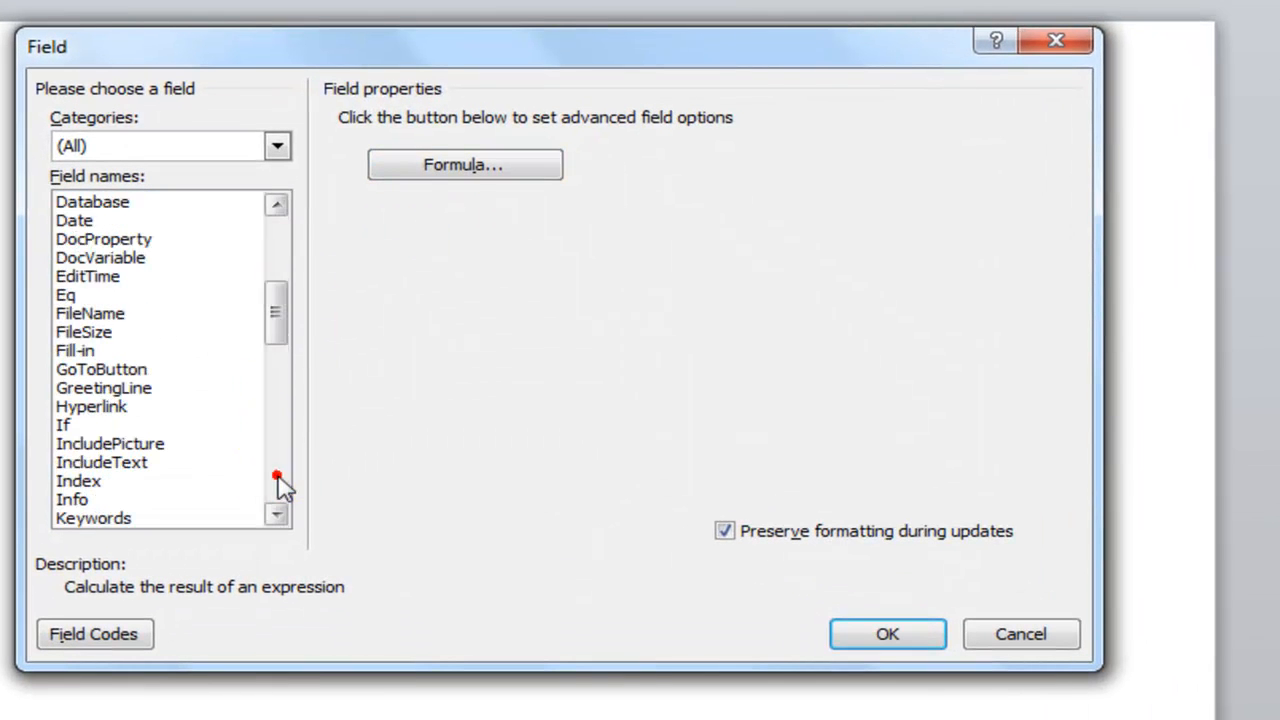
pyautogui.click(74, 220)
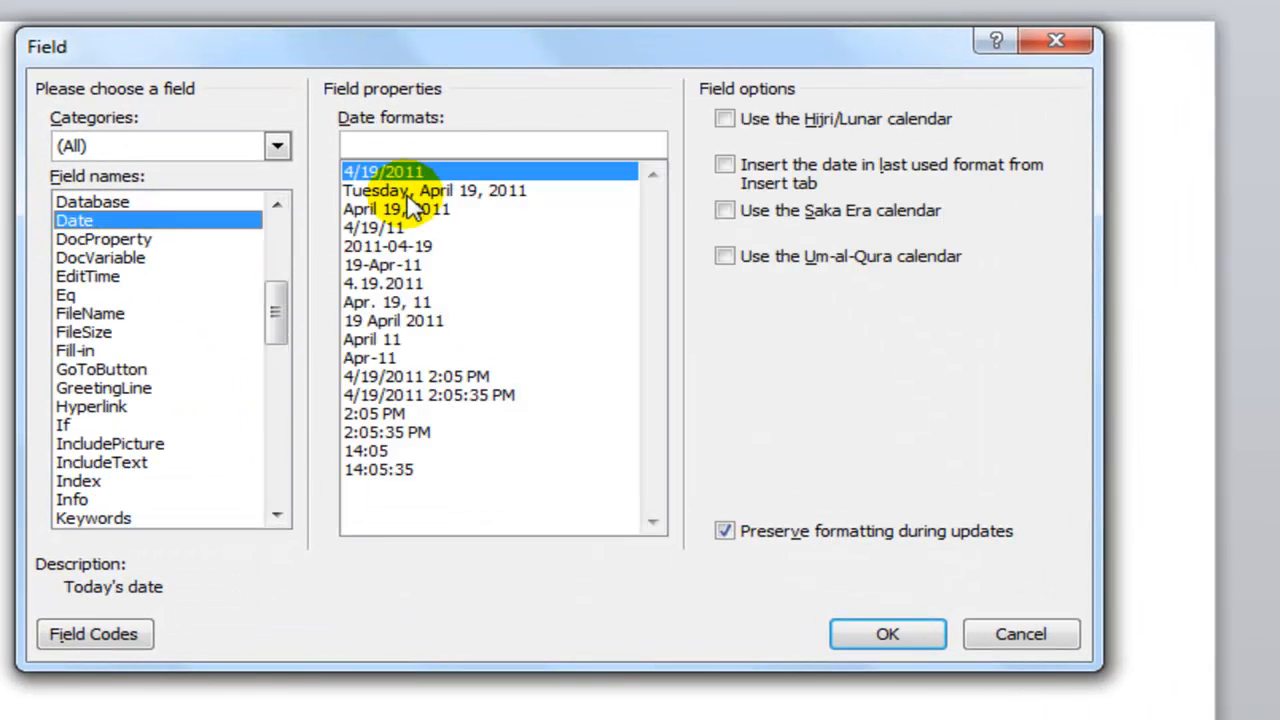
pyautogui.click(888, 632)
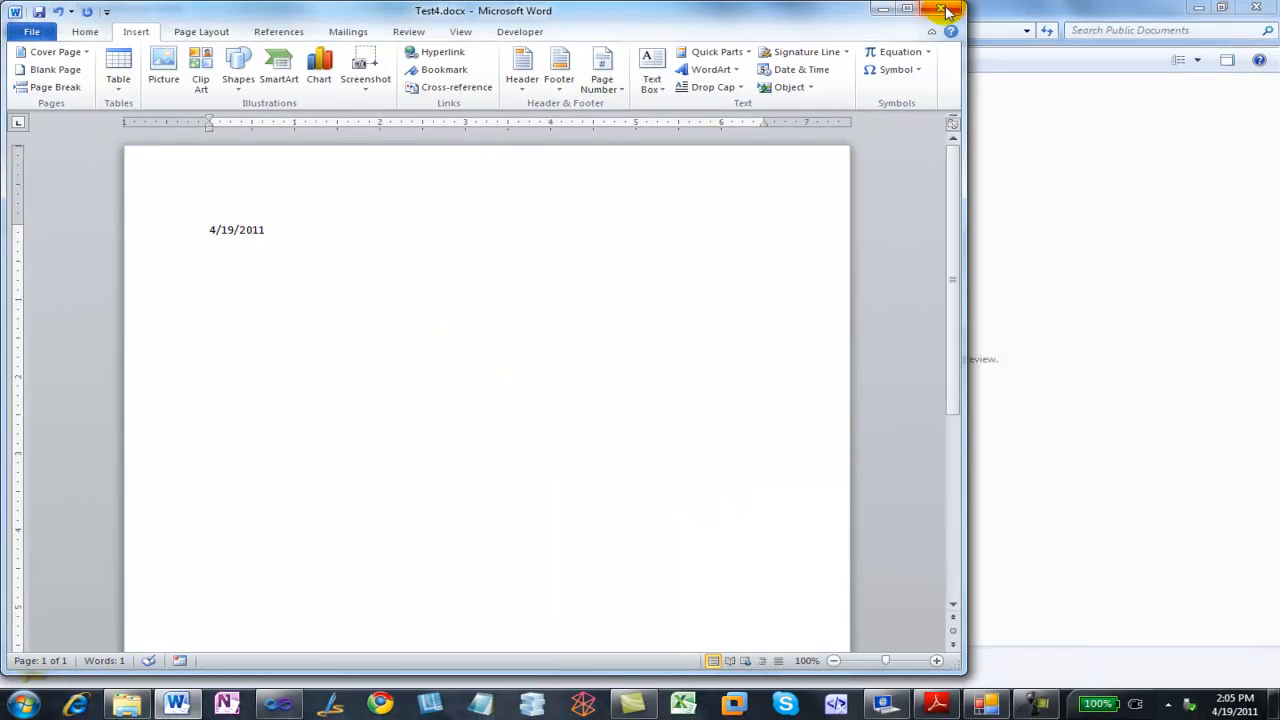
pyautogui.click(944, 10)
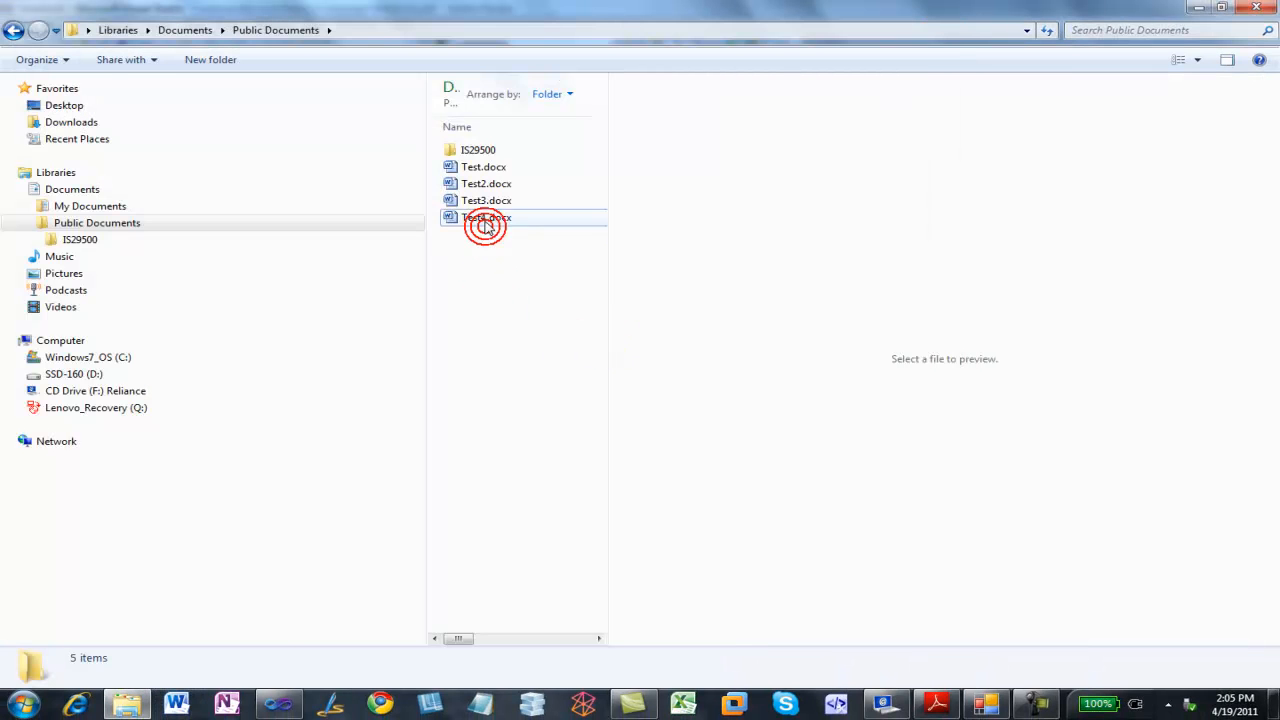
pyautogui.click(486, 216)
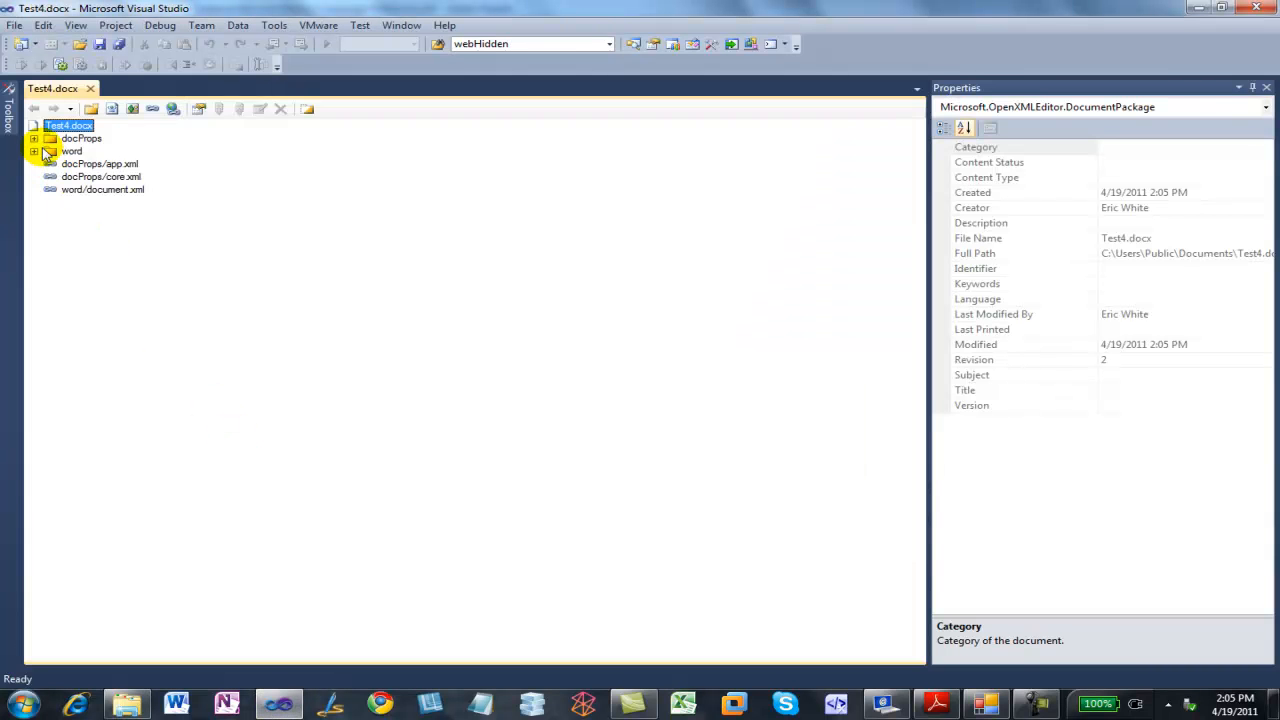
pyautogui.doubleClick(102, 188)
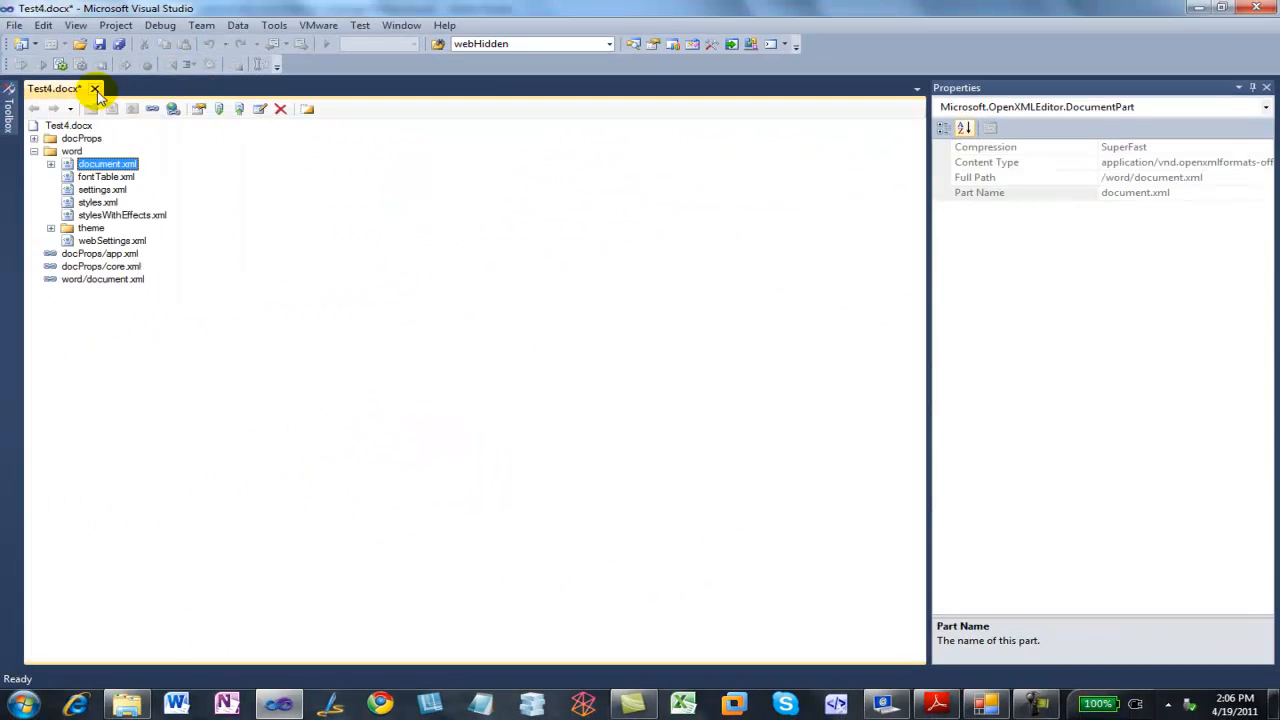
pyautogui.click(96, 88)
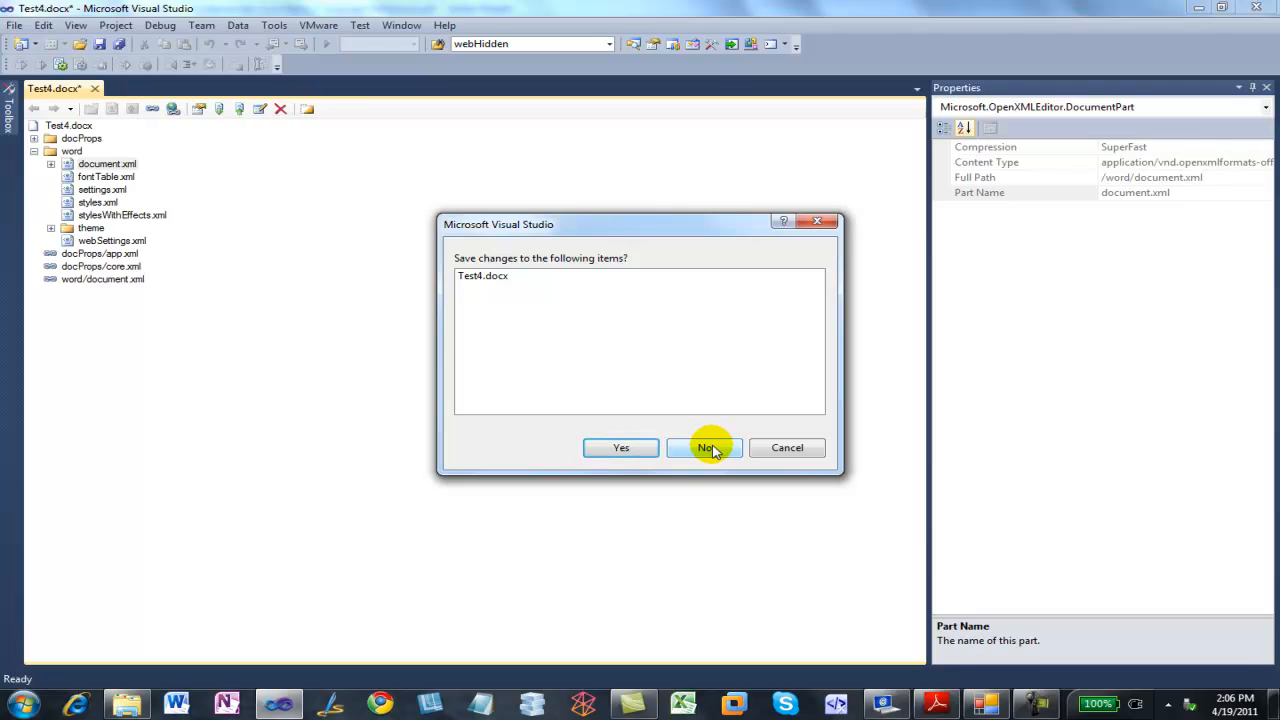
pyautogui.click(704, 448)
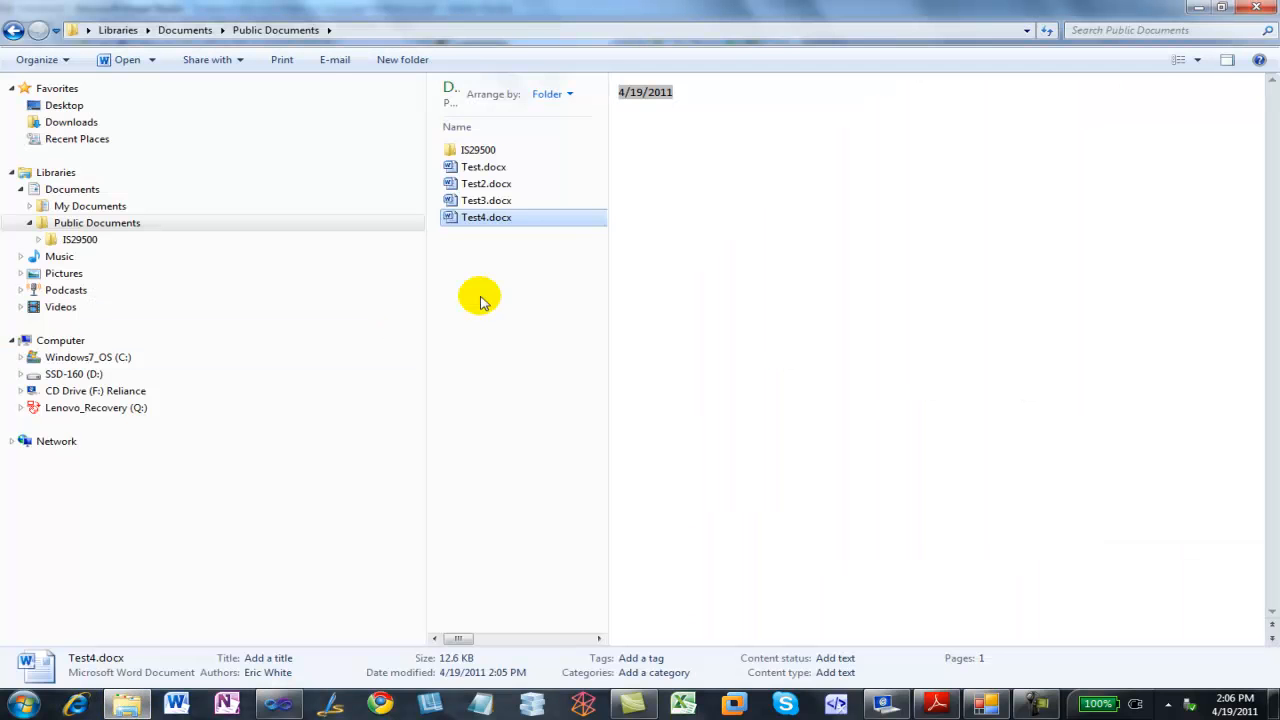
# - Reopen Test4.docx, show the DATE field code and bold its letters DA
pyautogui.doubleClick(486, 216)
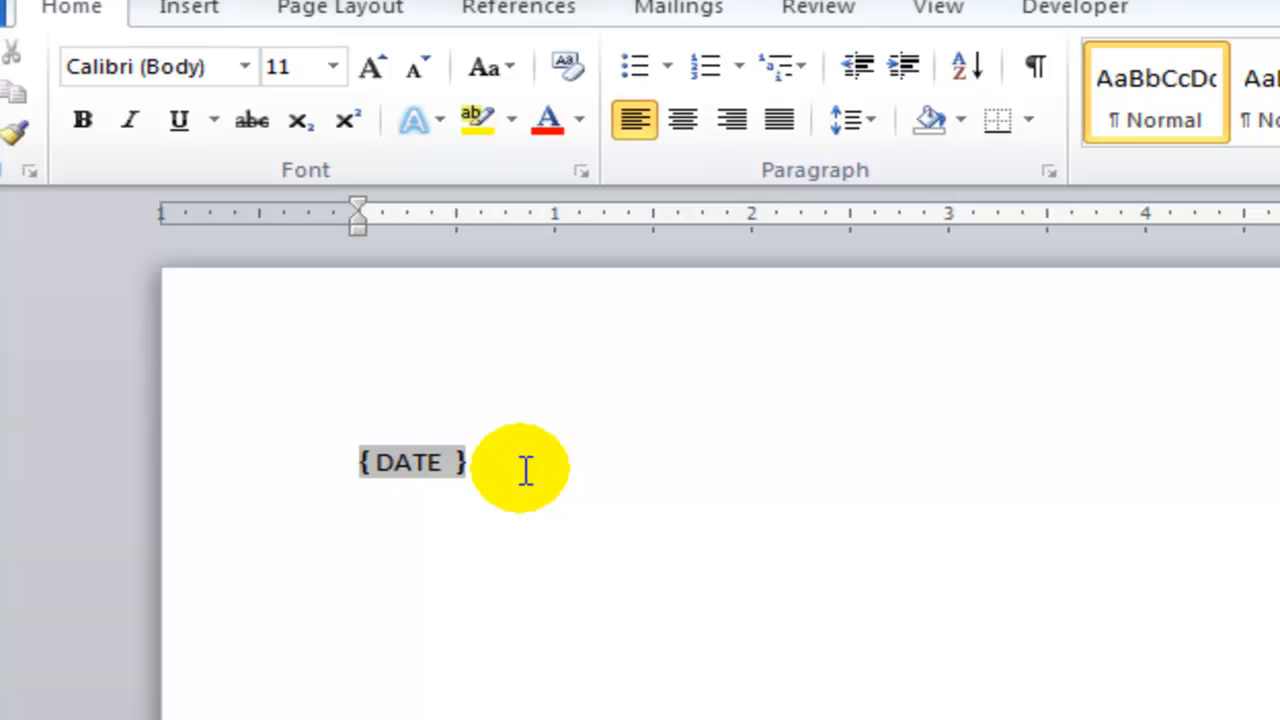
pyautogui.moveTo(568, 660)
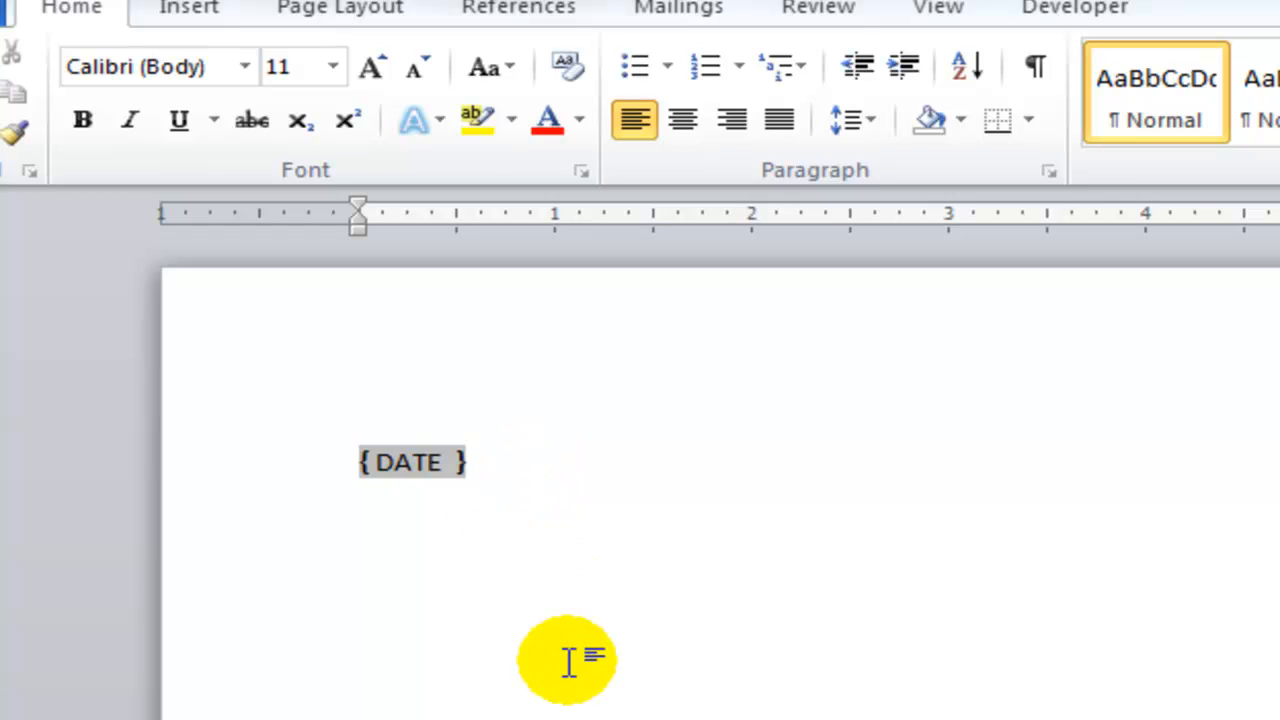
pyautogui.moveTo(580, 650)
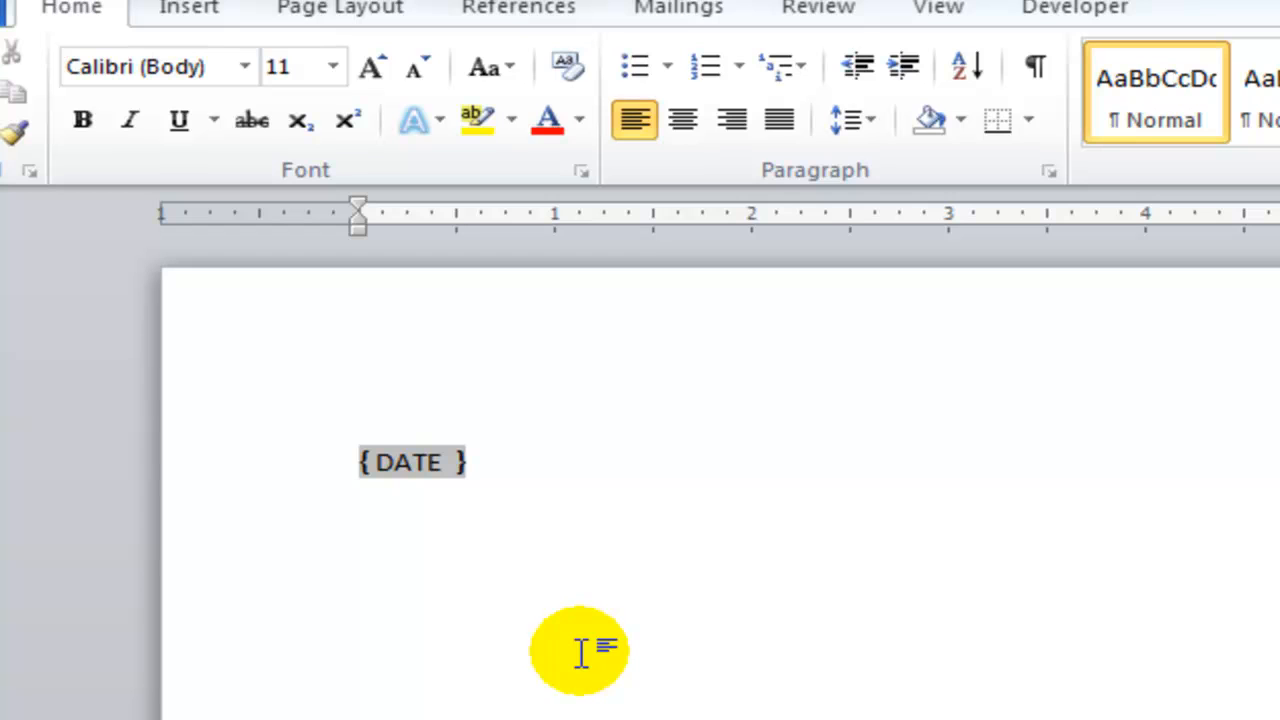
pyautogui.moveTo(592, 676)
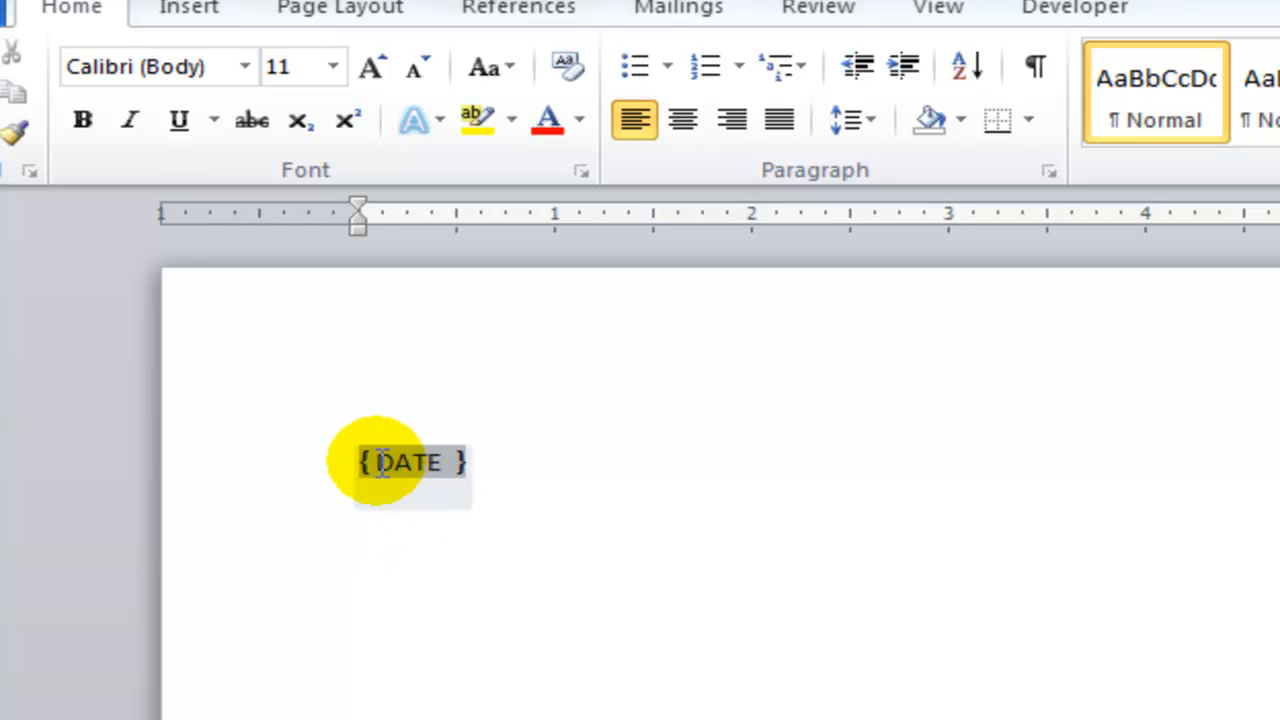
pyautogui.click(408, 462)
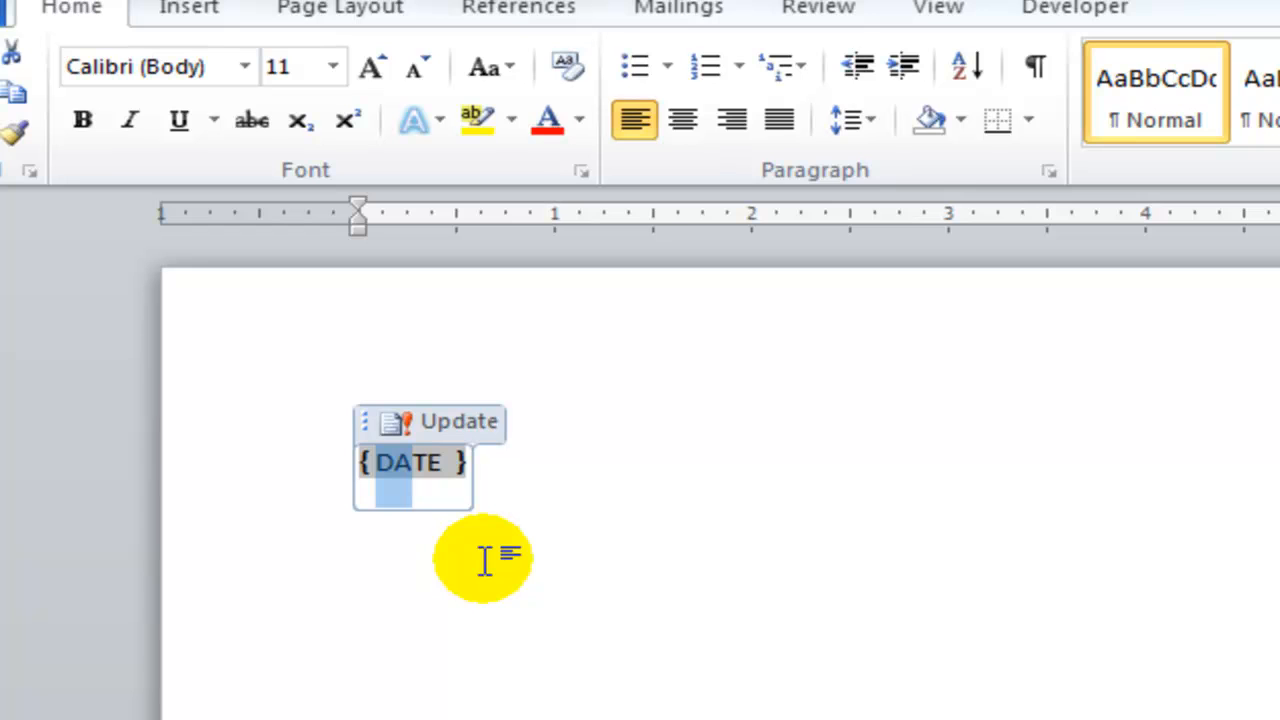
pyautogui.click(82, 120)
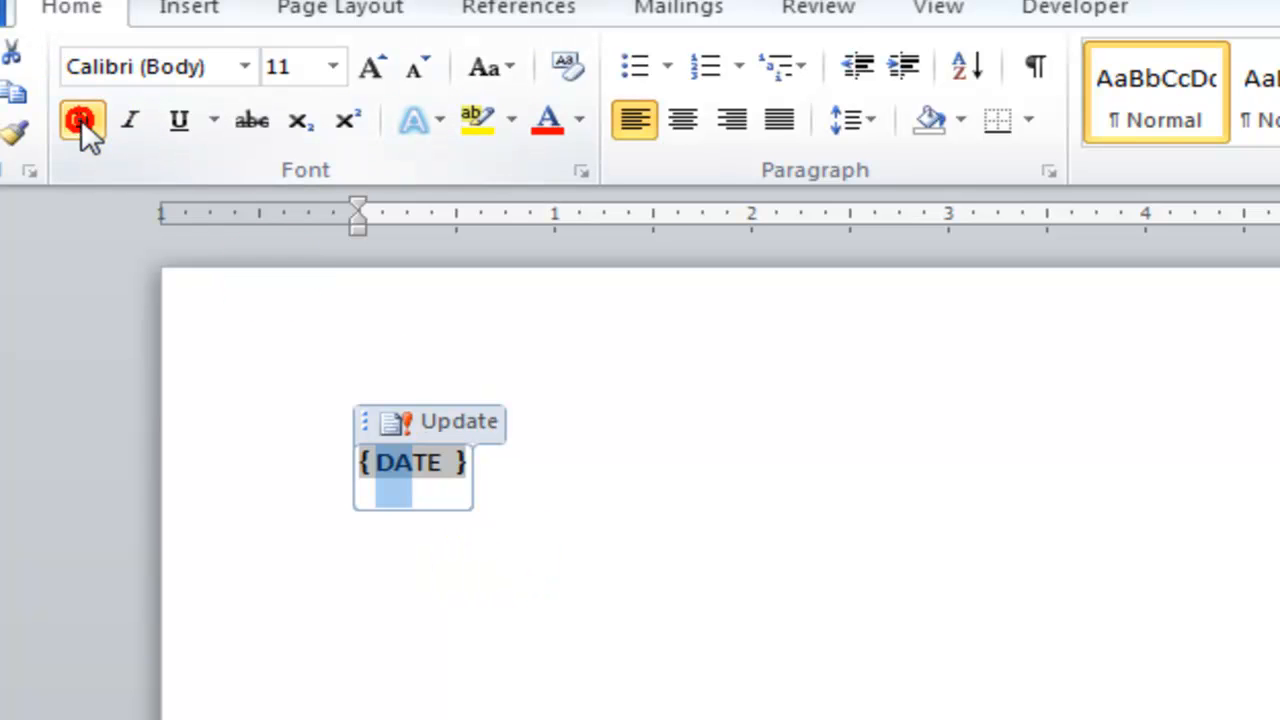
pyautogui.click(84, 120)
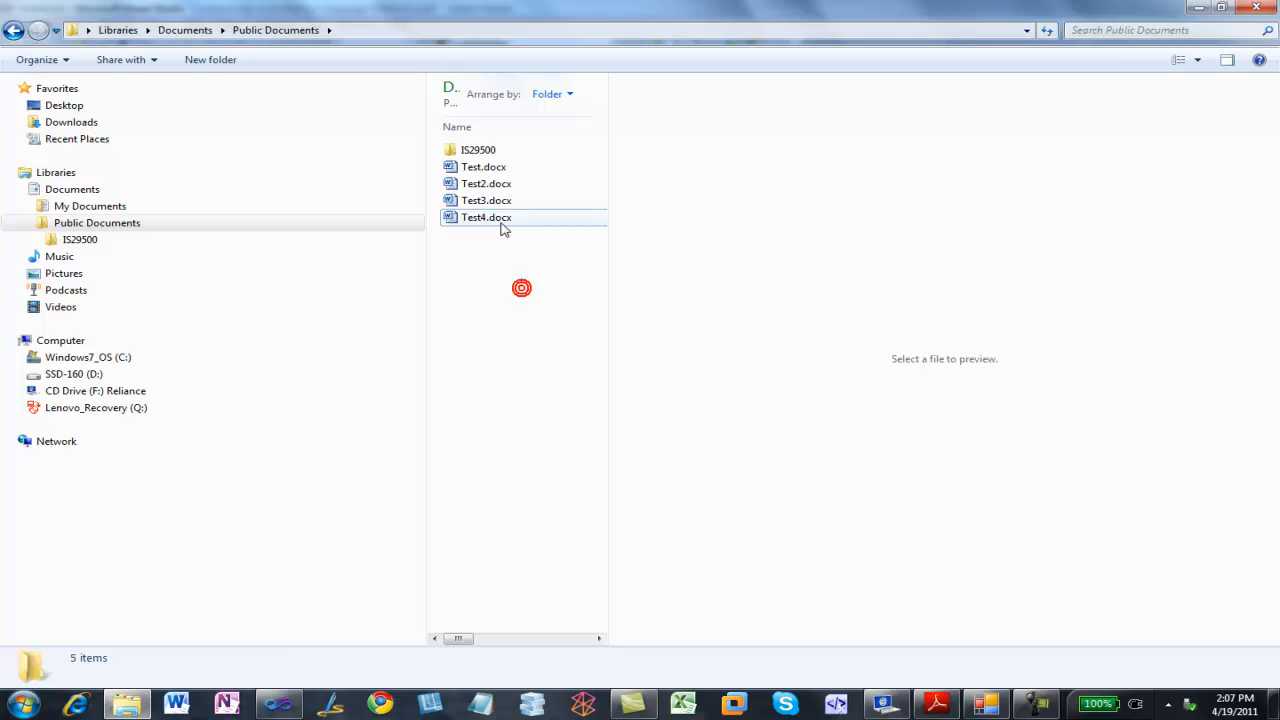
# - Open Test4.docx's document.xml in Visual Studio and scroll to the split DATE field runs
pyautogui.click(486, 216)
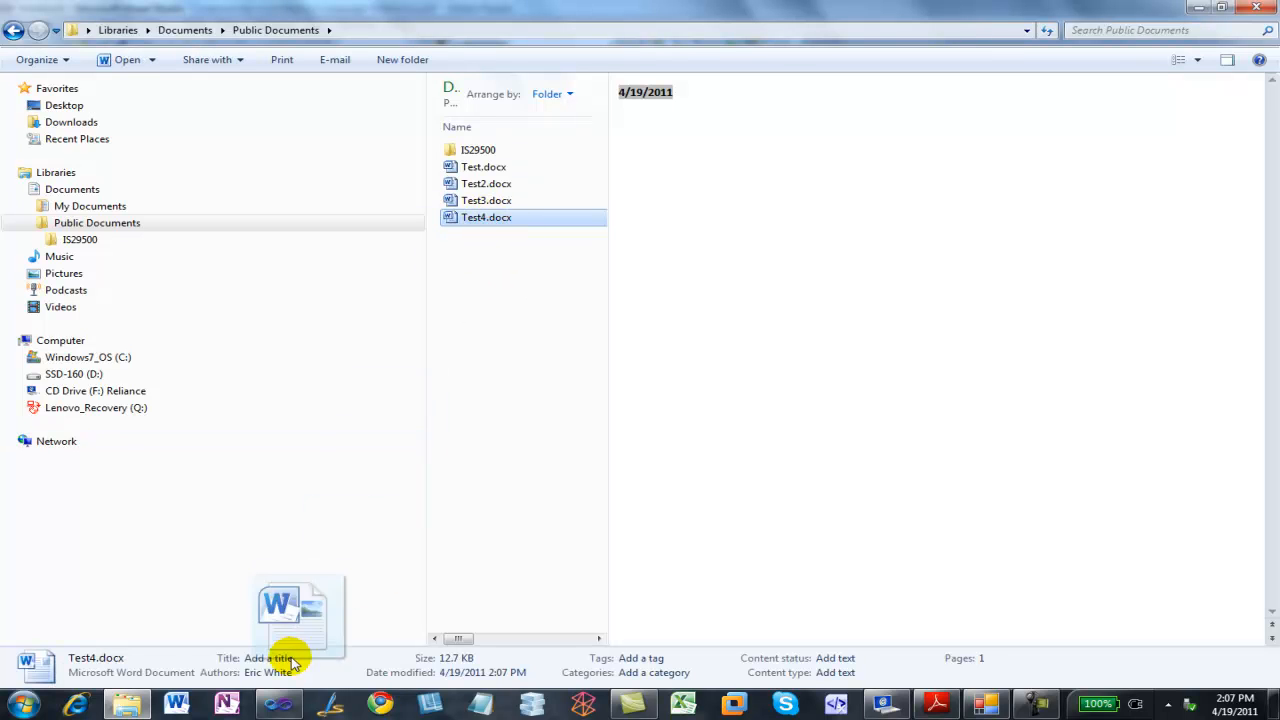
pyautogui.doubleClick(486, 216)
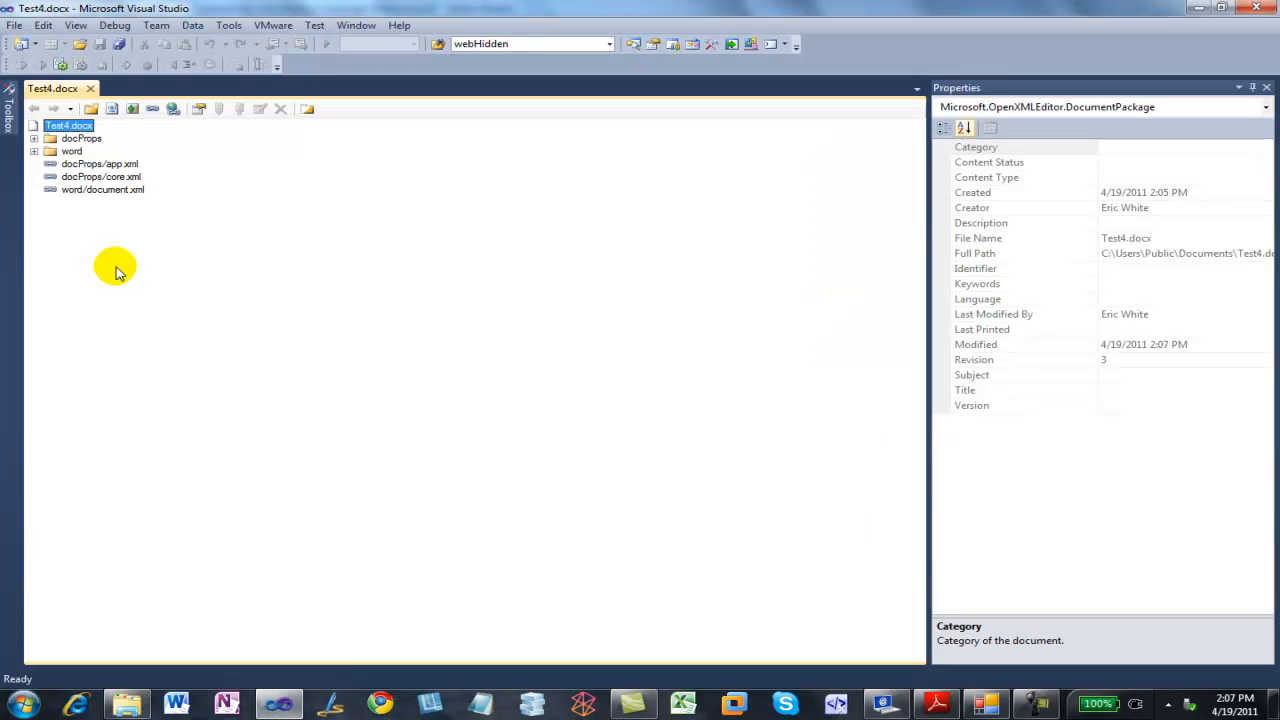
pyautogui.rightClick(102, 164)
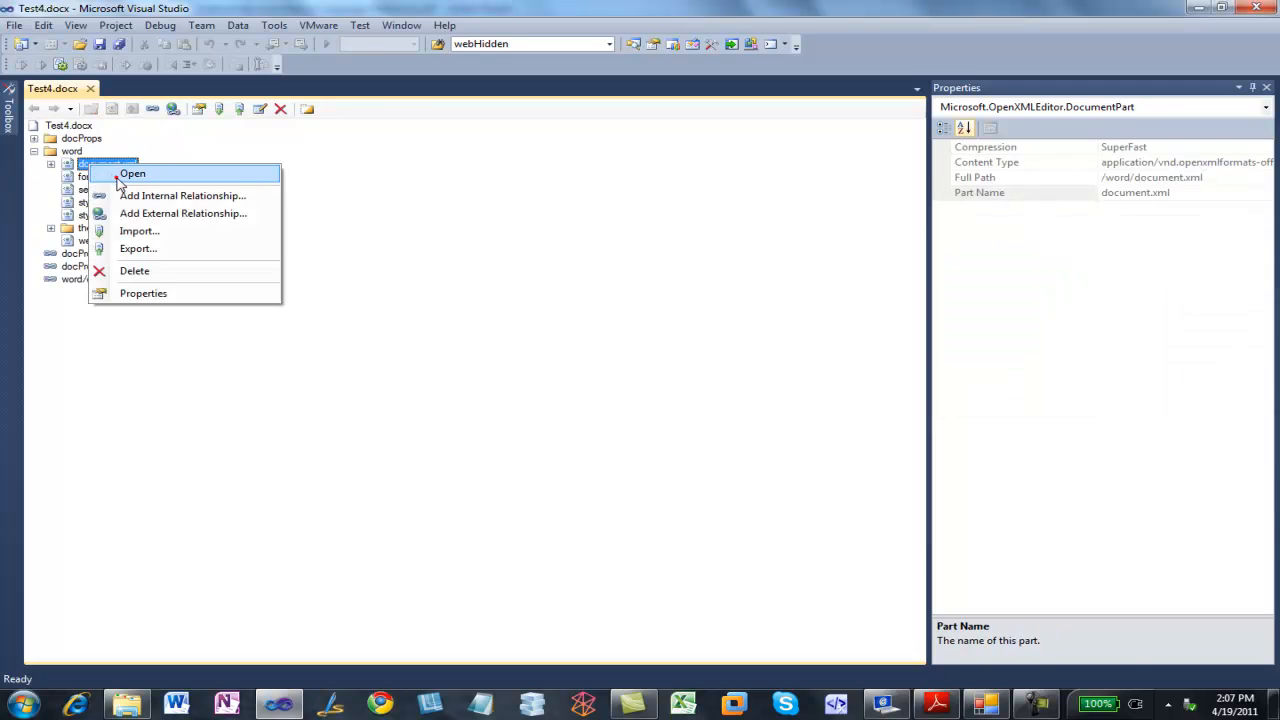
pyautogui.click(132, 172)
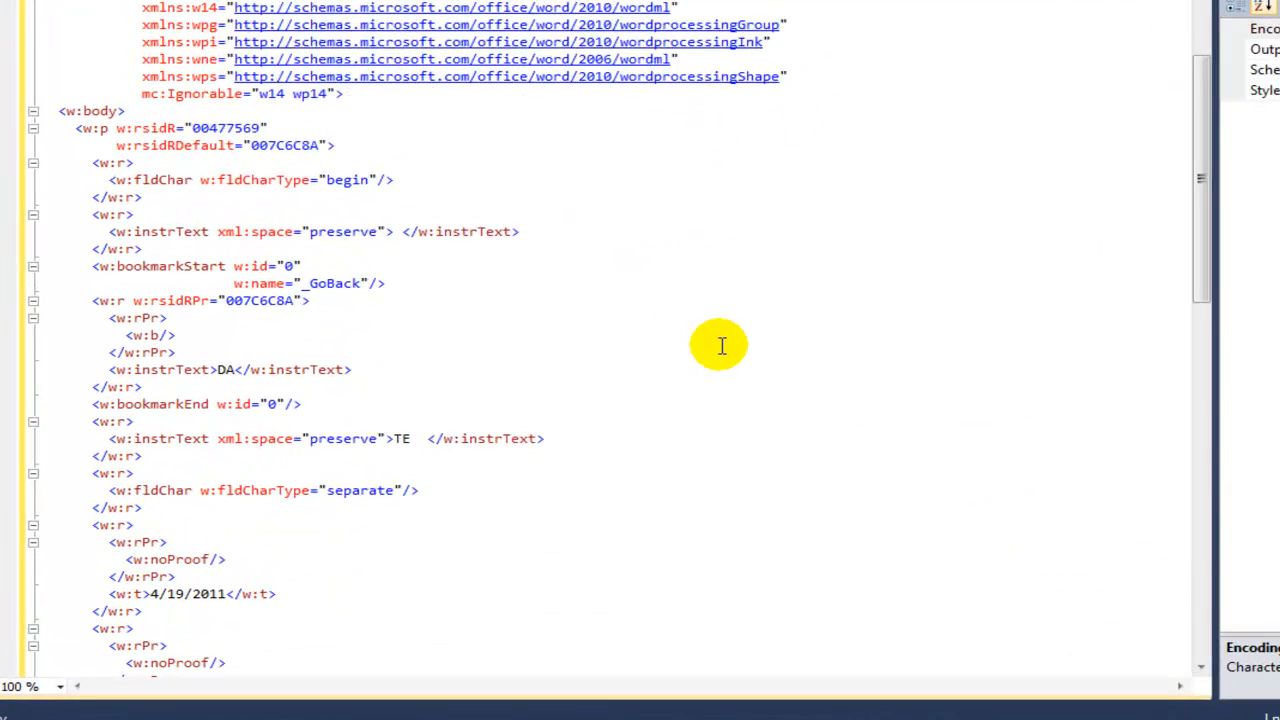
pyautogui.scroll(-3)
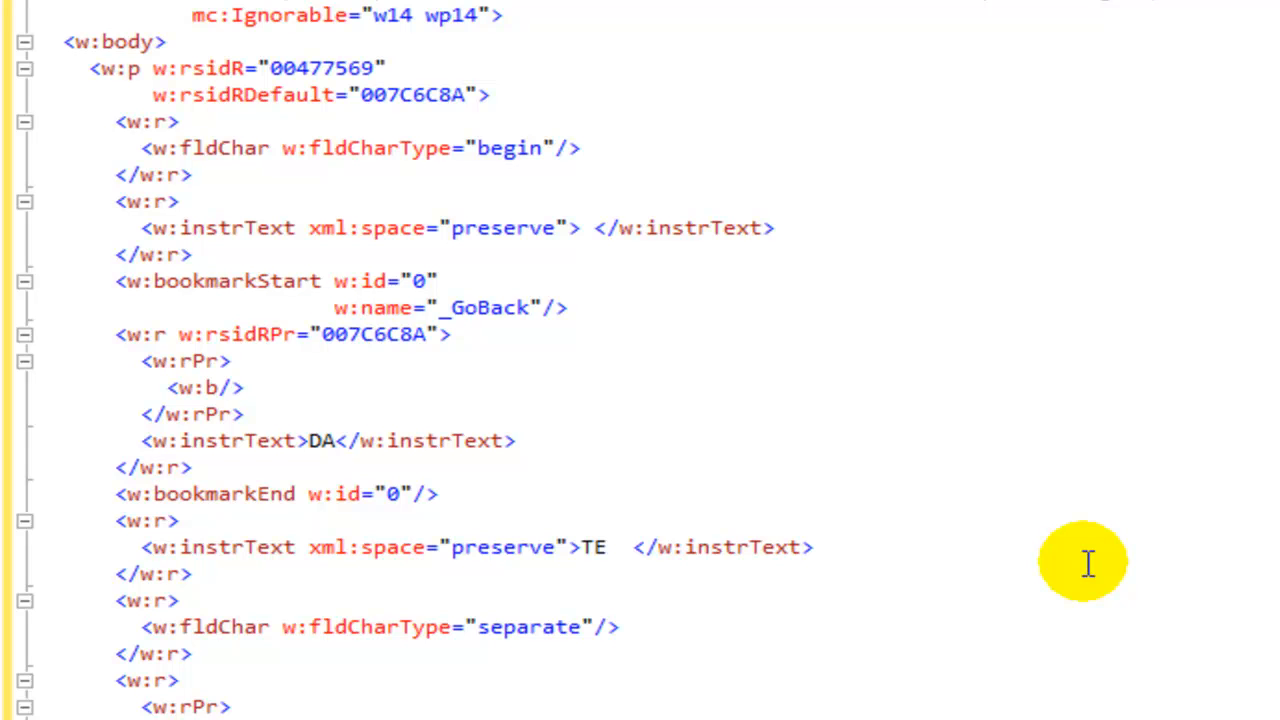
pyautogui.moveTo(100, 110); pyautogui.dragTo(610, 180)
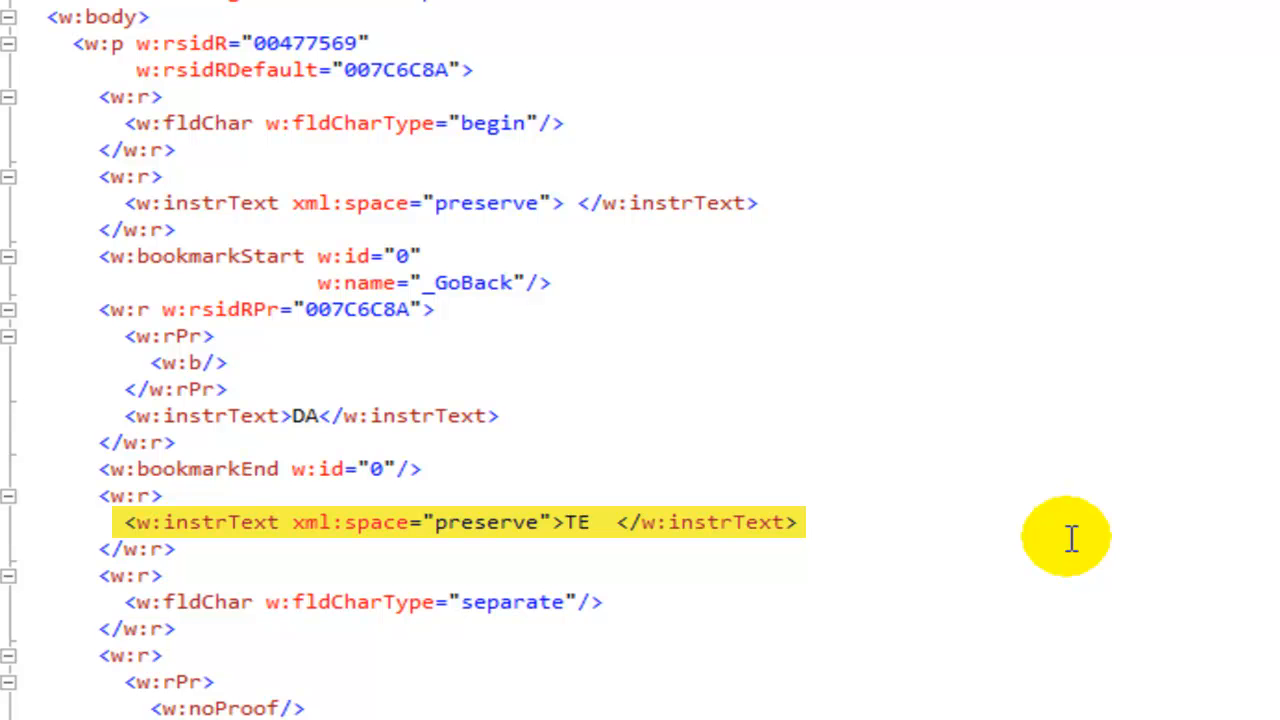
pyautogui.scroll(-3)
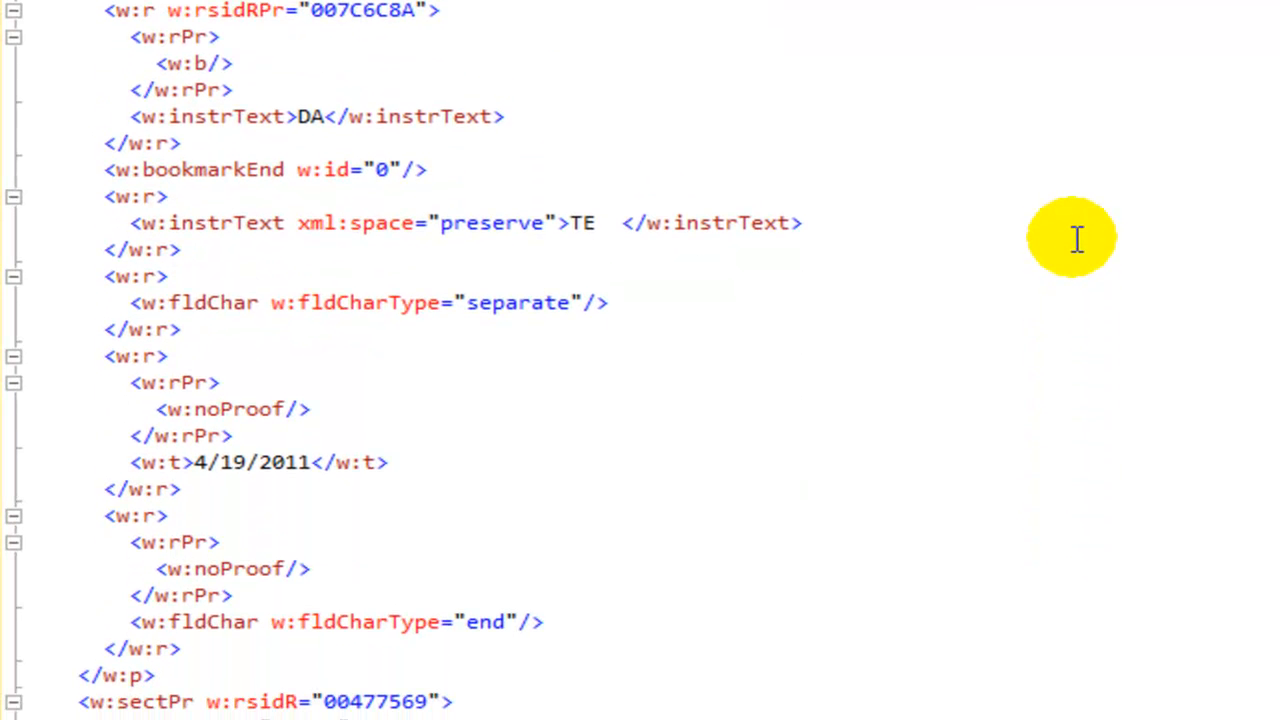